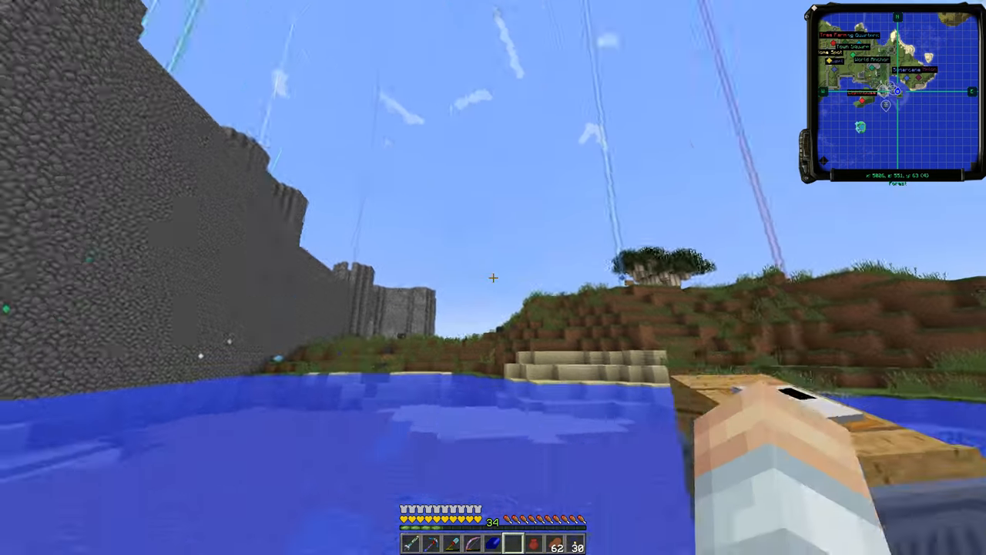
mouse_move(493, 278)
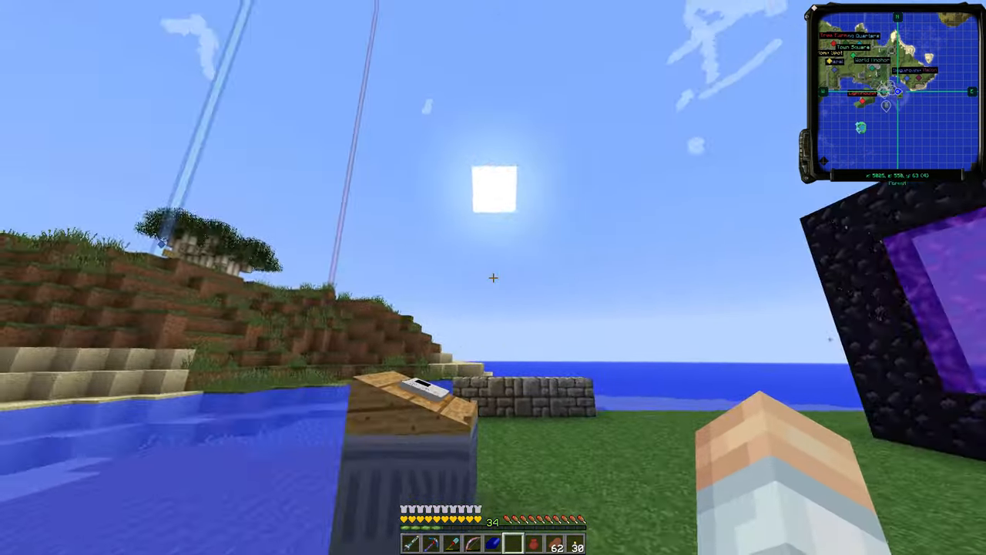
mouse_move(493, 278)
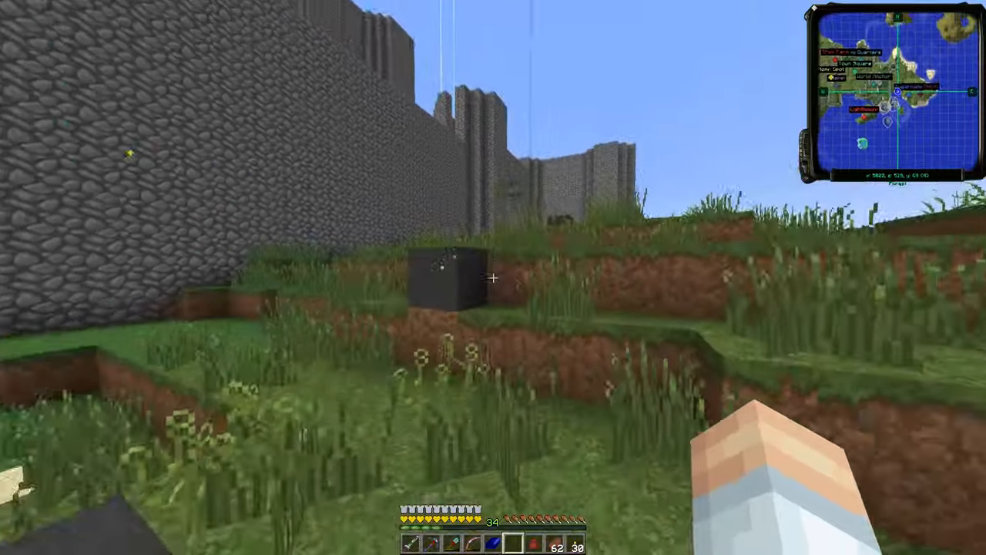
mouse_move(494, 277)
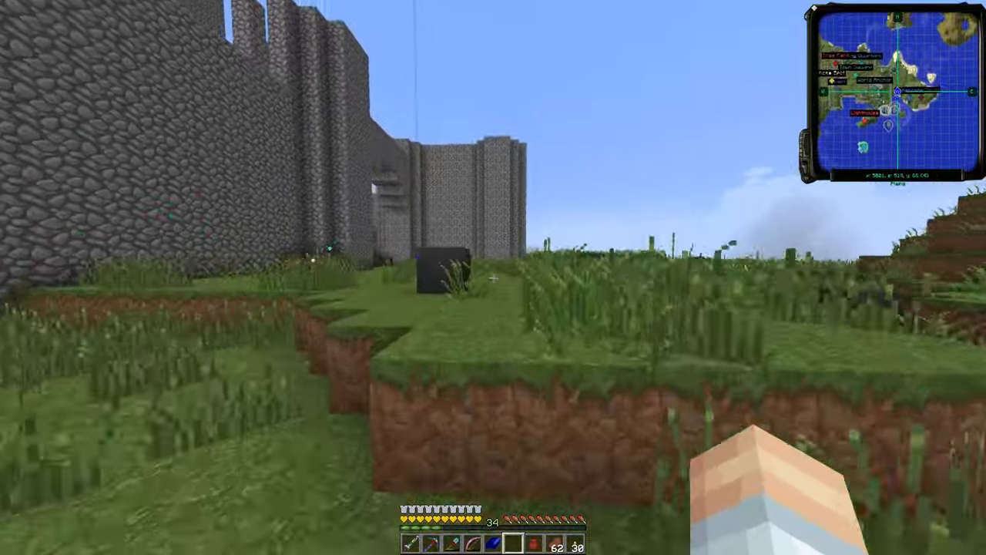
mouse_move(494, 277)
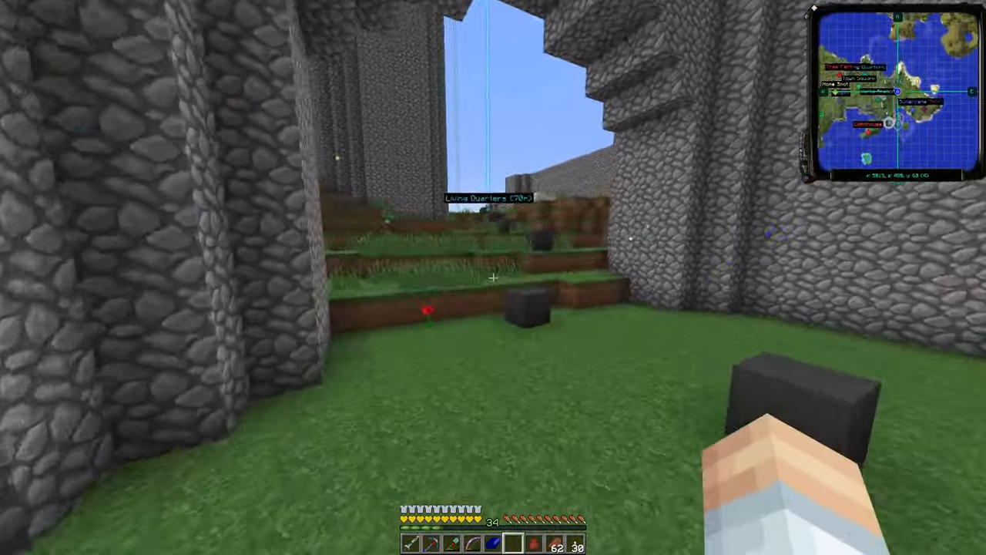
mouse_move(493, 278)
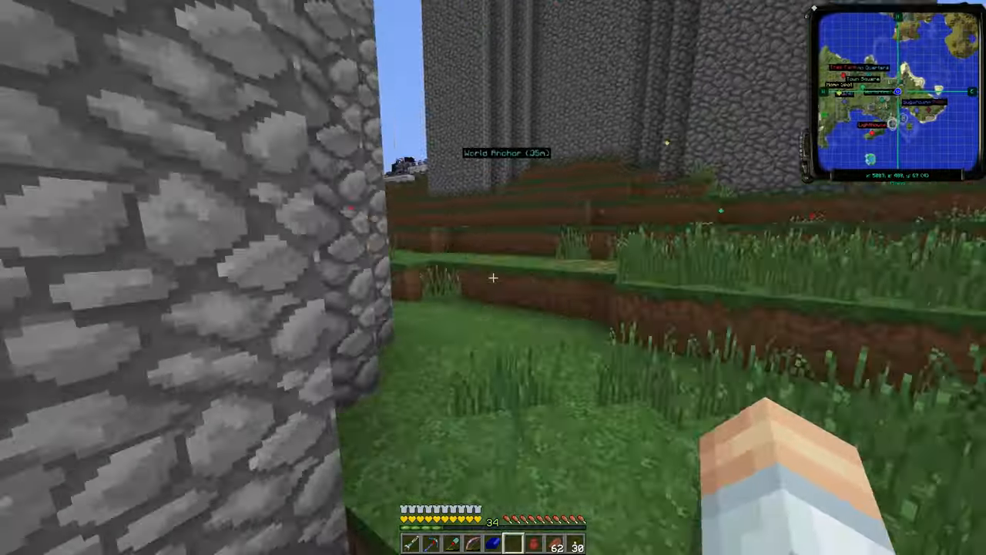
mouse_move(493, 277)
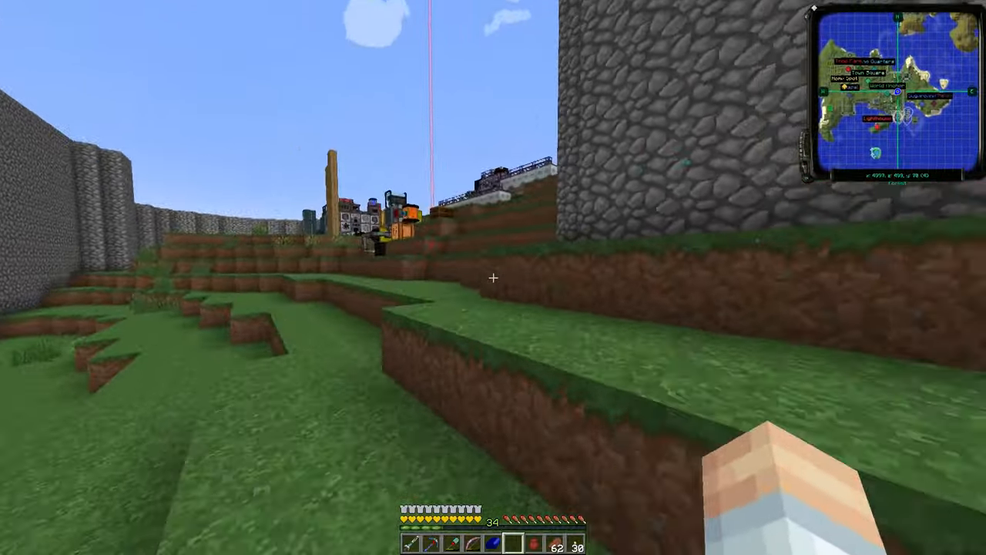
mouse_move(493, 278)
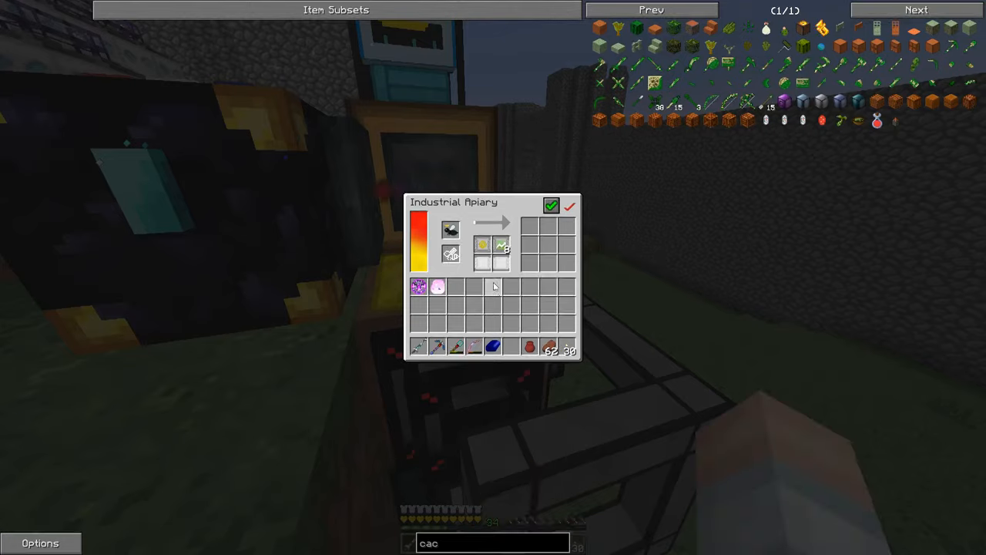
key("Escape")
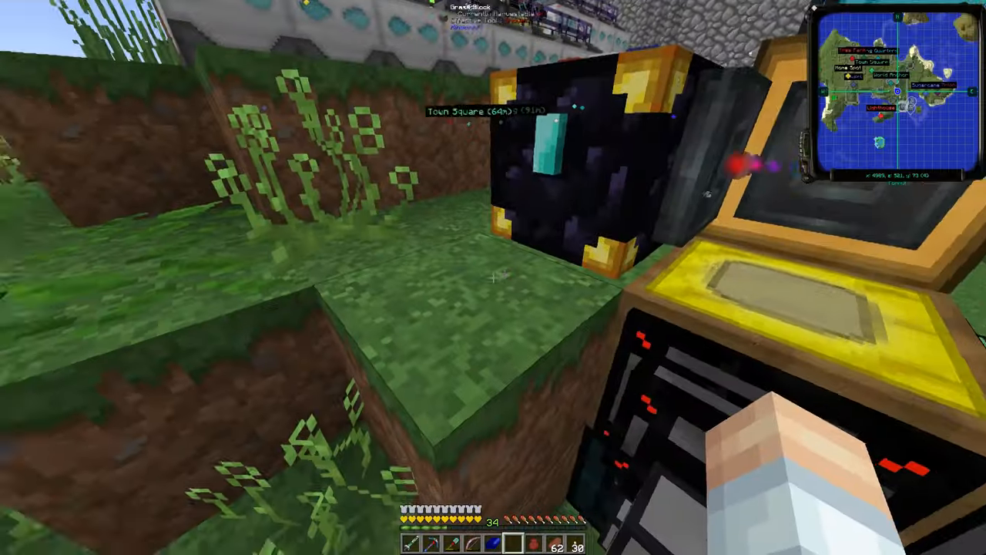
mouse_move(494, 277)
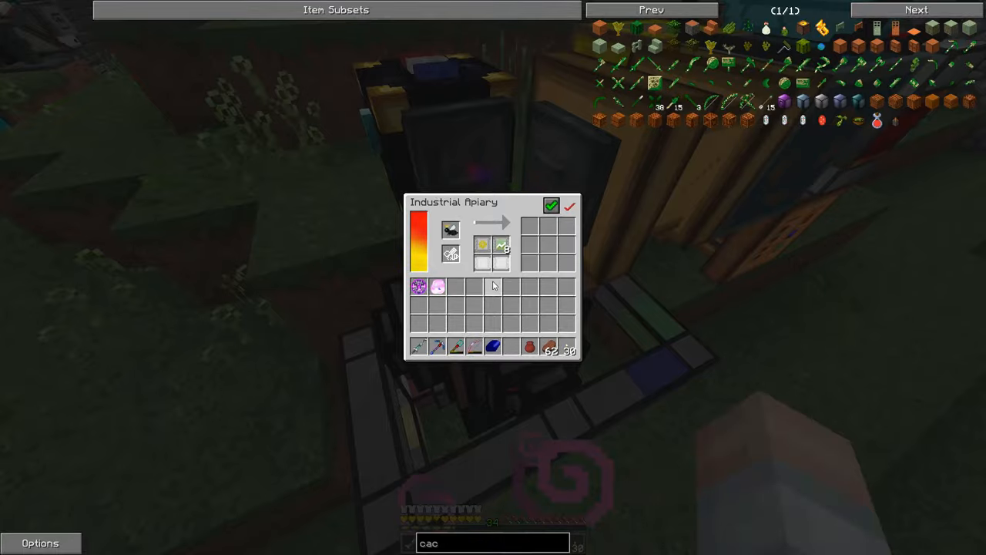
mouse_move(504, 247)
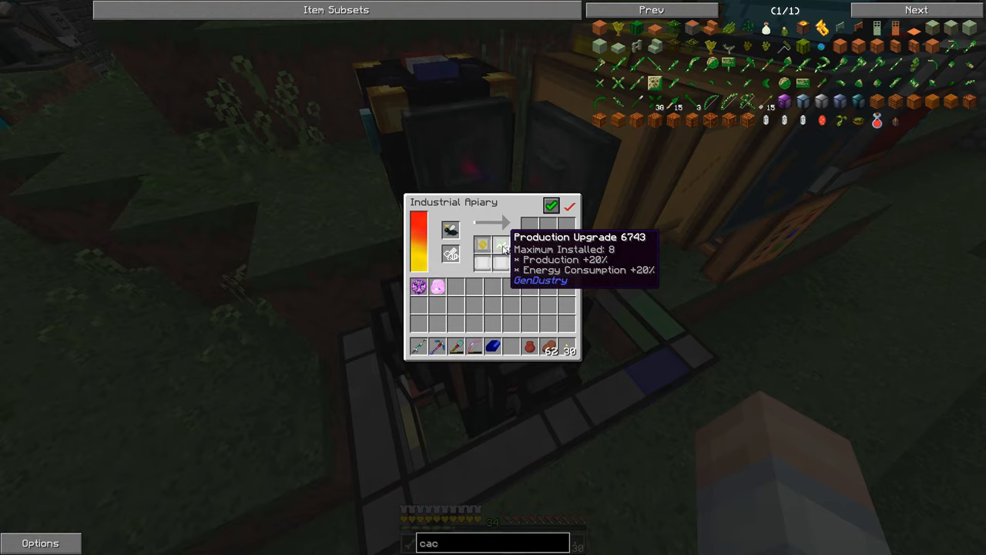
key("Escape")
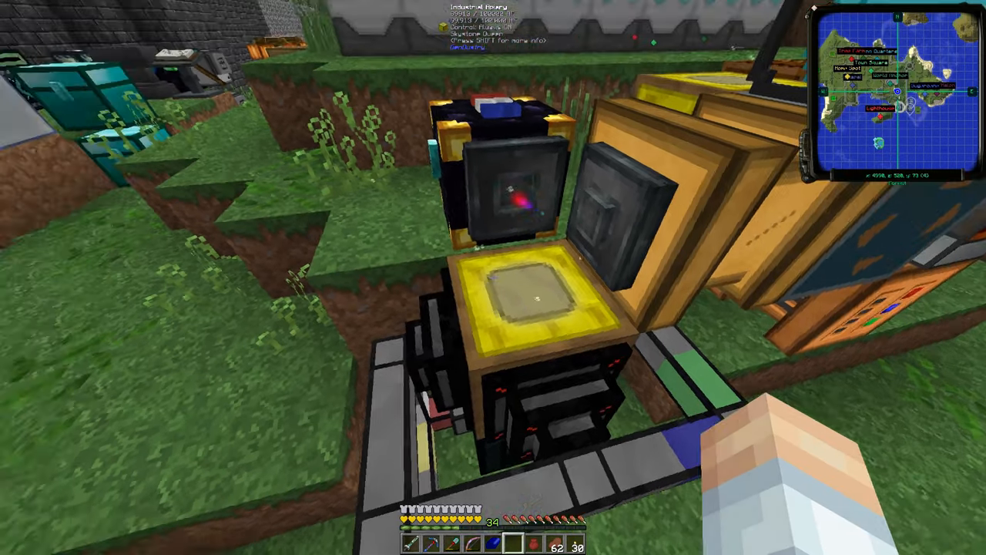
mouse_move(494, 278)
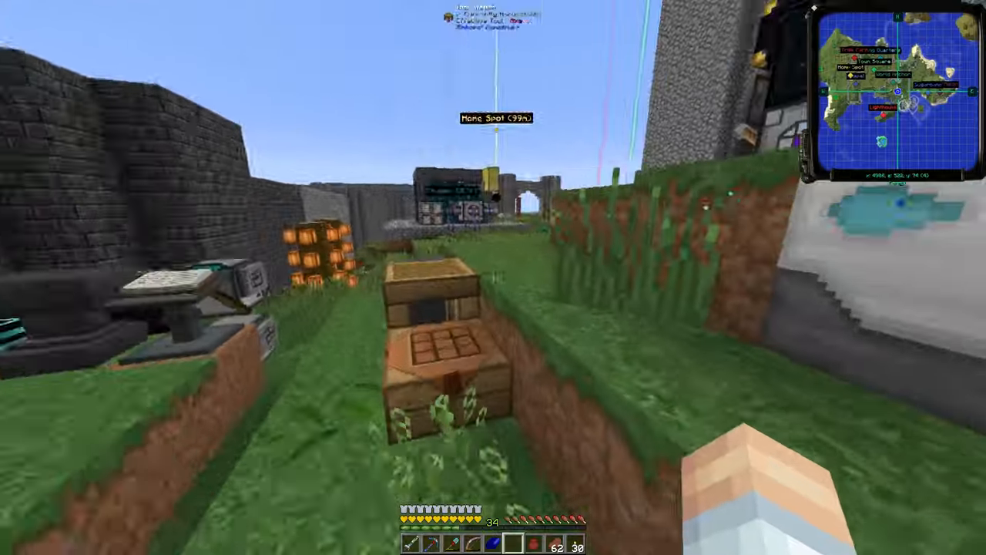
mouse_move(493, 278)
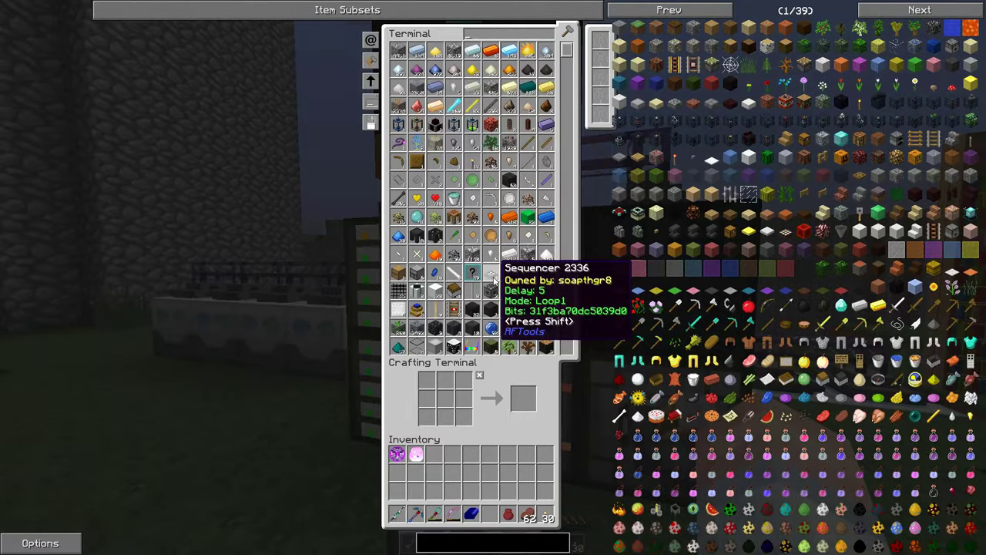
type("sky")
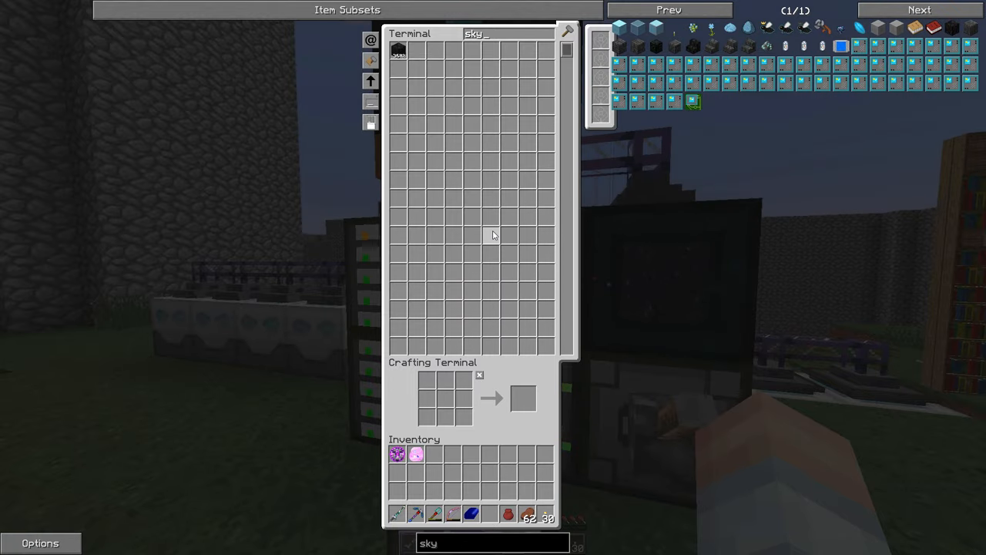
key("Escape")
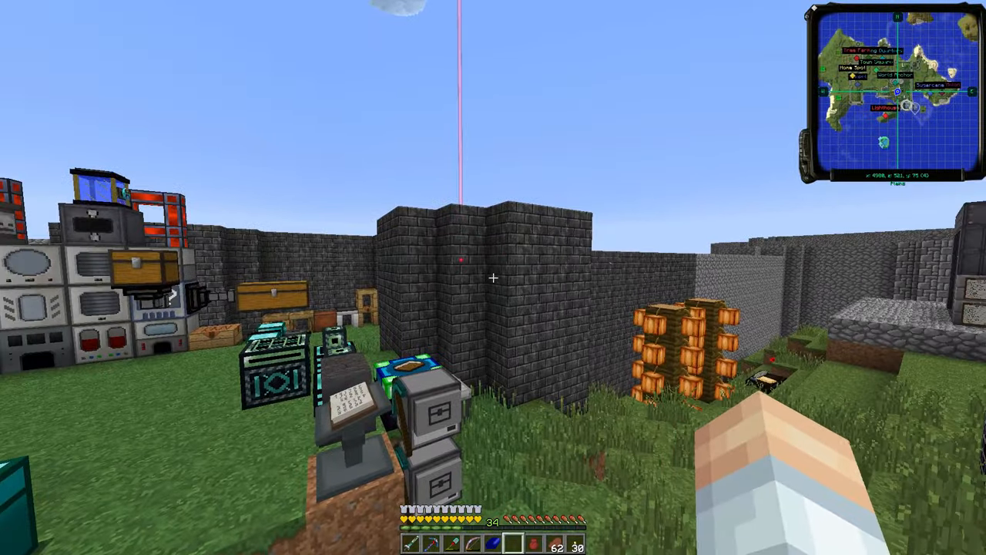
mouse_move(493, 277)
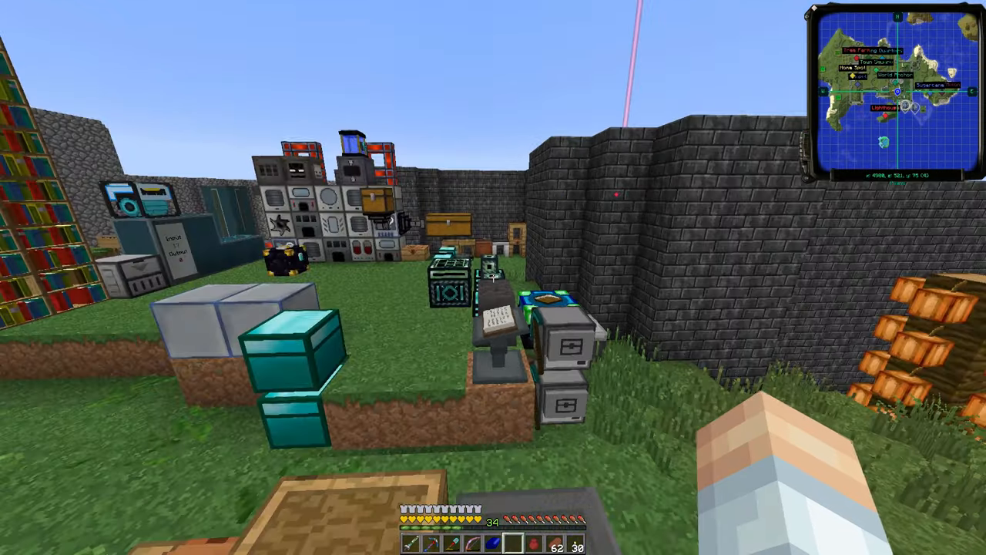
mouse_move(493, 277)
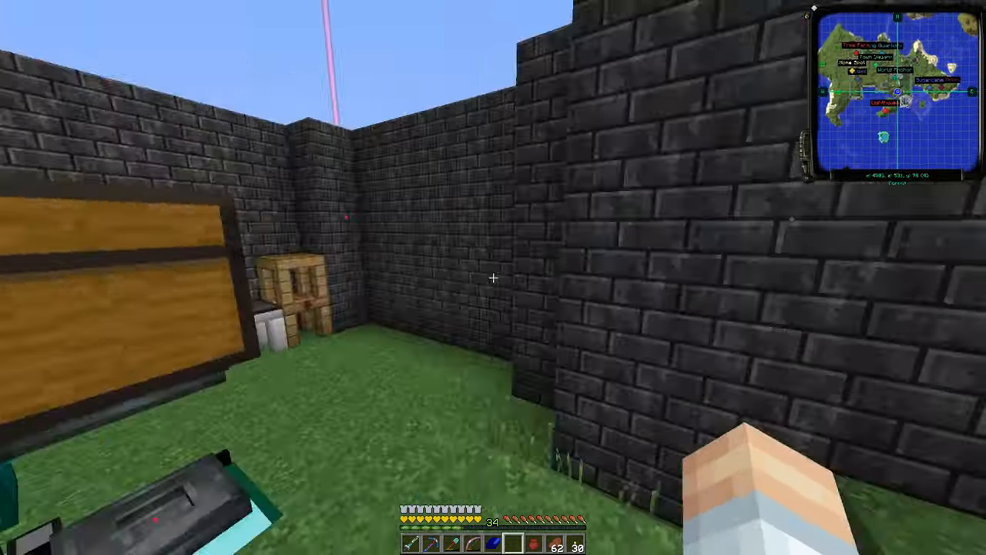
mouse_move(493, 277)
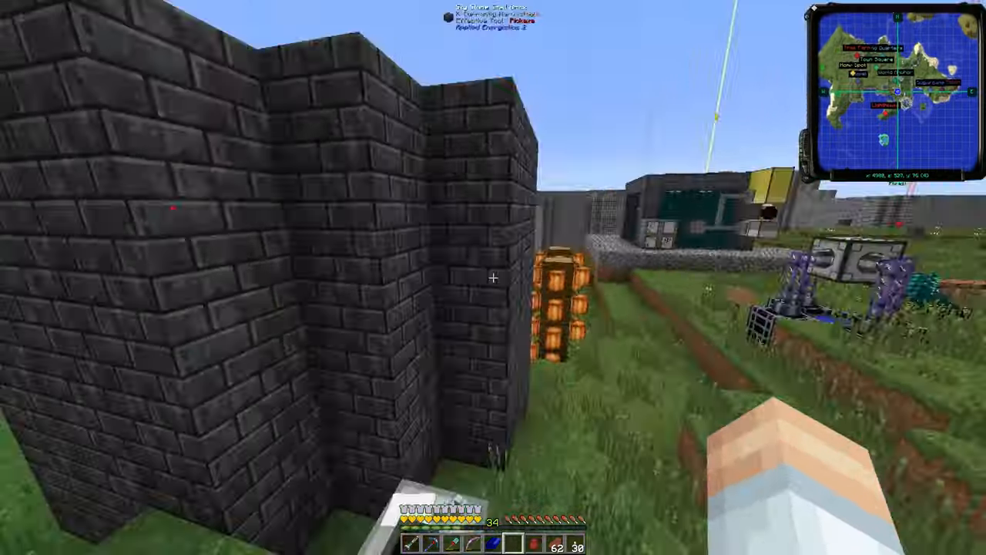
mouse_move(494, 277)
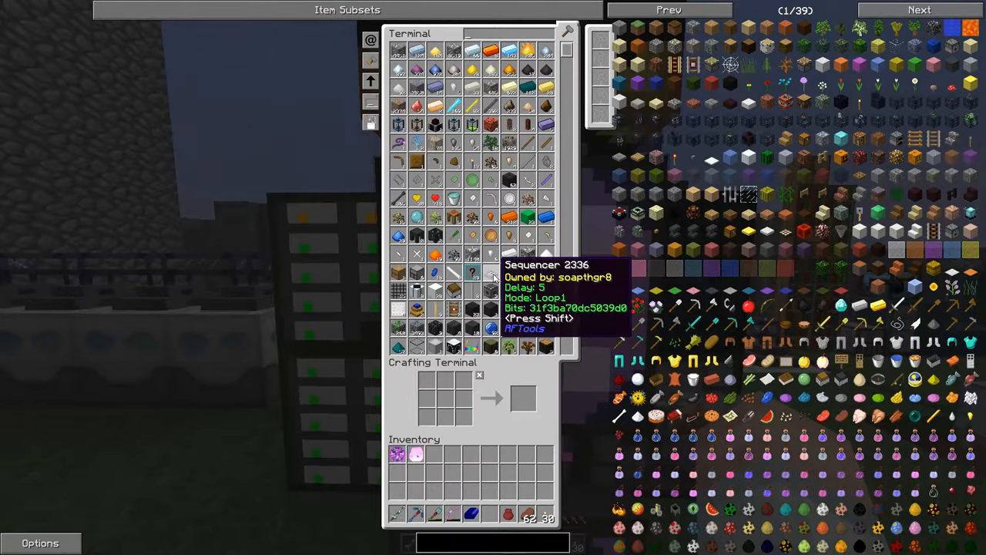
type("sky s")
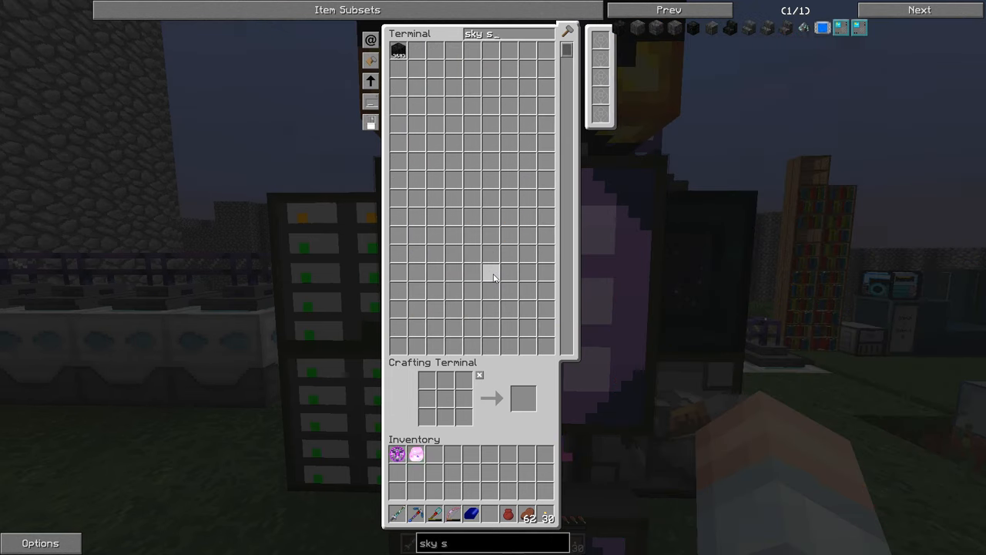
type("ton")
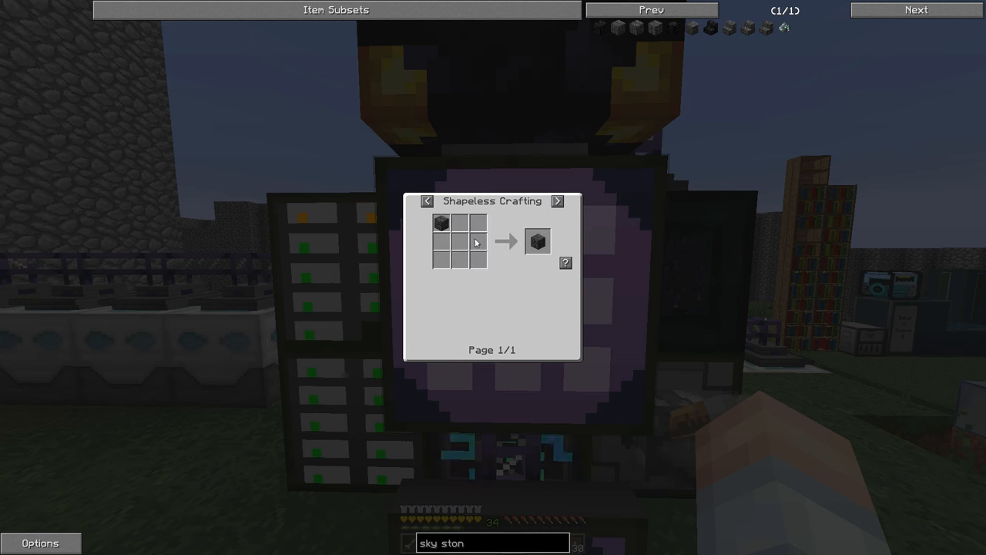
mouse_move(442, 223)
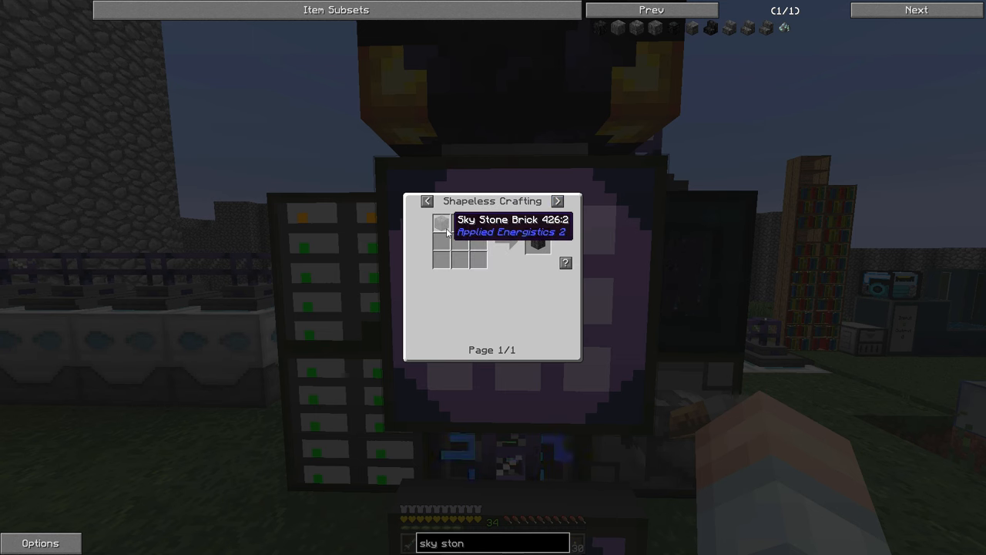
mouse_move(528, 304)
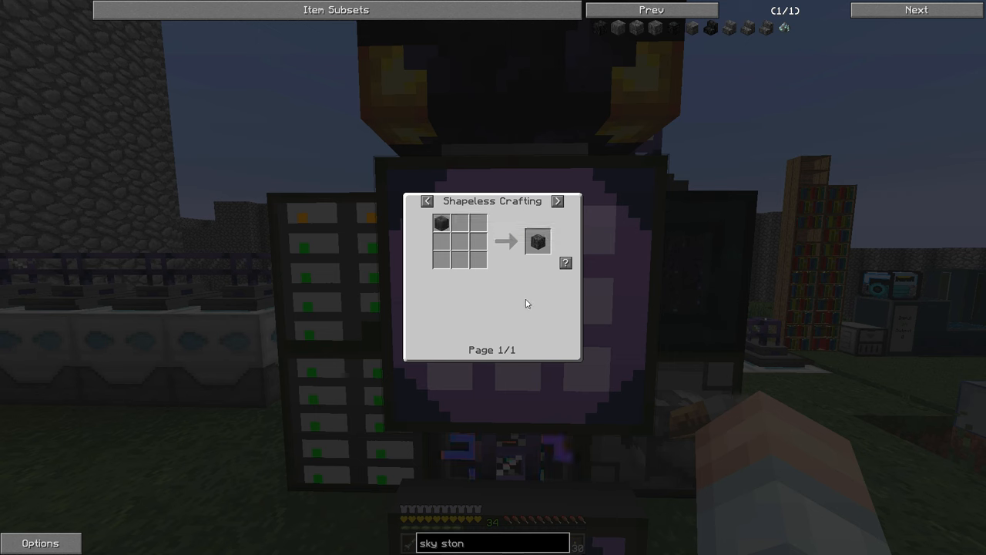
mouse_move(441, 224)
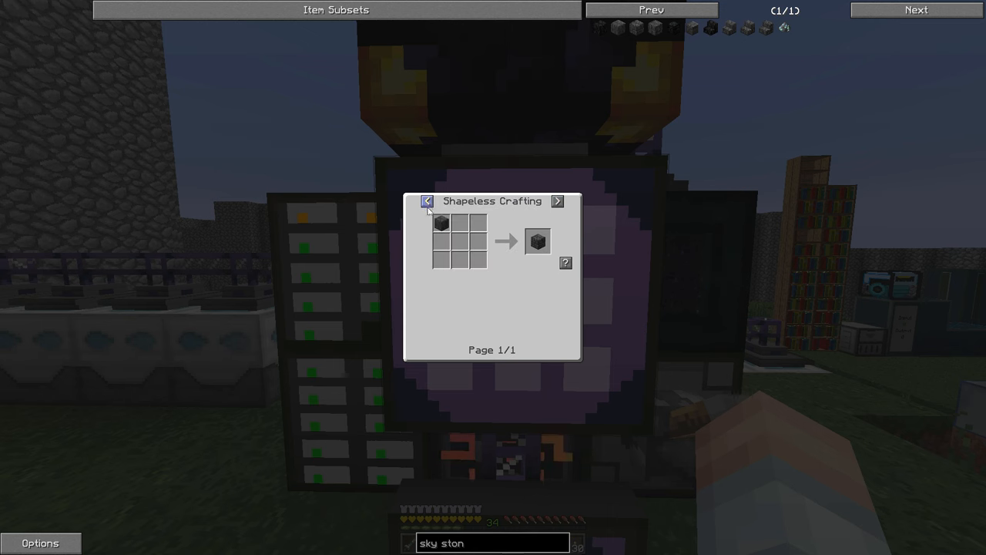
mouse_move(442, 223)
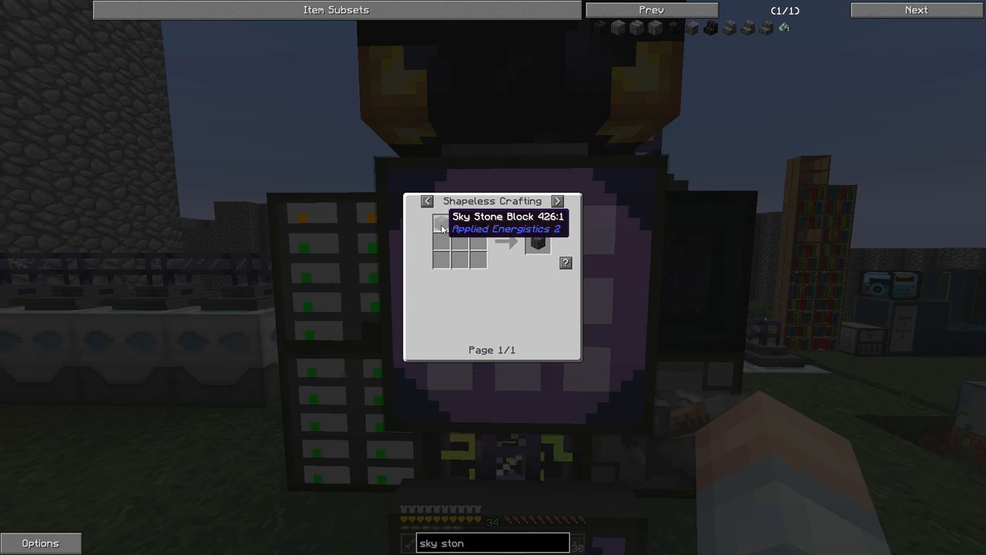
left_click(557, 201)
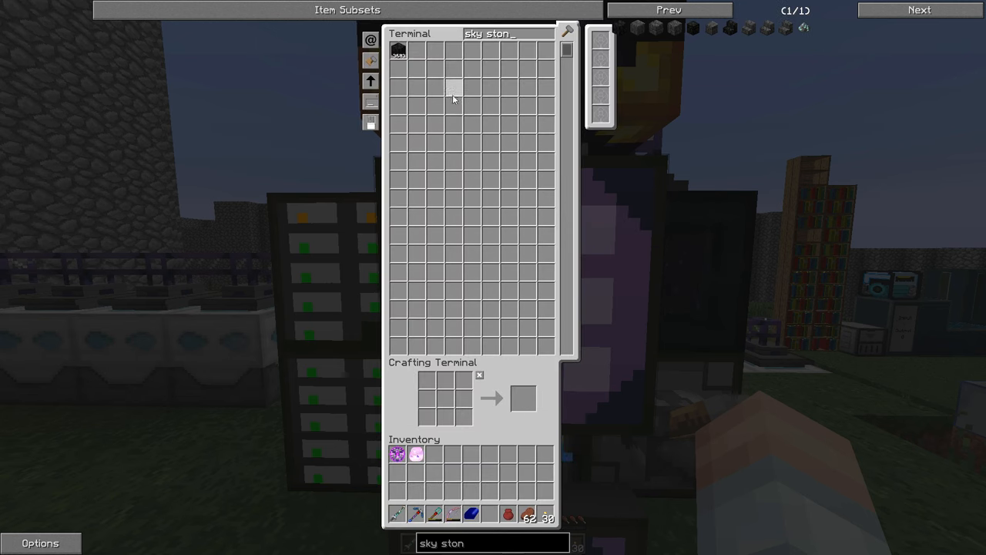
mouse_move(407, 68)
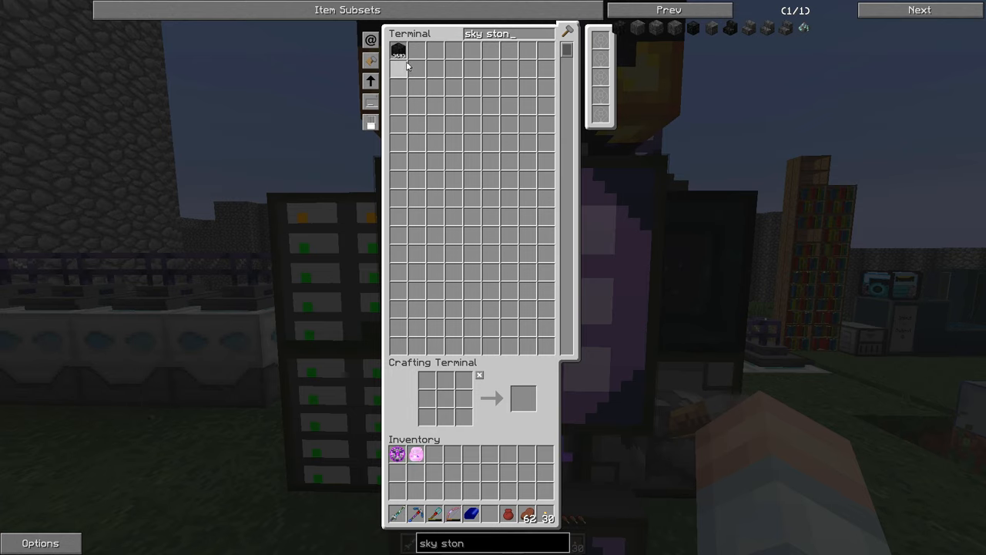
mouse_move(398, 49)
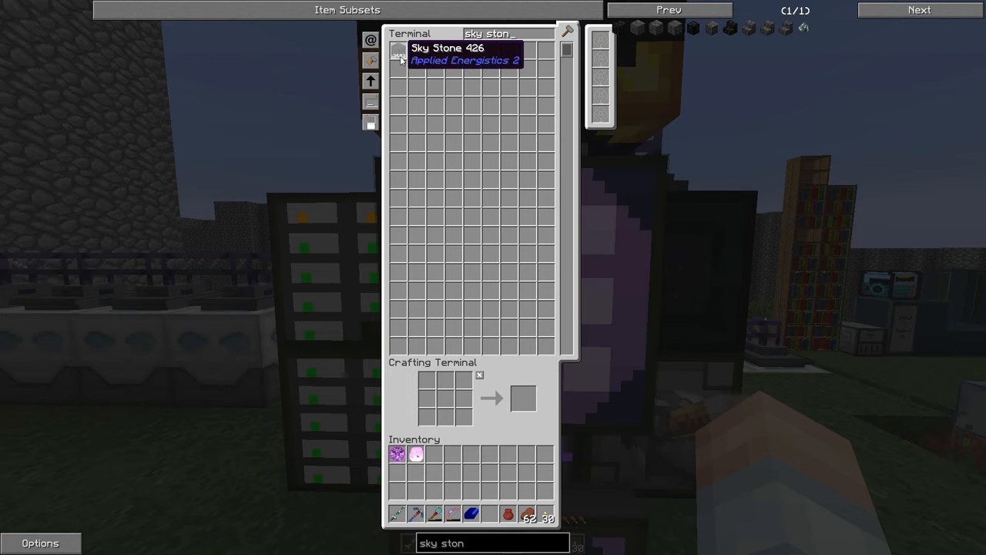
key("Escape")
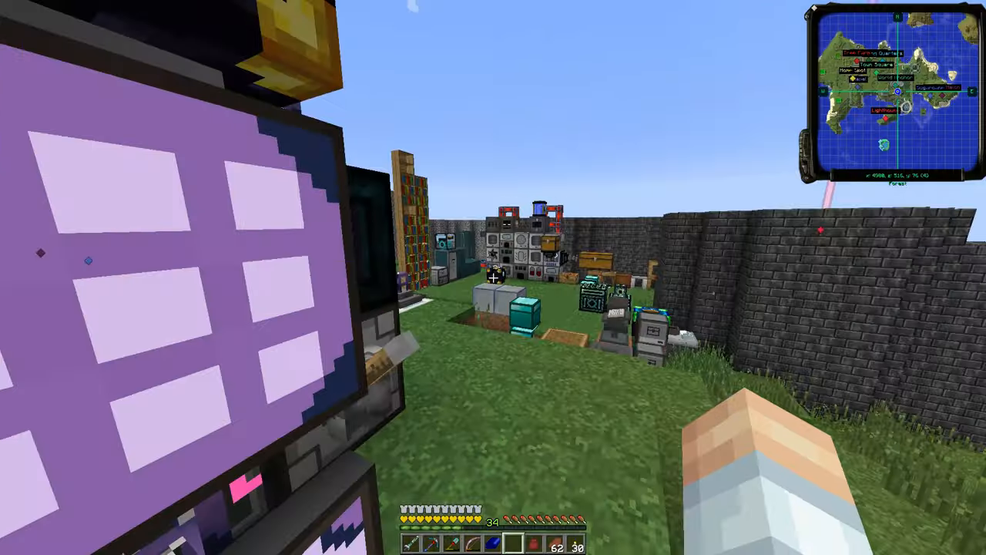
mouse_move(493, 278)
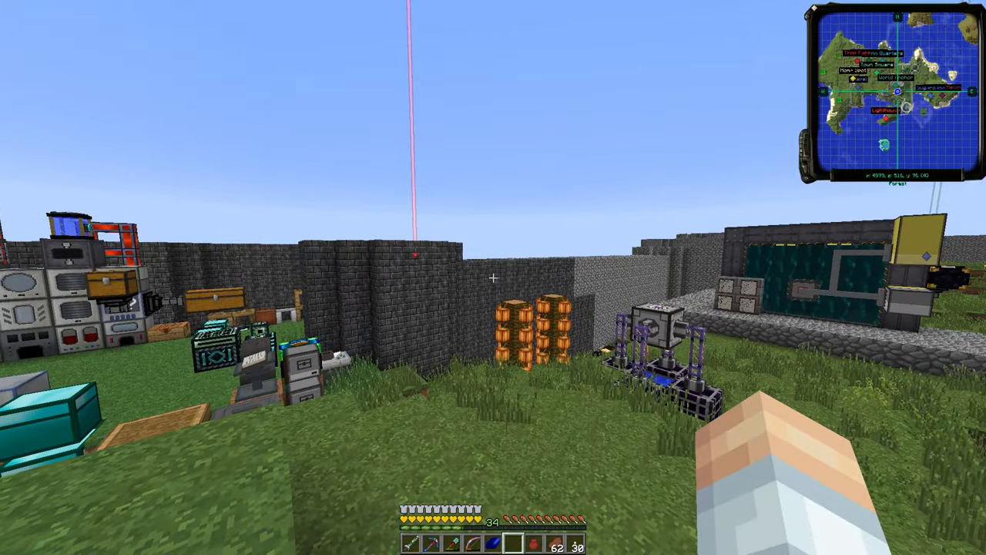
mouse_move(493, 277)
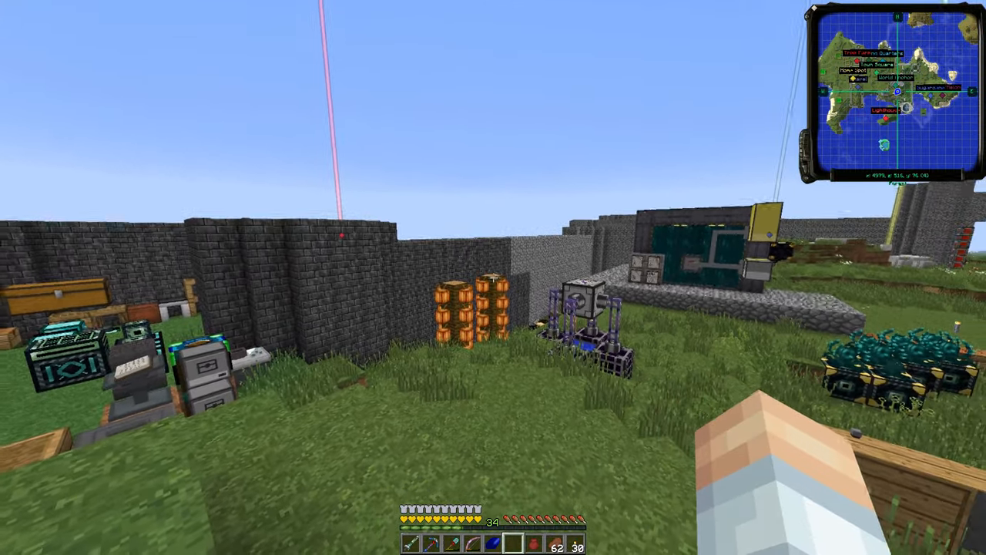
mouse_move(493, 277)
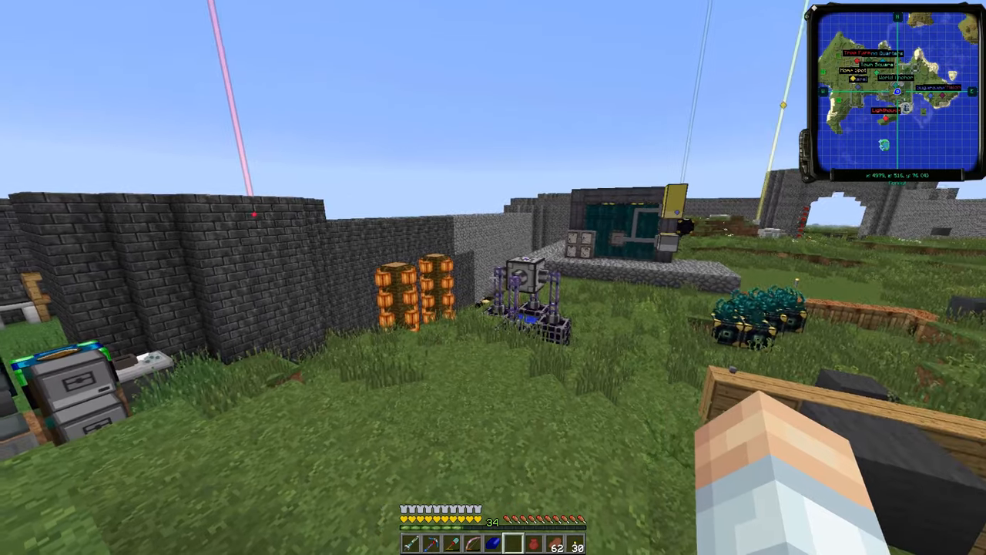
mouse_move(493, 278)
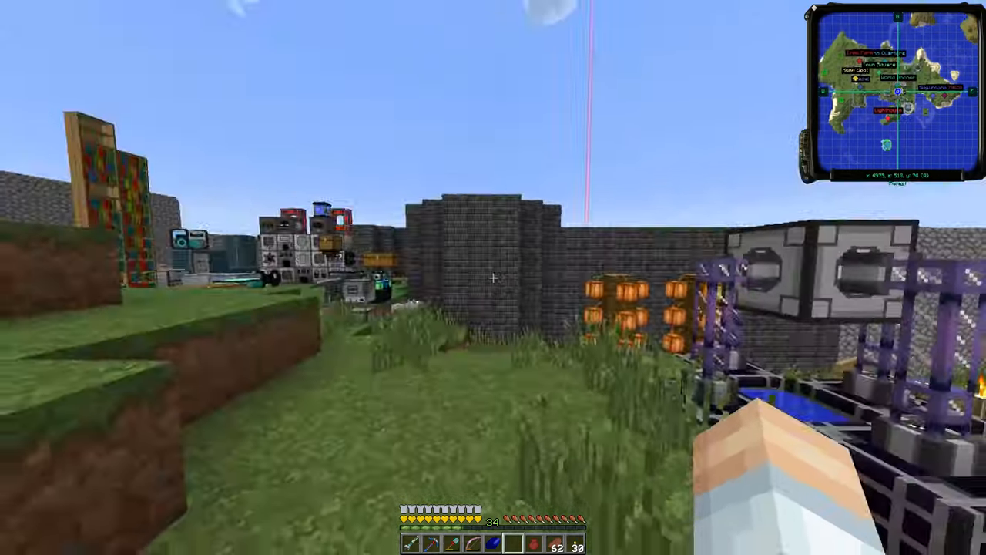
mouse_move(493, 277)
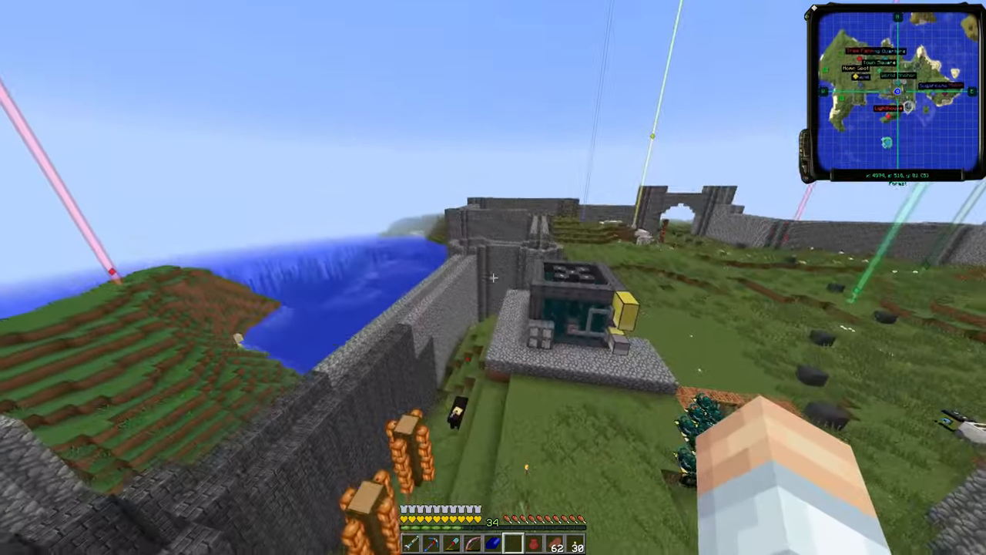
mouse_move(493, 277)
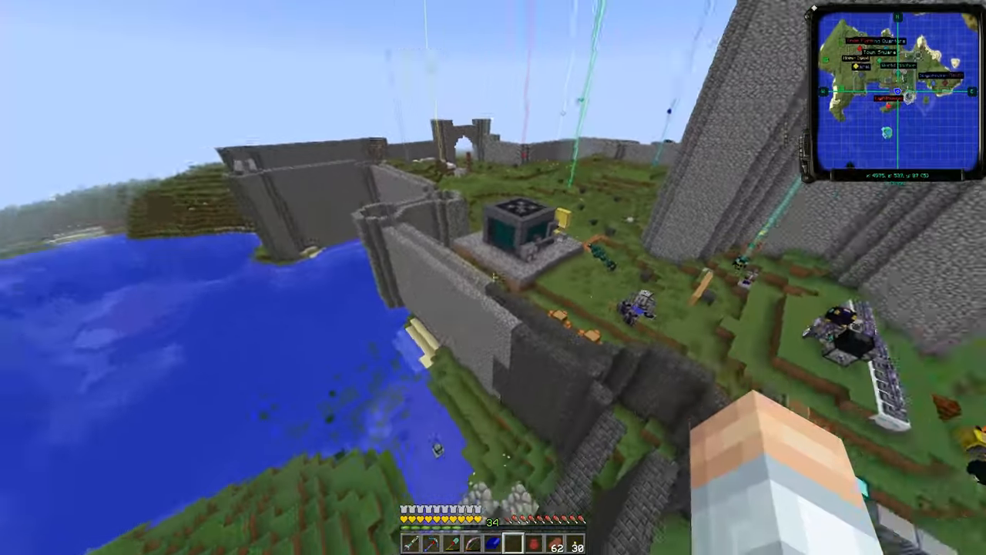
mouse_move(494, 277)
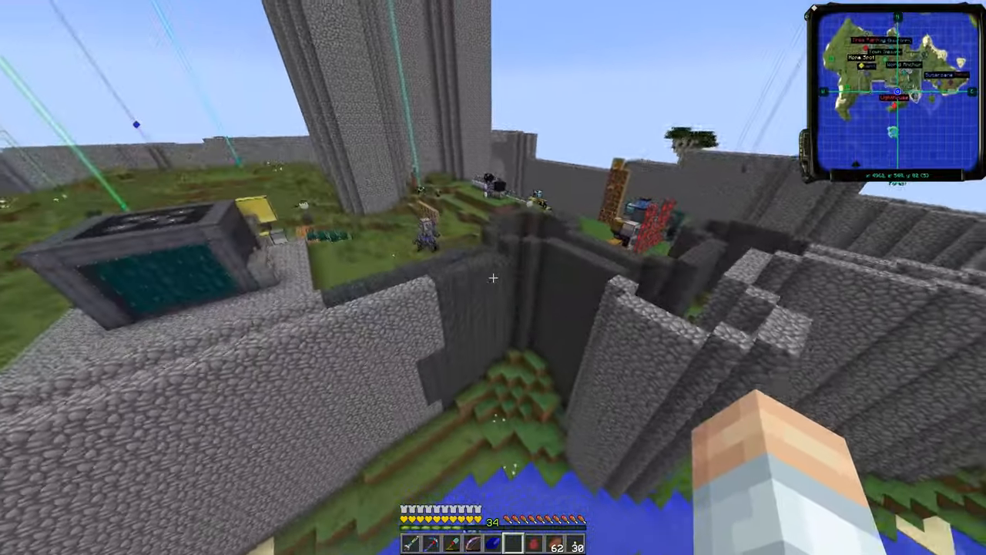
mouse_move(493, 277)
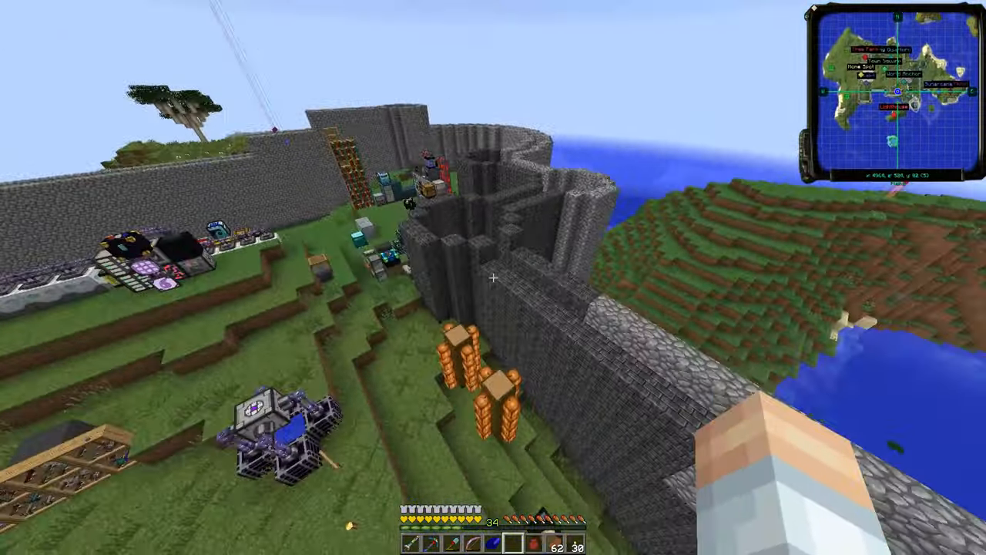
mouse_move(493, 277)
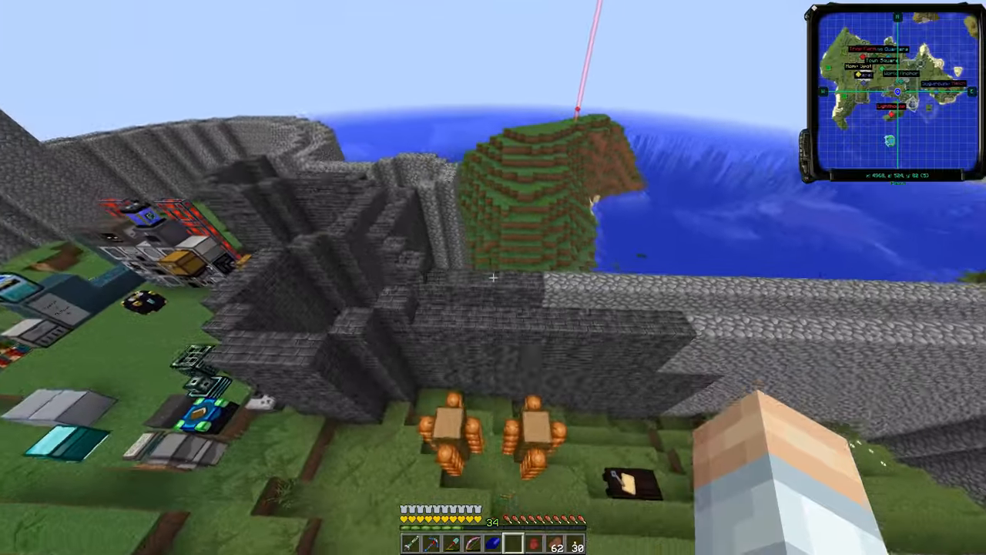
mouse_move(493, 278)
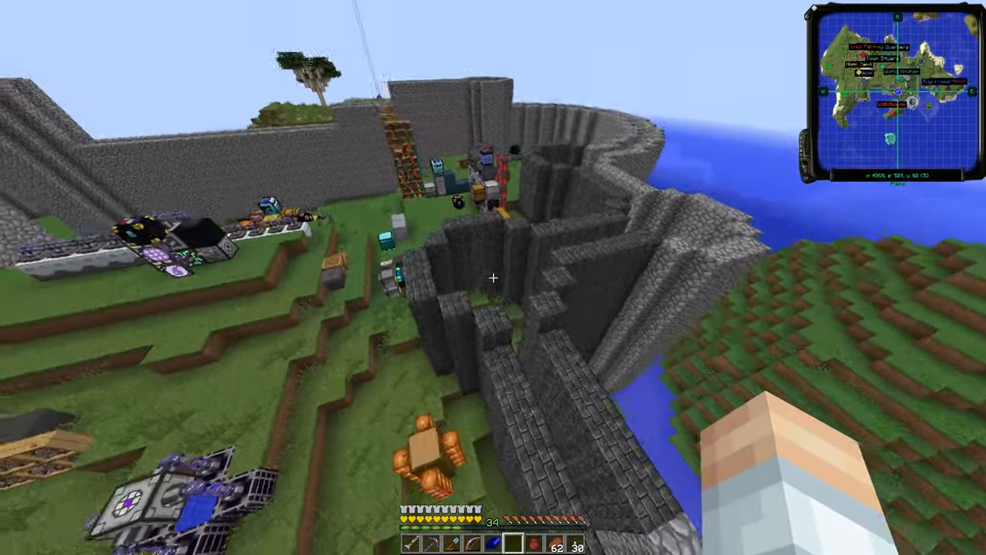
mouse_move(493, 277)
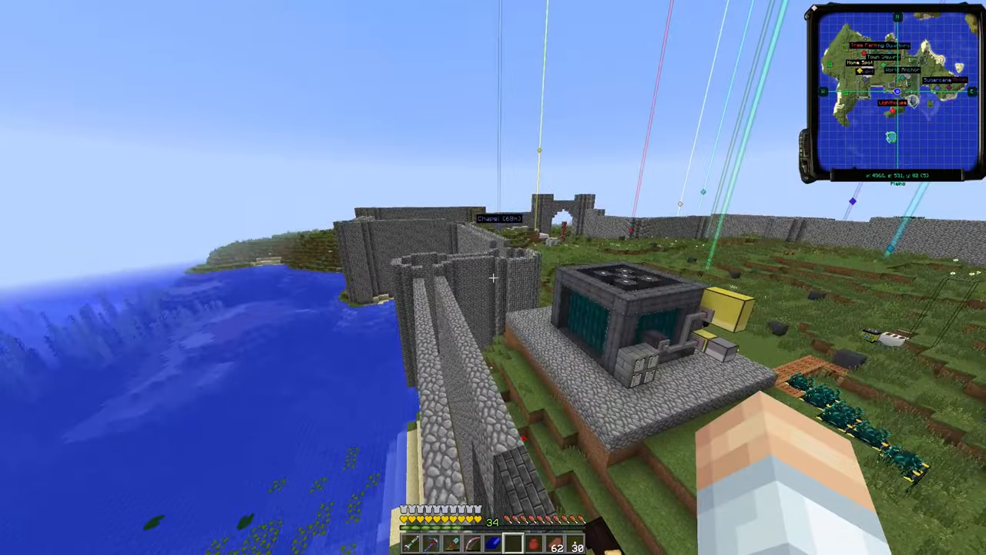
mouse_move(493, 277)
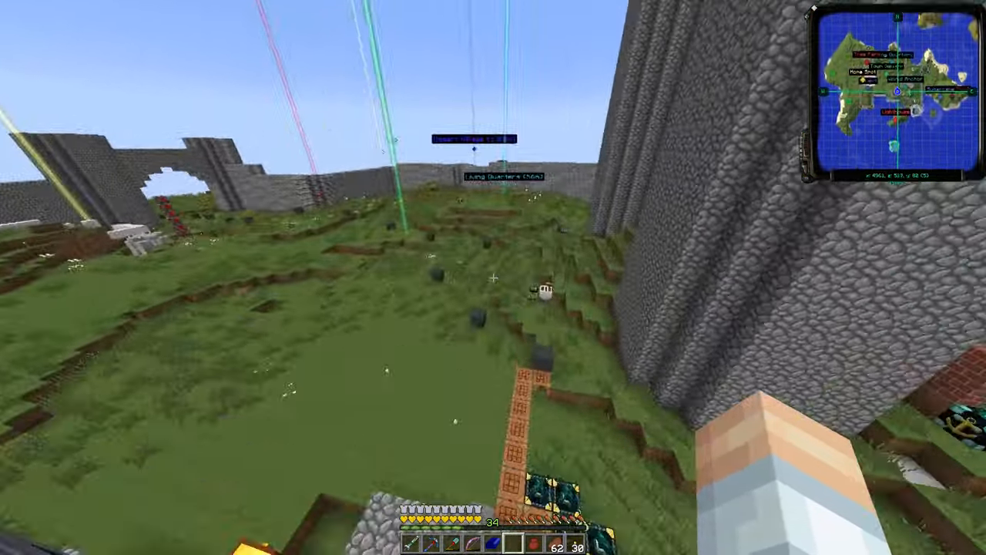
mouse_move(493, 278)
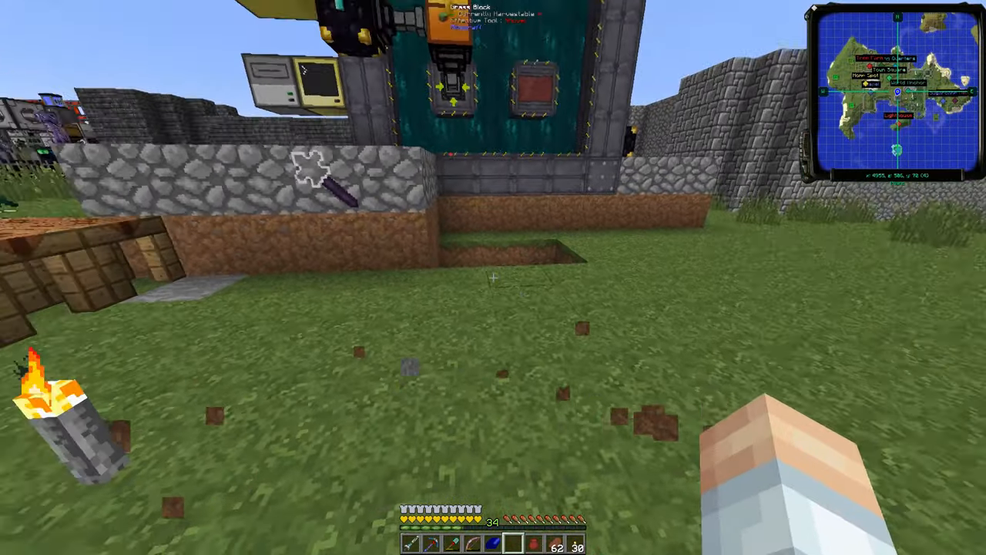
mouse_move(494, 278)
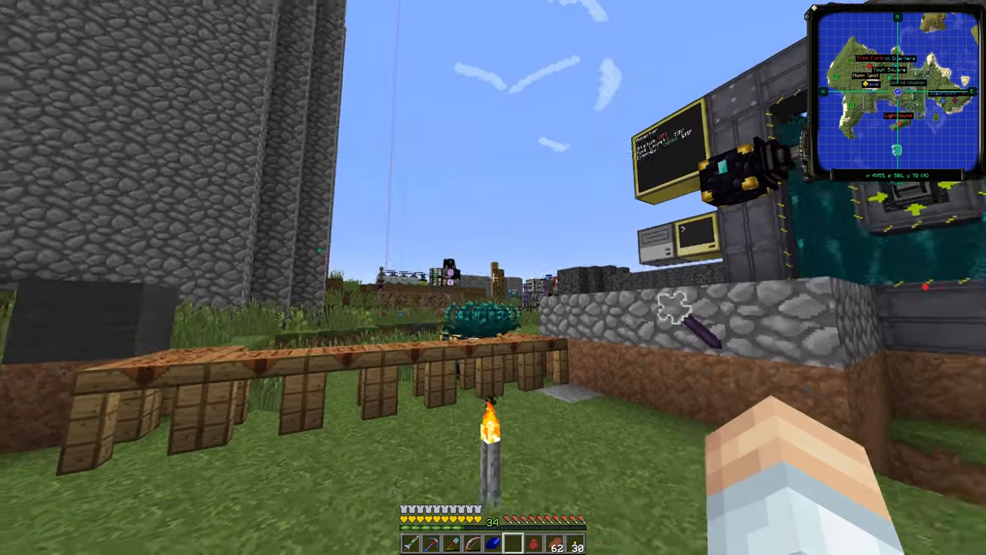
mouse_move(494, 278)
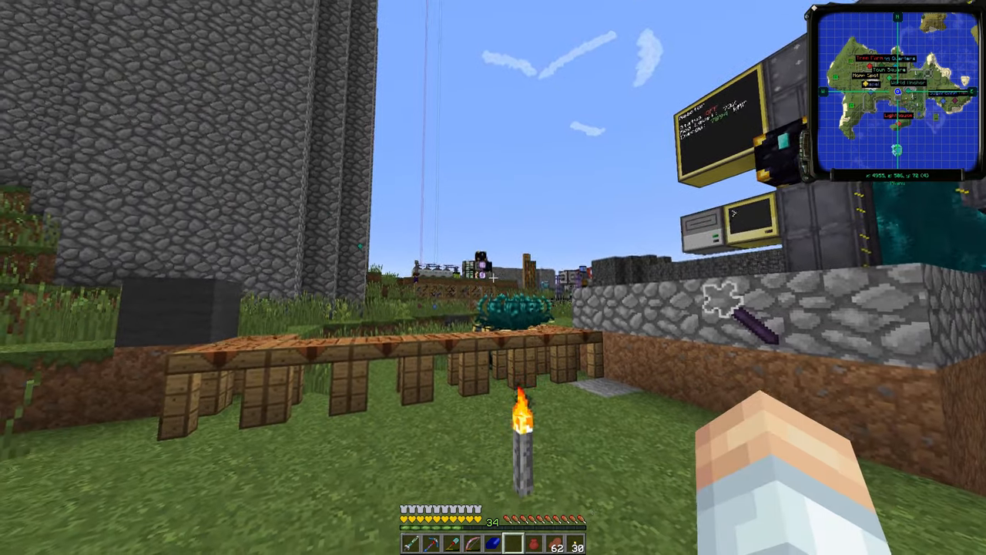
mouse_move(494, 278)
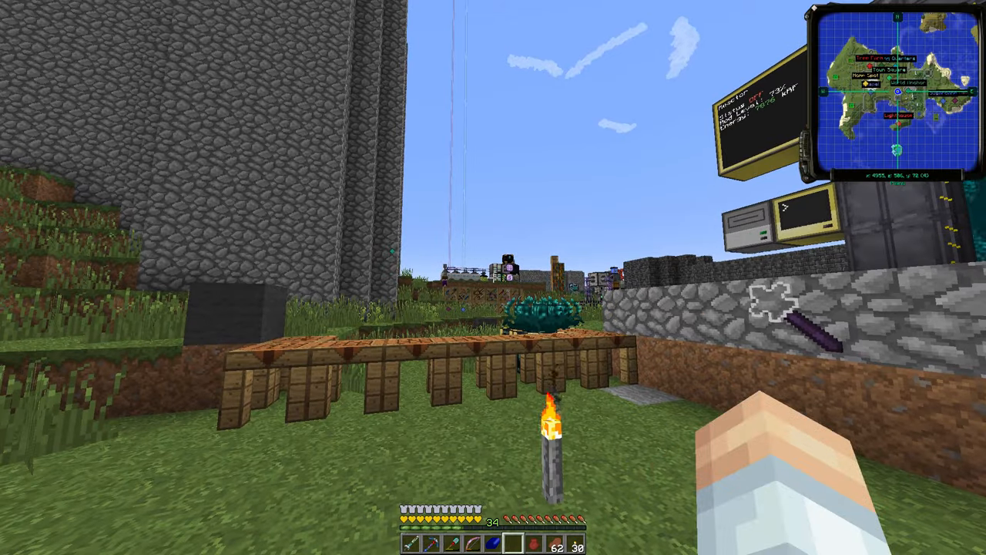
mouse_move(493, 277)
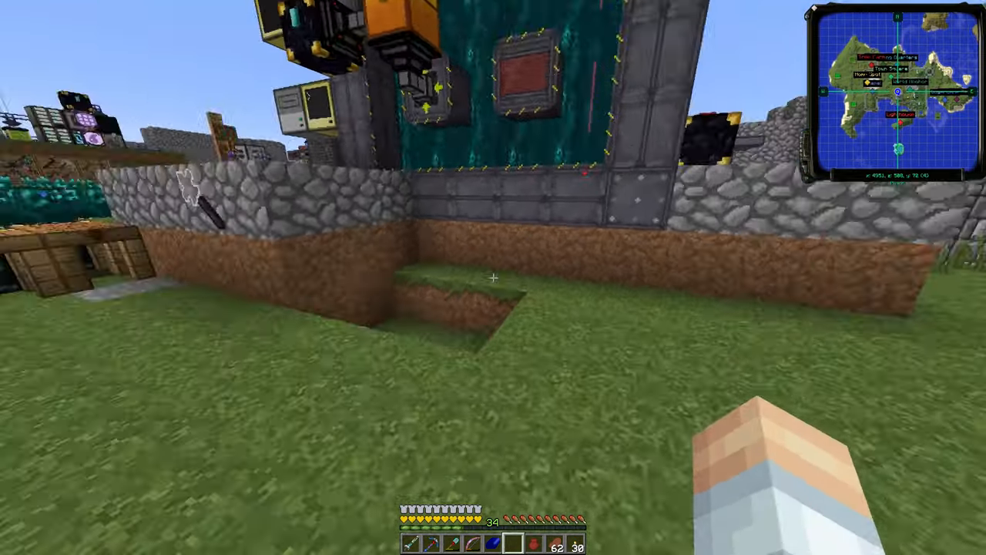
mouse_move(493, 277)
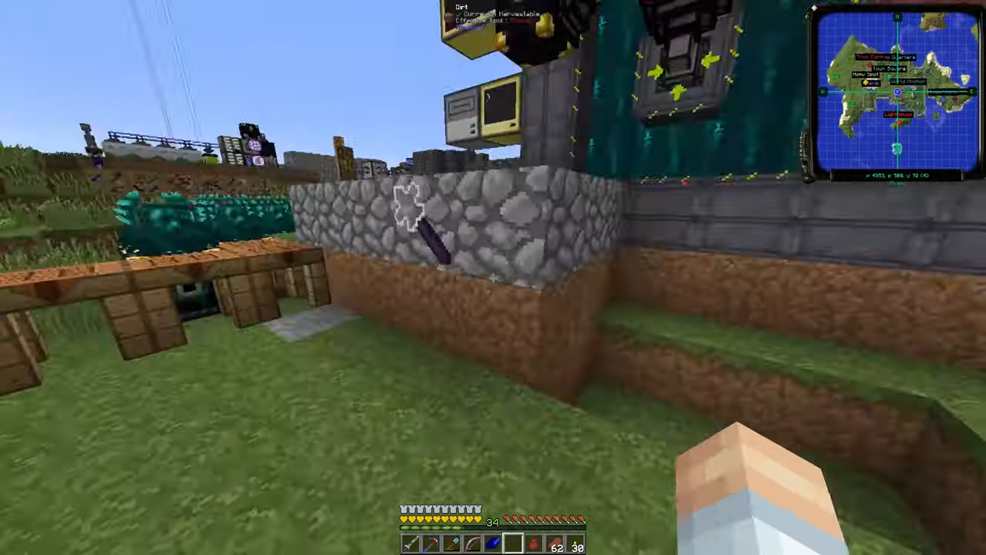
mouse_move(493, 278)
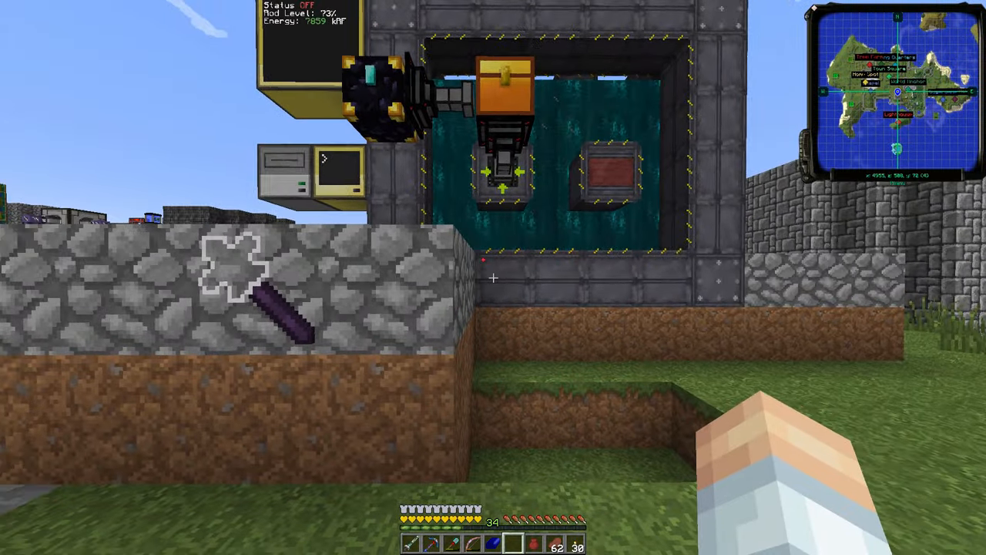
mouse_move(493, 278)
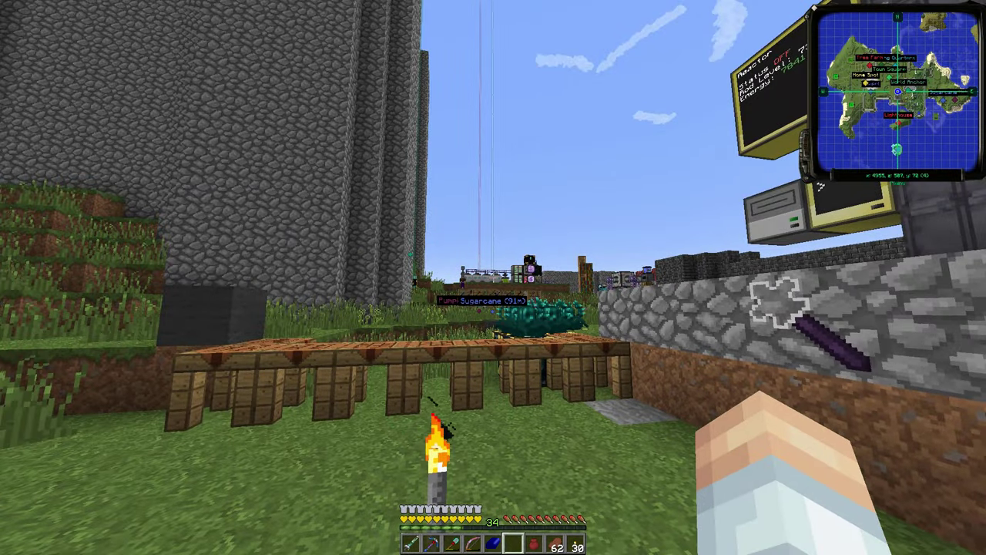
mouse_move(493, 277)
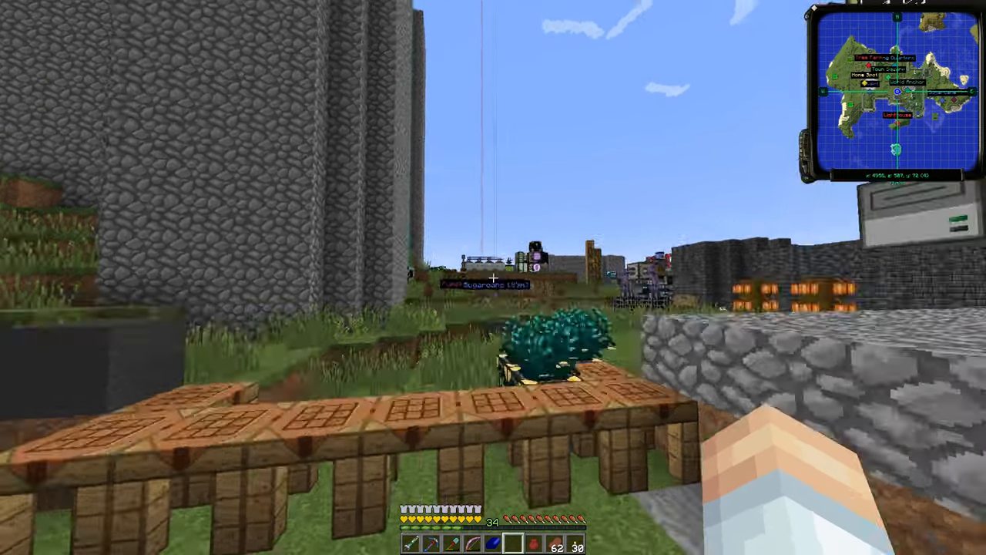
mouse_move(493, 277)
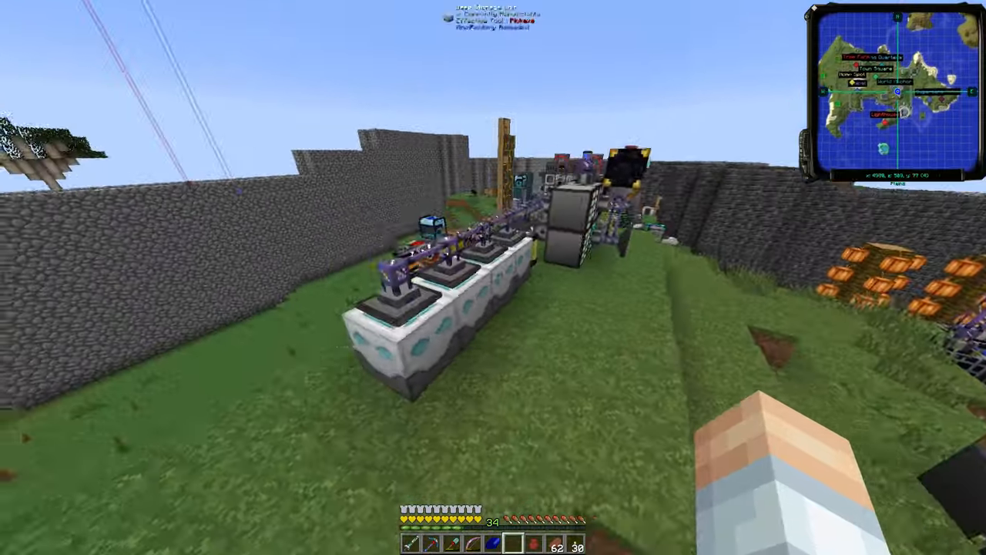
mouse_move(493, 278)
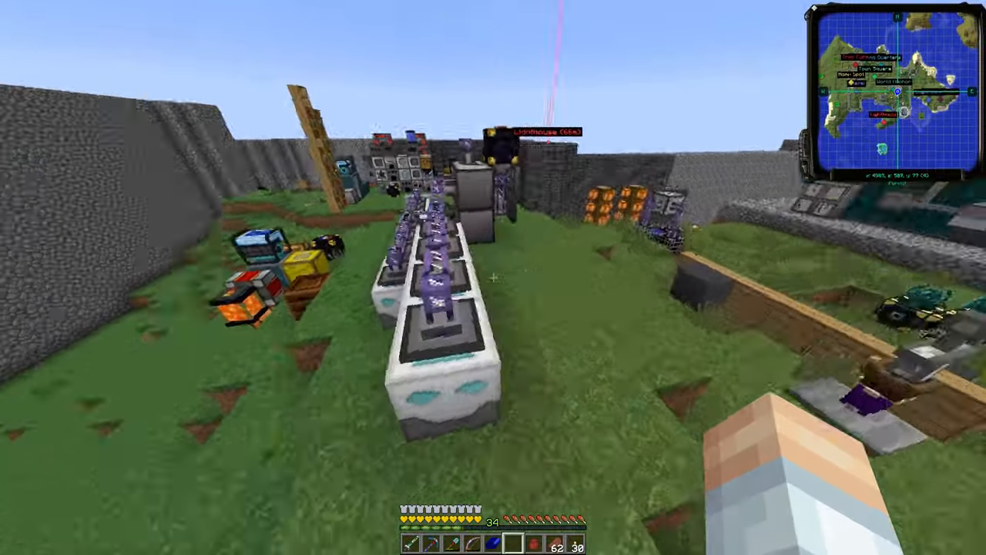
mouse_move(493, 278)
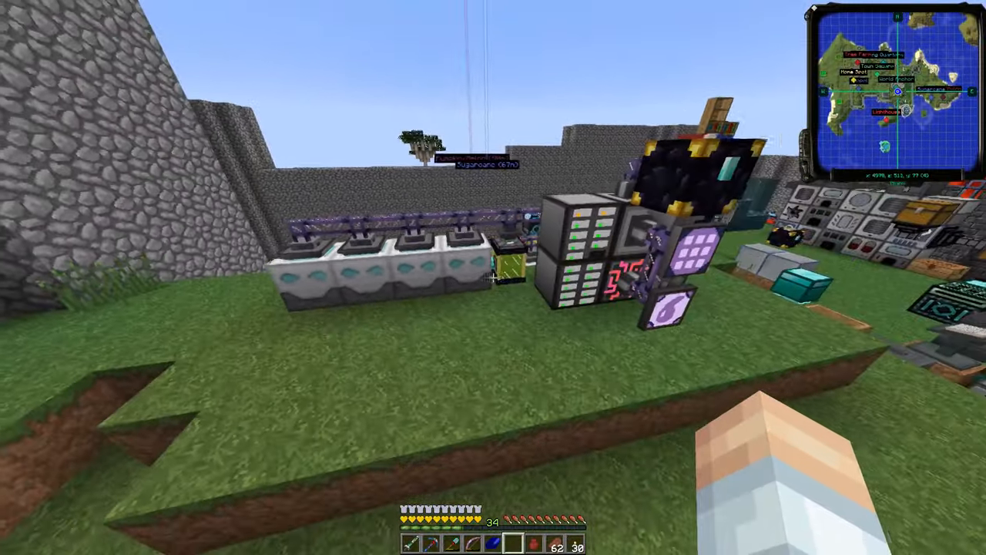
mouse_move(493, 277)
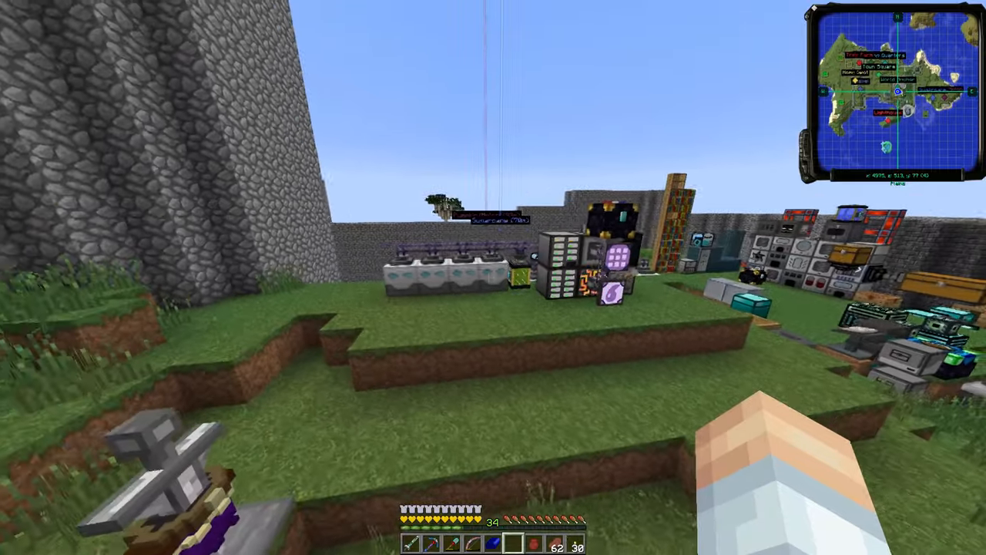
mouse_move(494, 278)
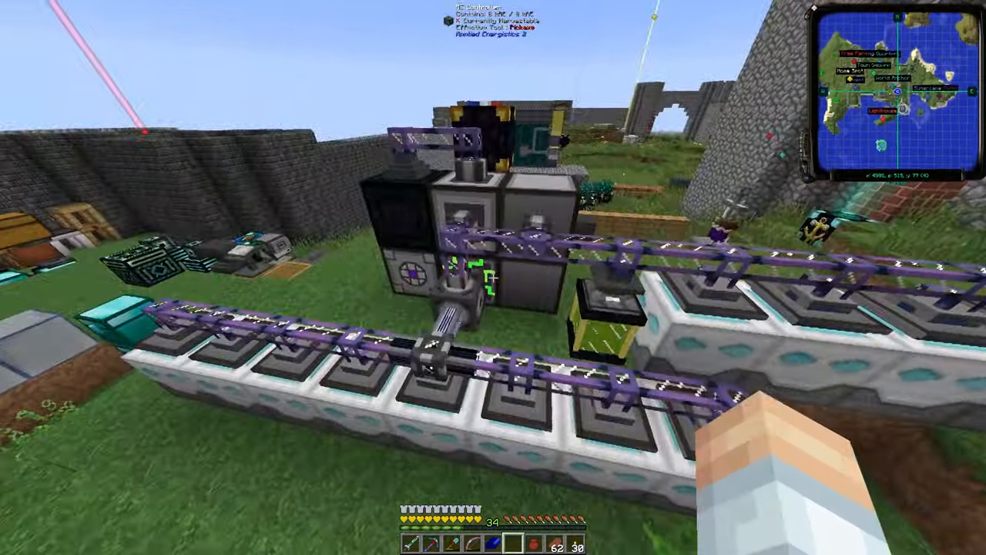
mouse_move(494, 277)
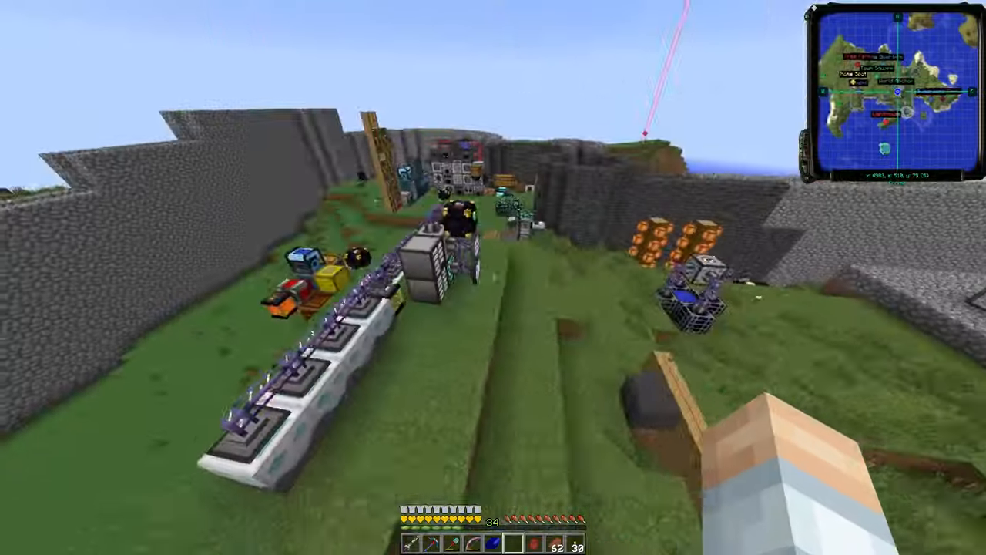
mouse_move(493, 277)
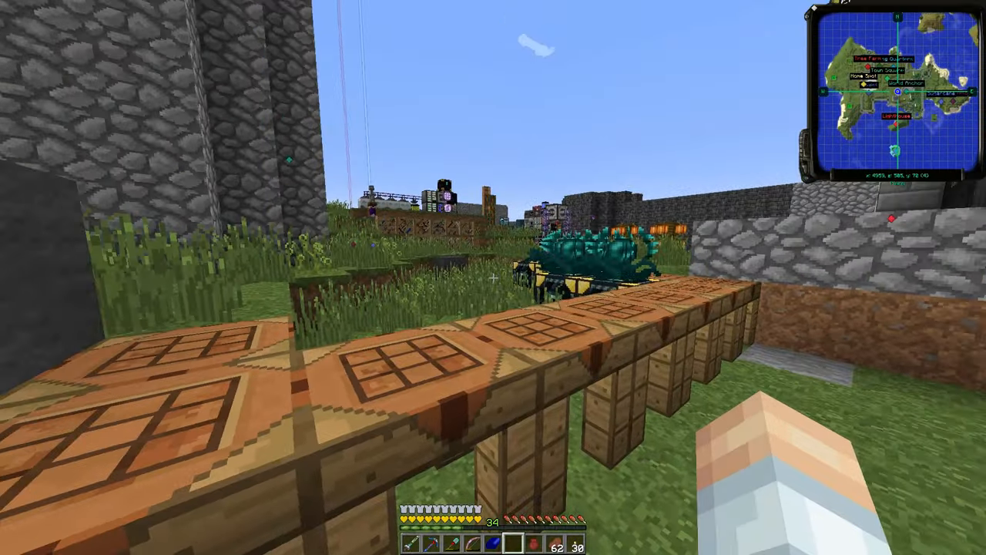
mouse_move(493, 278)
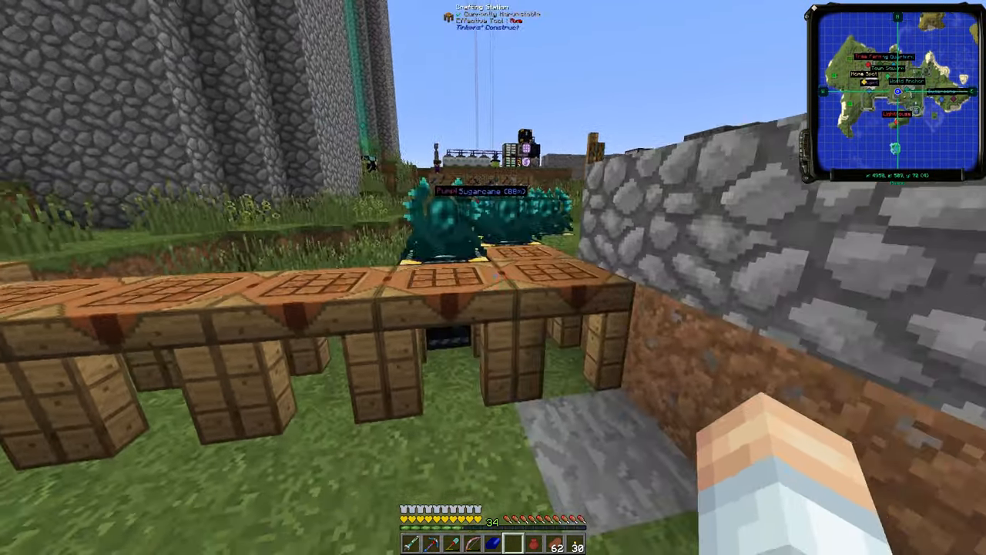
mouse_move(493, 277)
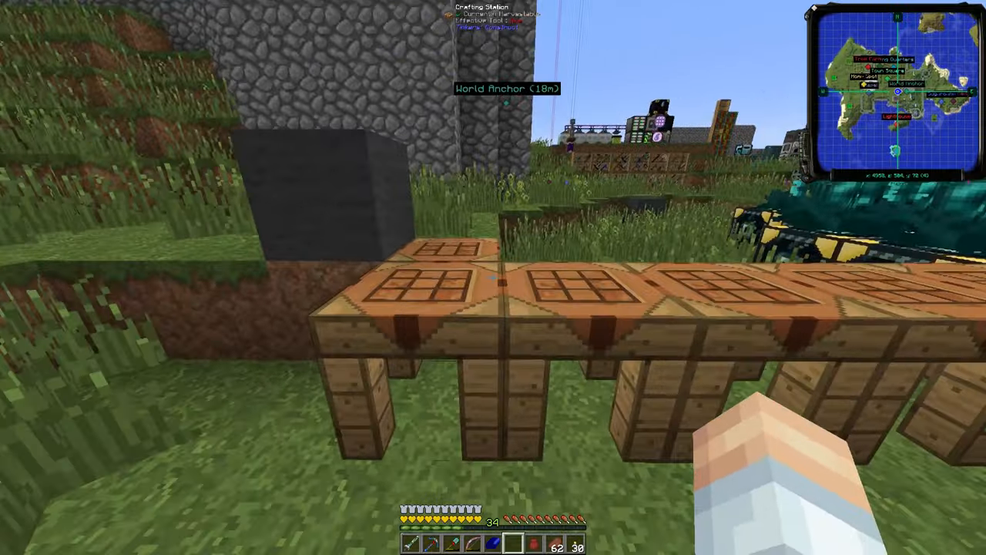
mouse_move(493, 278)
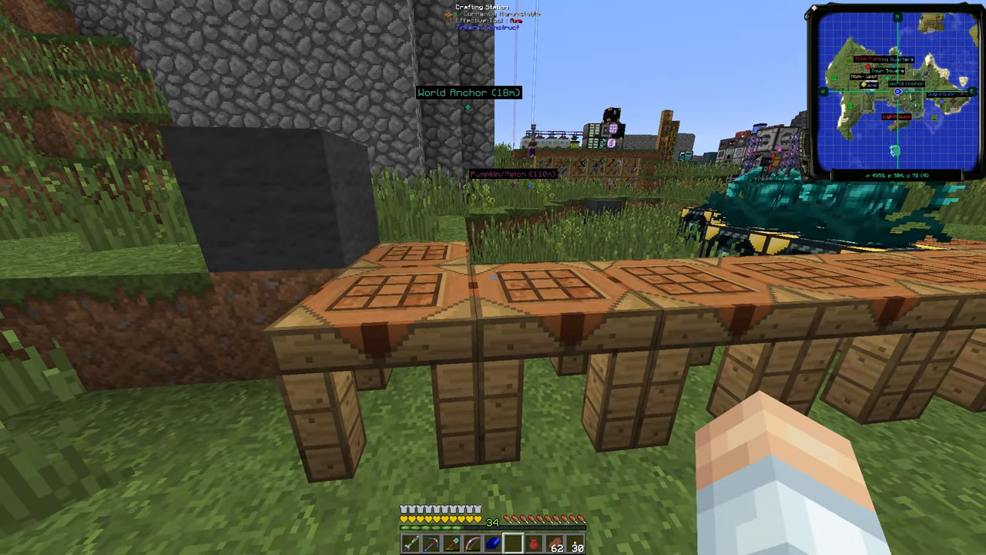
mouse_move(493, 277)
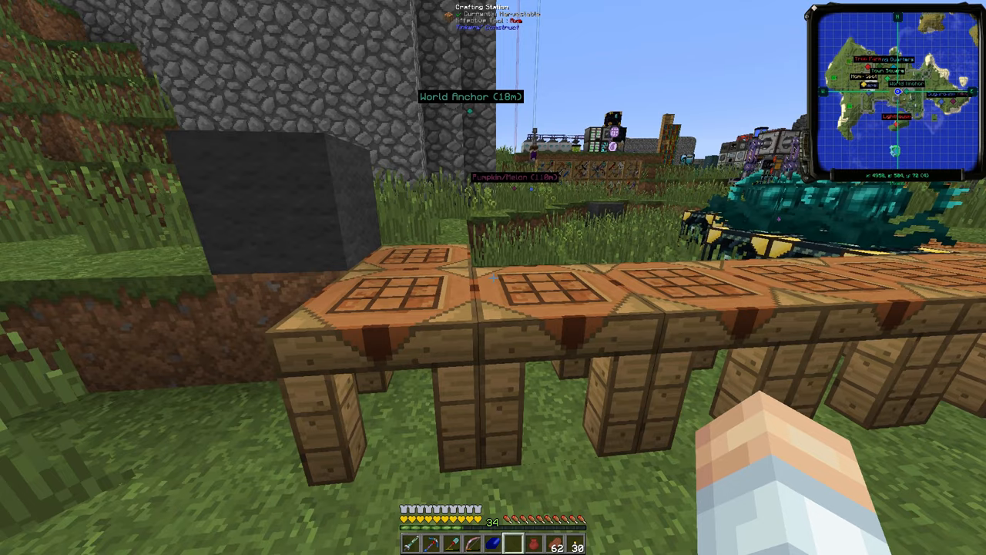
mouse_move(493, 277)
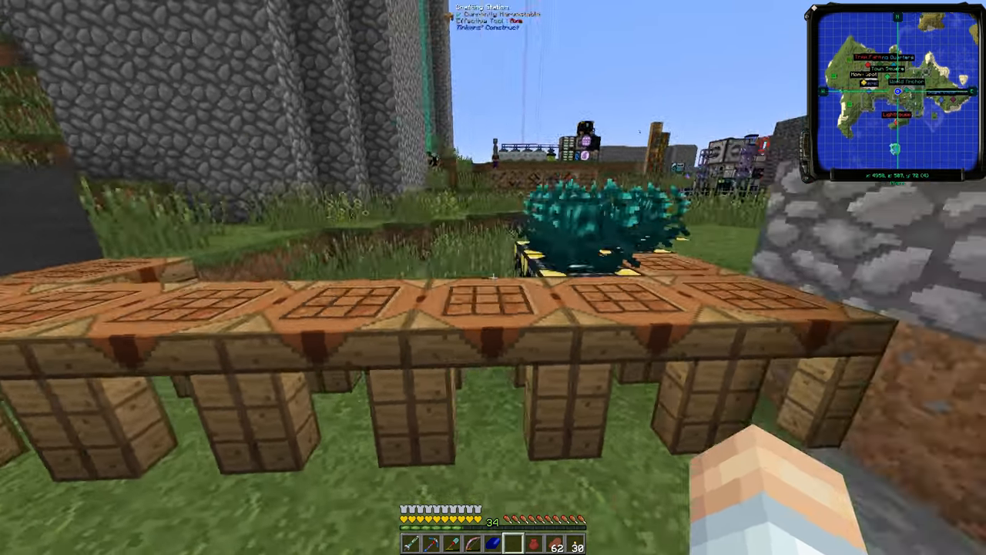
mouse_move(493, 277)
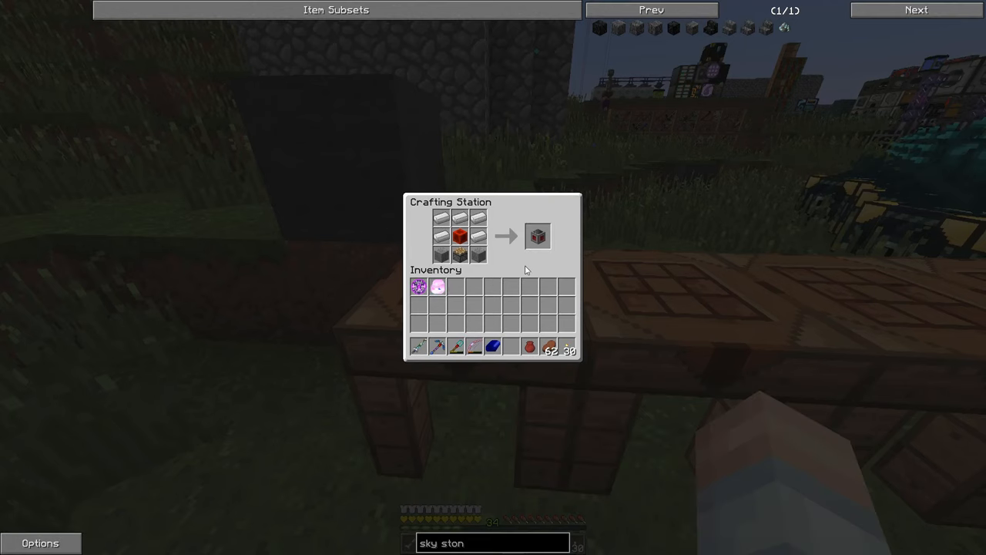
mouse_move(538, 237)
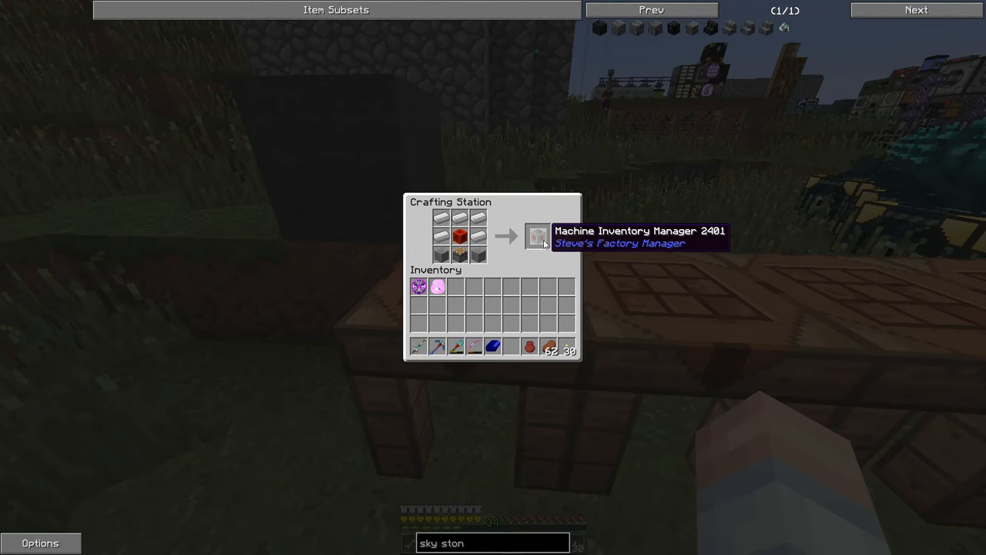
mouse_move(529, 286)
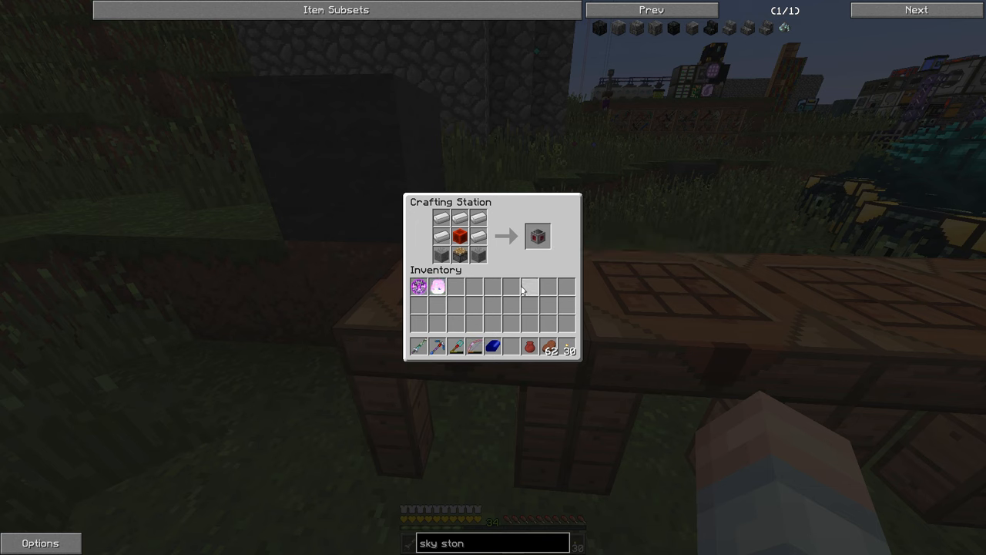
mouse_move(538, 236)
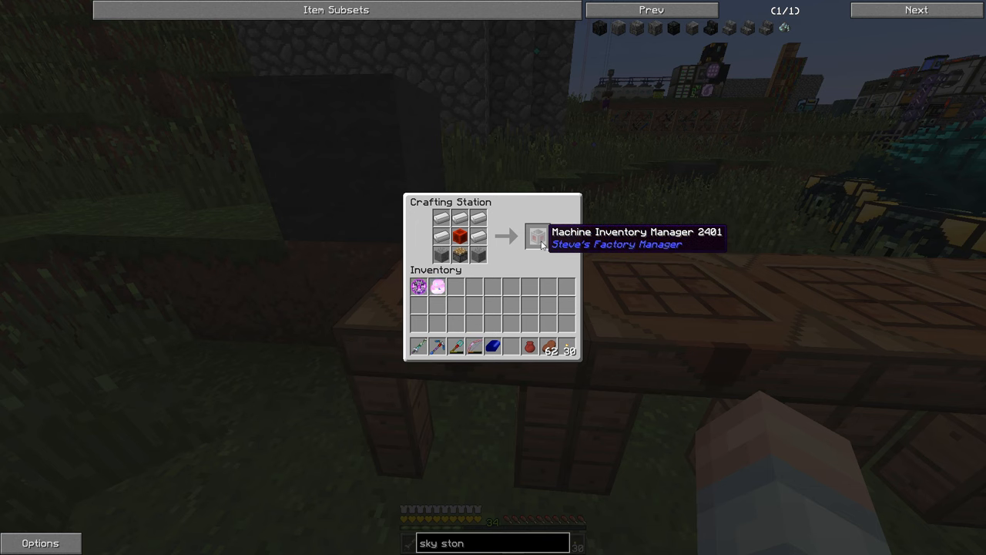
mouse_move(528, 287)
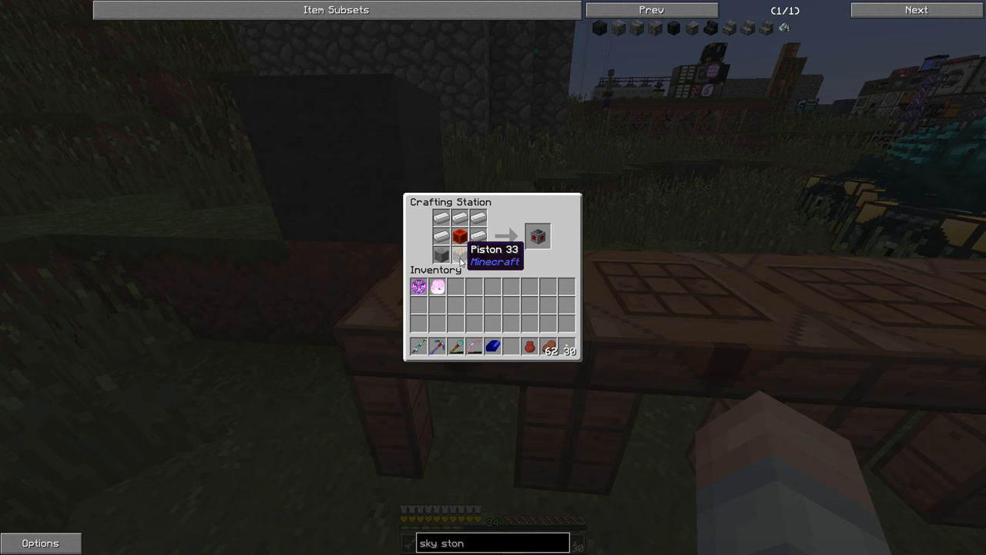
Take the crafted Machine Inventory Manager and load the Inventory Cable recipe into the grid
left_click(538, 235)
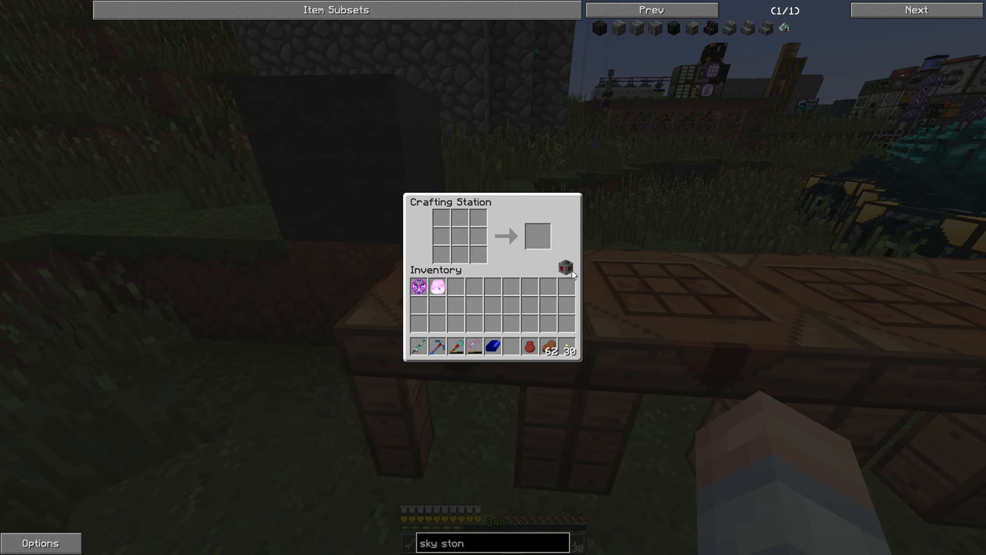
key("Escape")
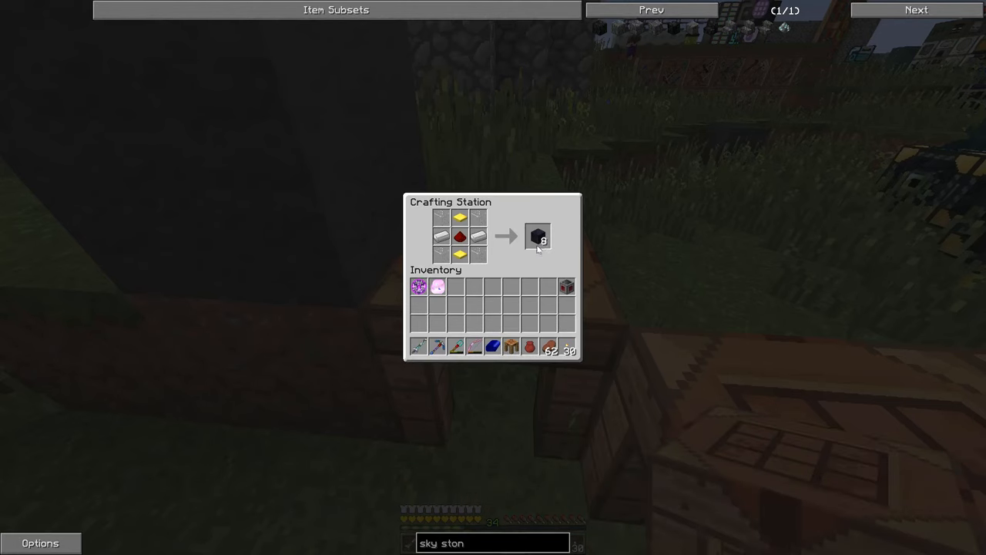
mouse_move(460, 236)
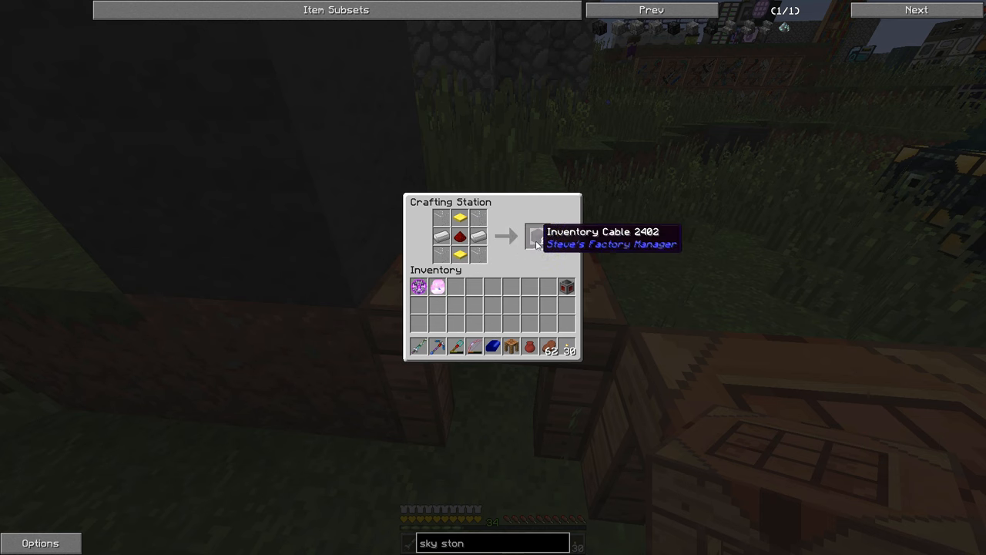
mouse_move(459, 216)
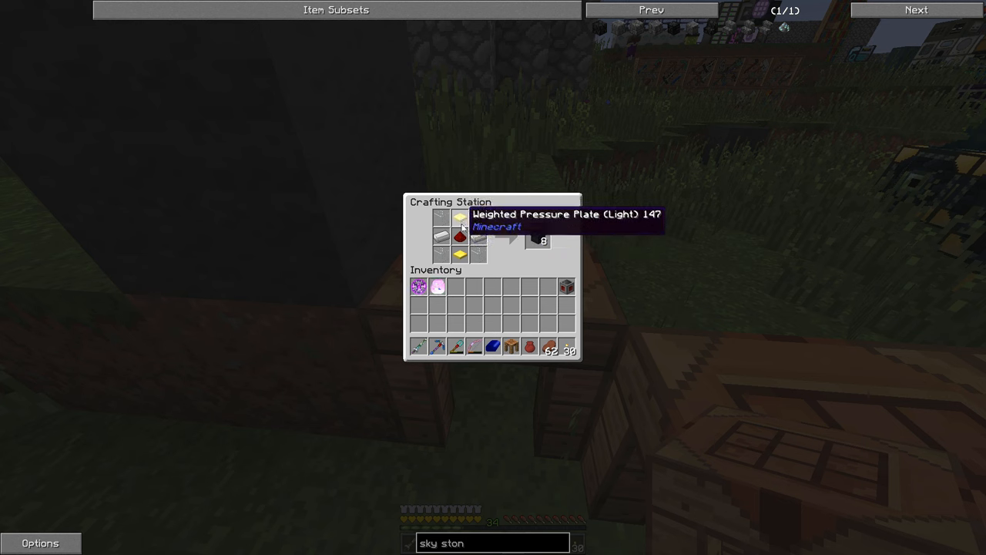
Close the Crafting Station to return outdoors by the crafting table row
key("Escape")
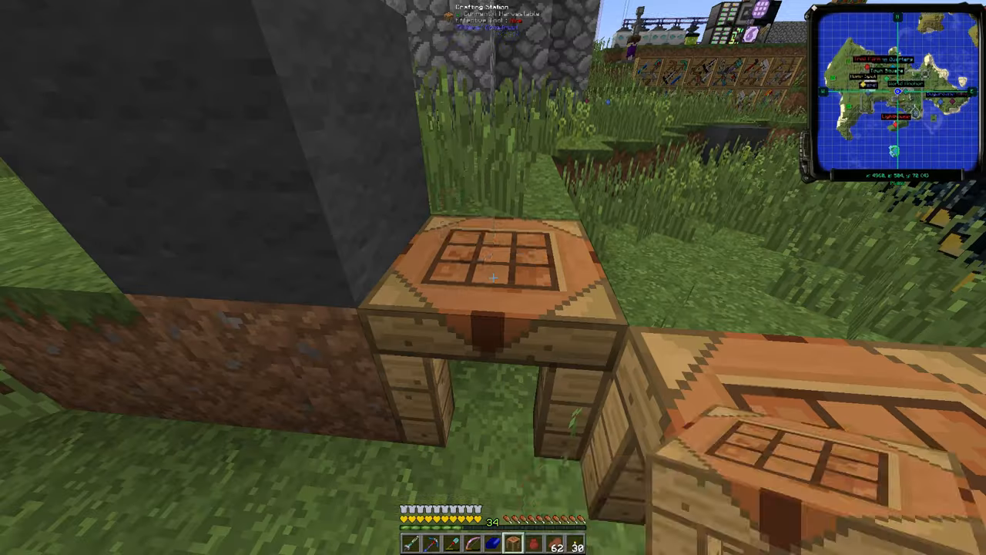
mouse_move(493, 278)
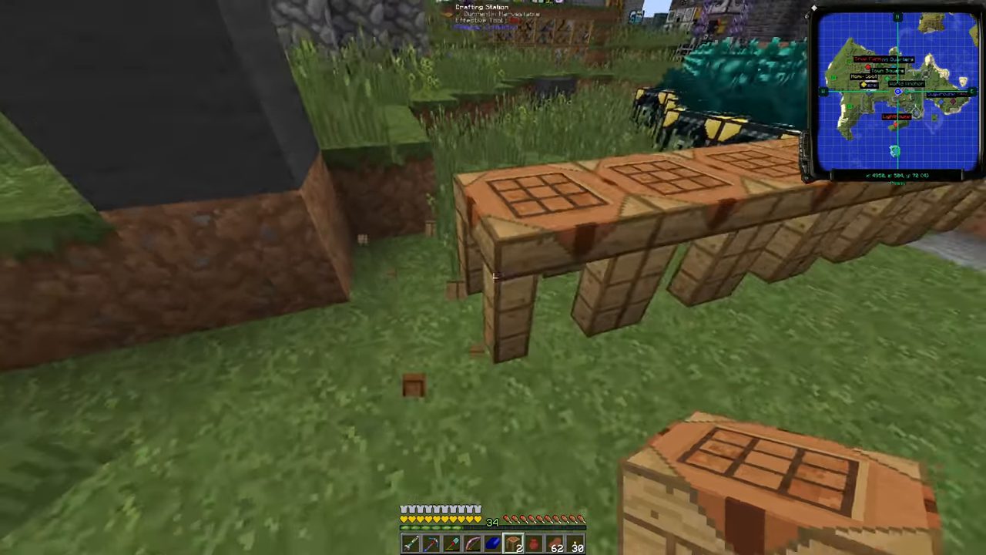
mouse_move(494, 278)
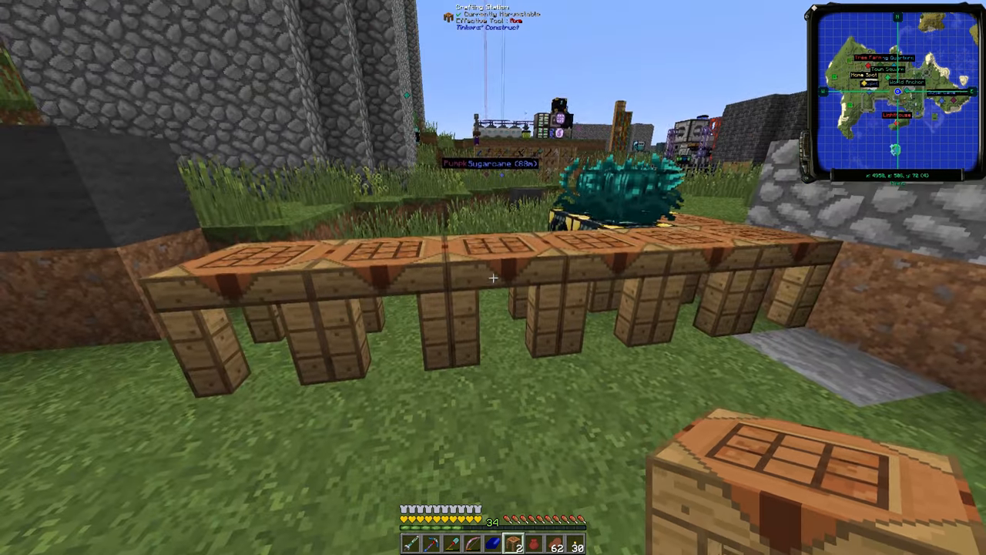
mouse_move(493, 278)
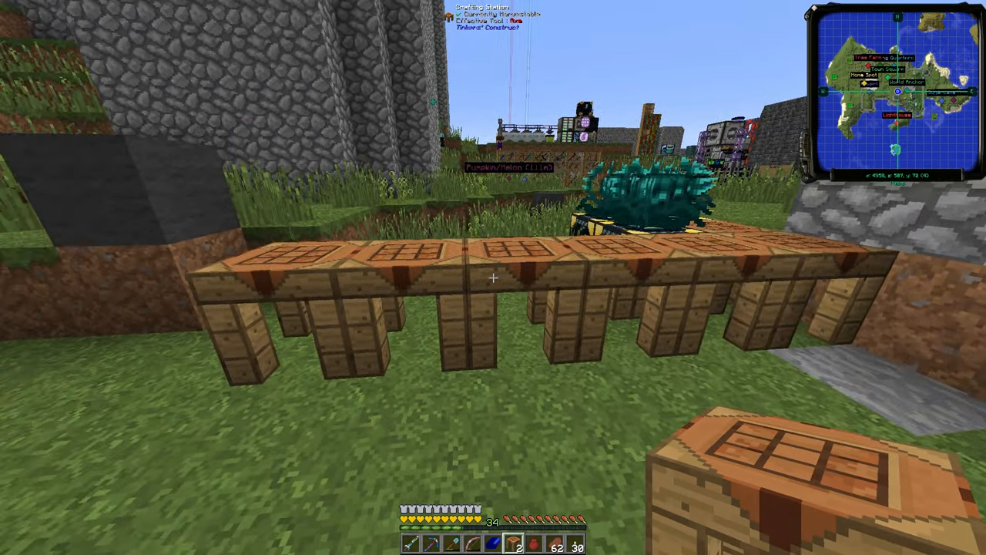
mouse_move(493, 278)
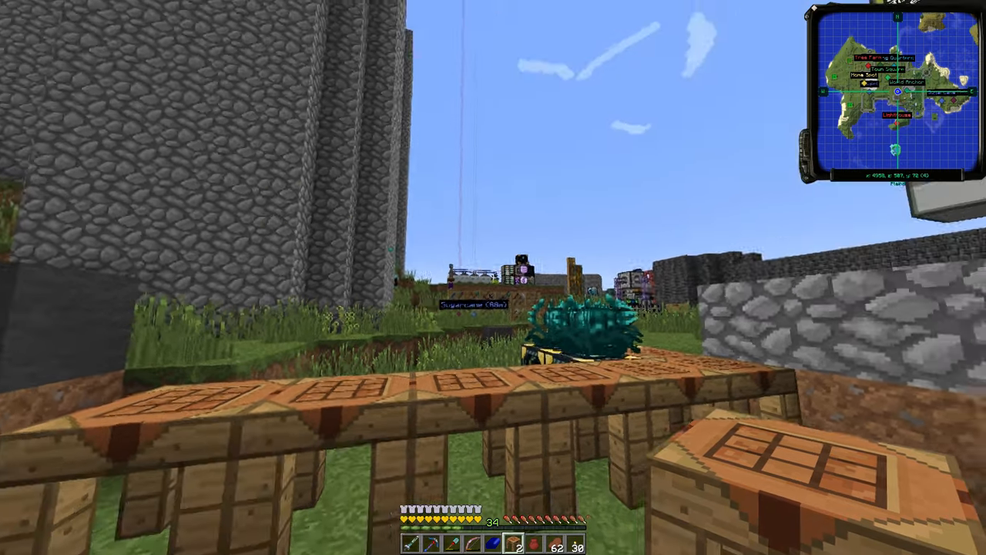
mouse_move(493, 278)
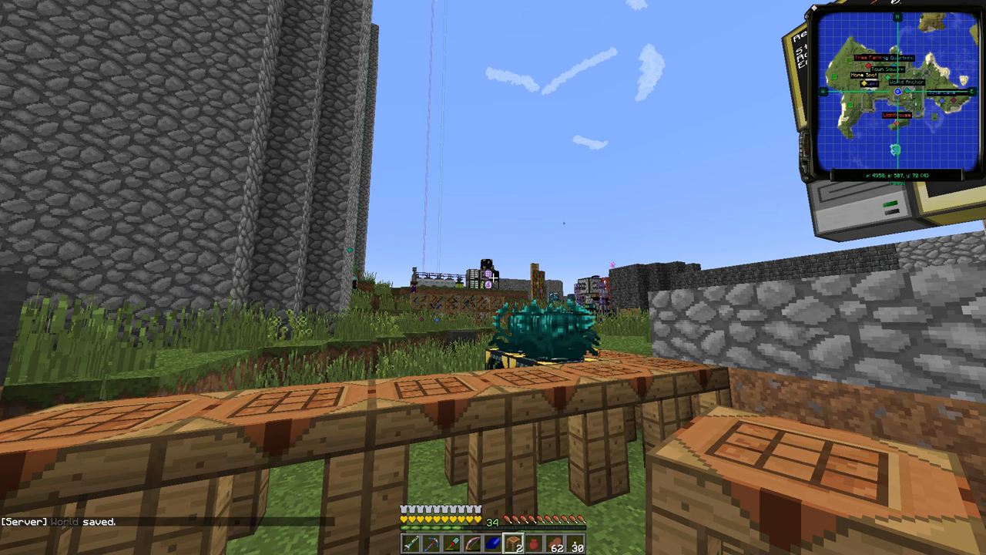
mouse_move(493, 277)
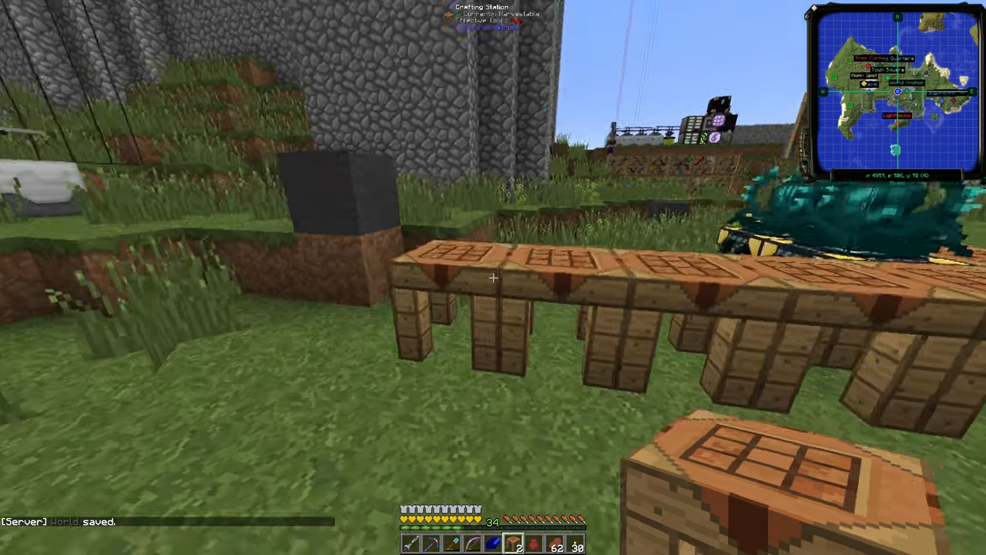
mouse_move(494, 277)
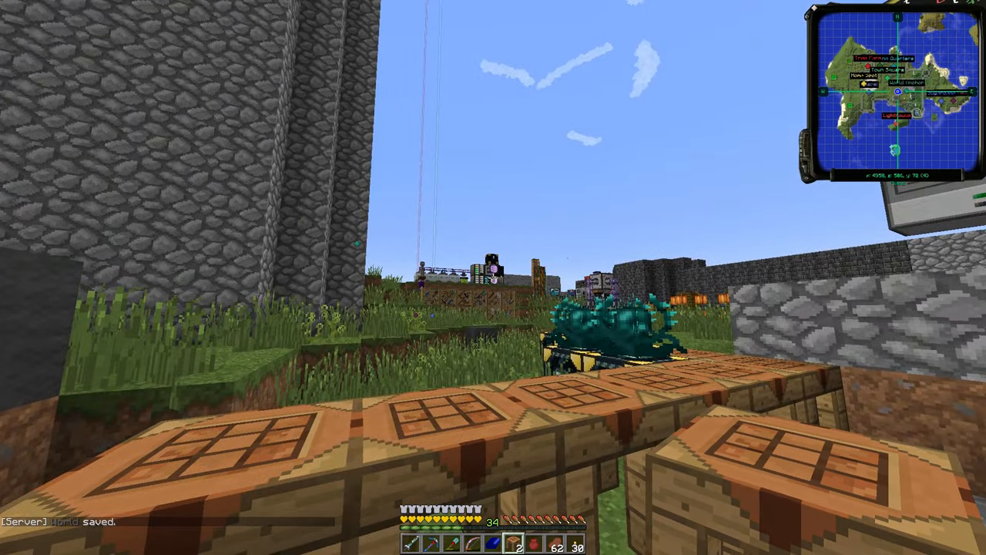
mouse_move(493, 278)
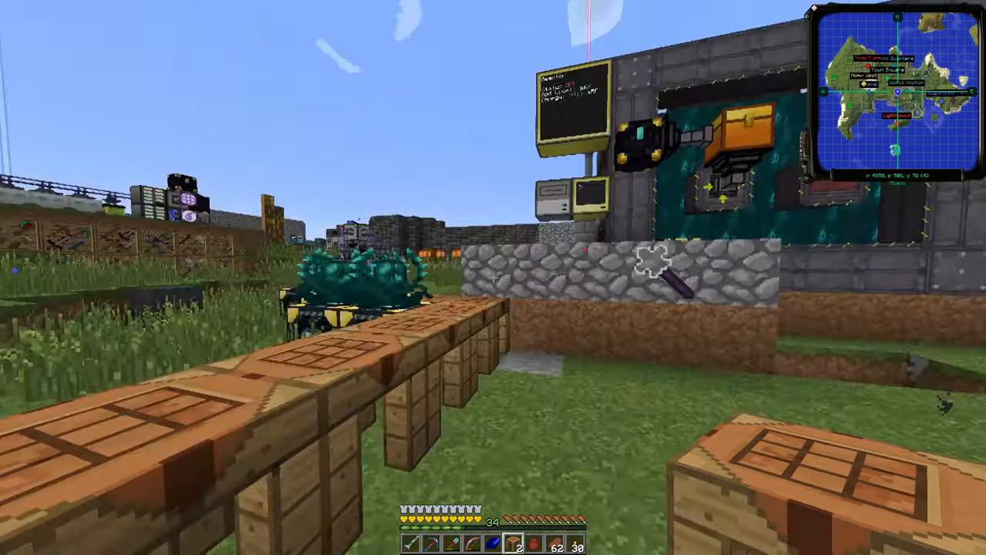
mouse_move(493, 278)
type("sky ston")
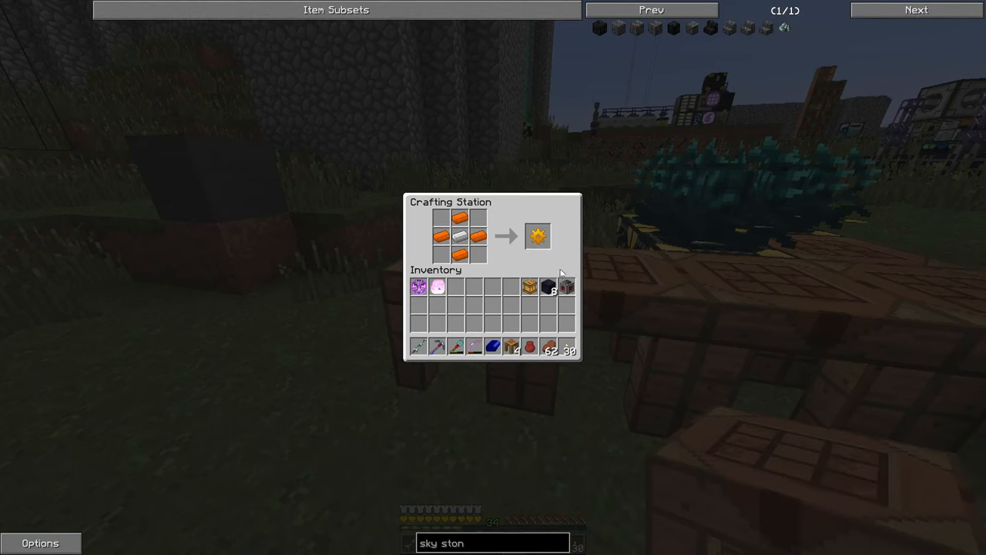
Craft a copper gear, stow it, then craft a Redstone Reception Coil
left_click(538, 235)
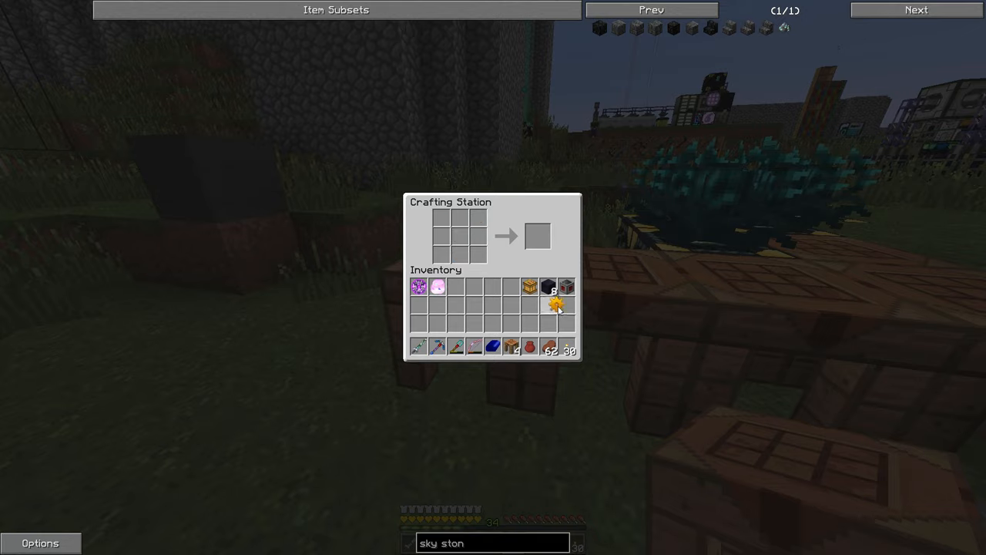
left_click_drag(556, 306, 529, 322)
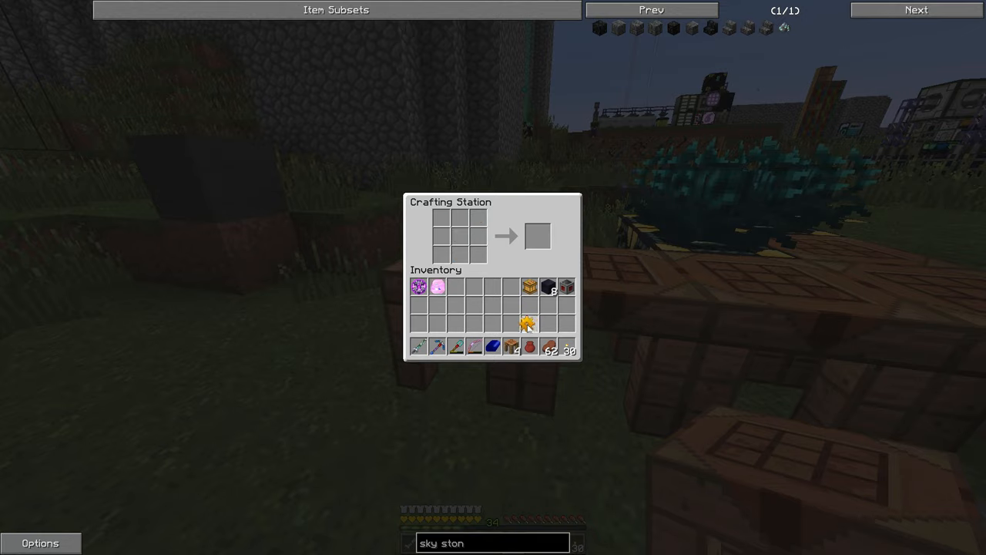
key("Escape")
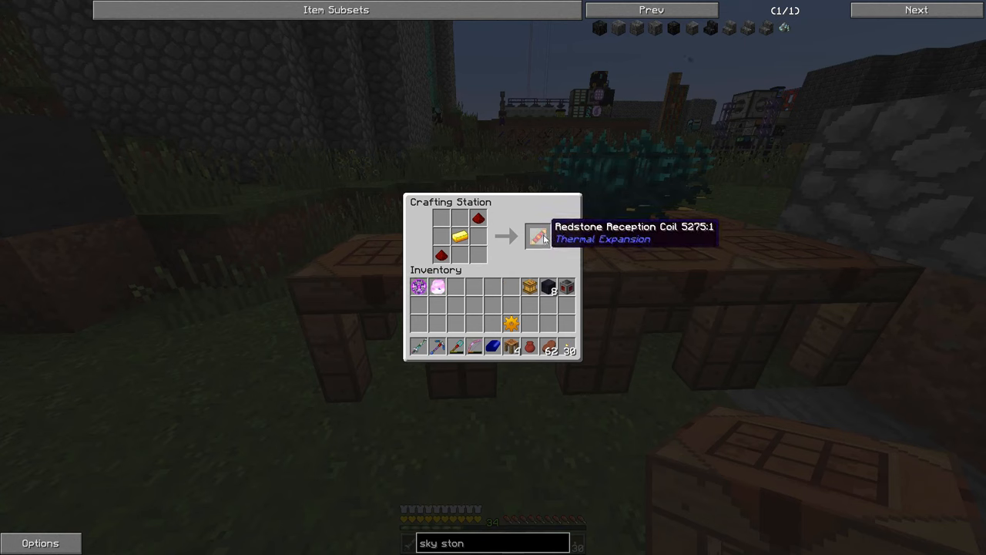
left_click(538, 236)
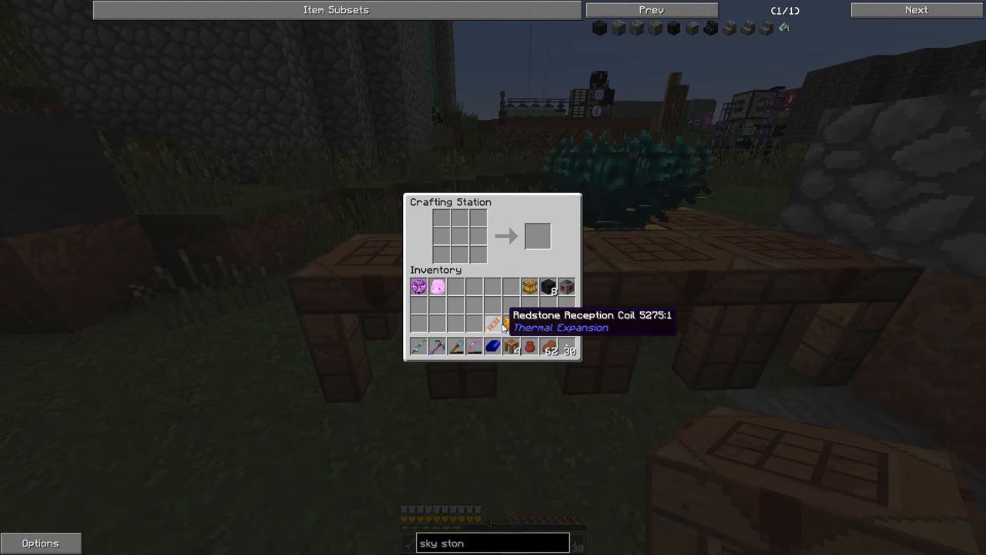
Lay out the Resonant Redstone Furnace recipe, checking the machine frame recipe in NEI, then leave the station
key("Escape")
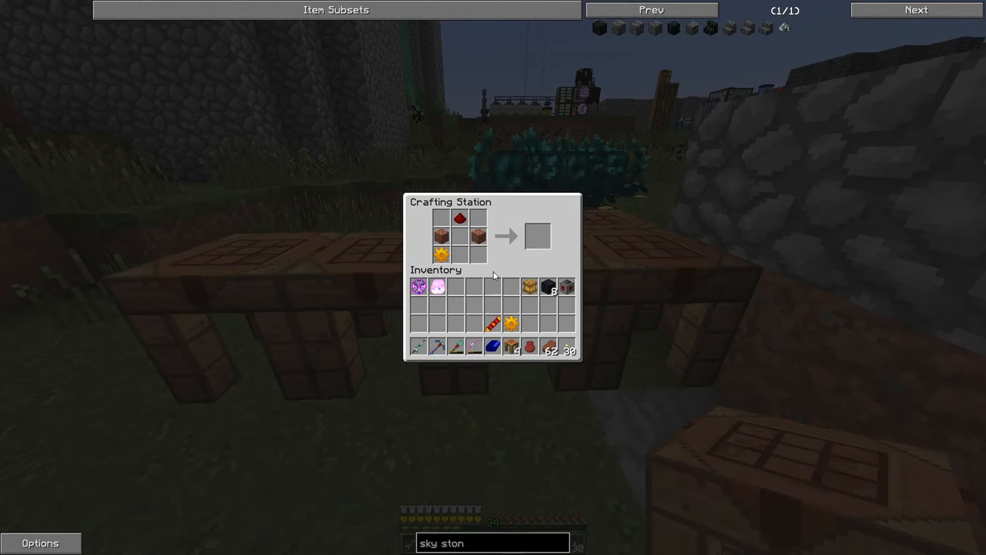
mouse_move(493, 325)
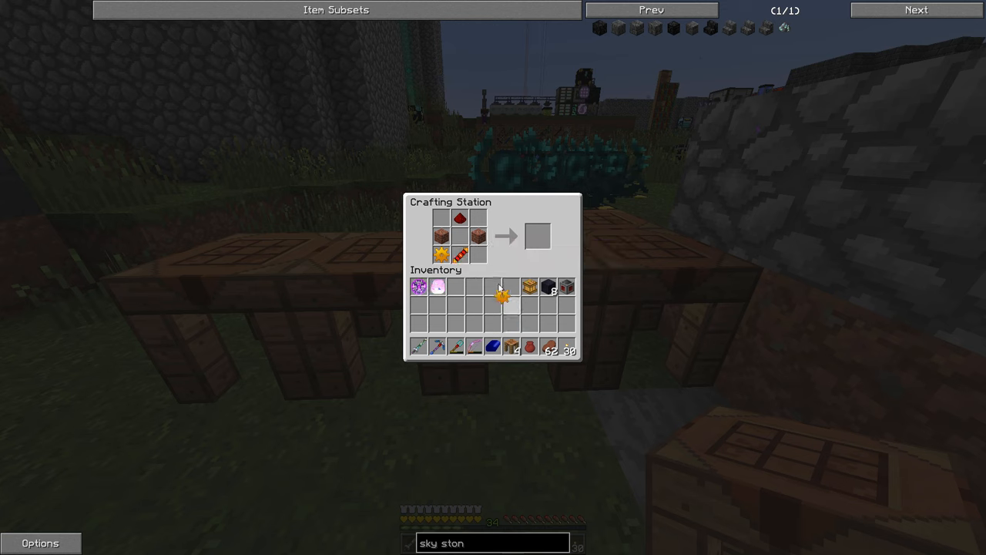
mouse_move(478, 254)
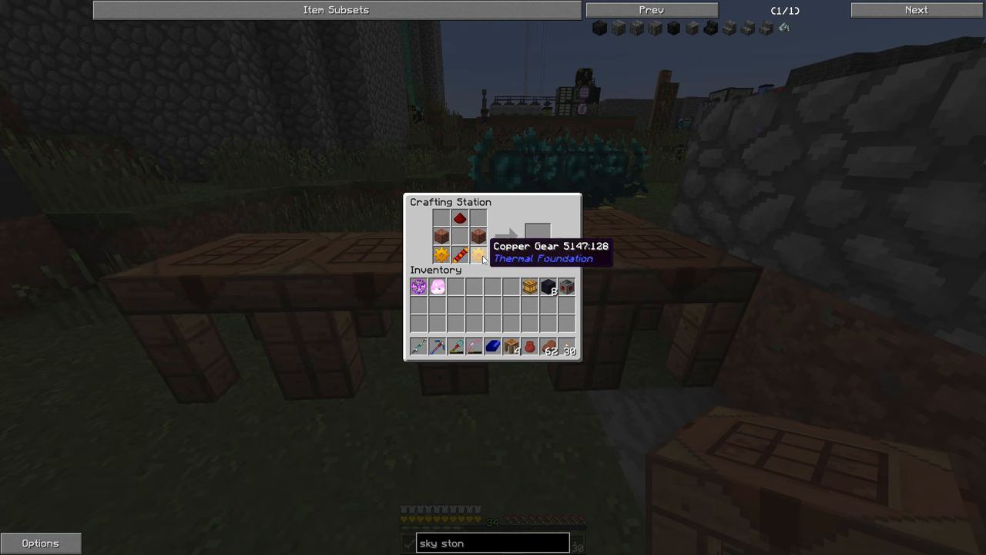
key("Escape")
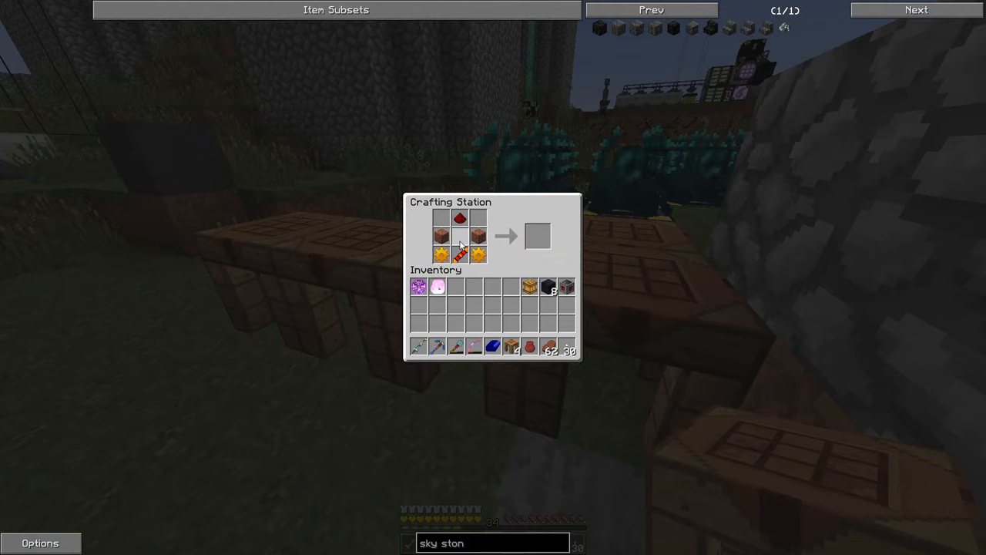
key("Escape")
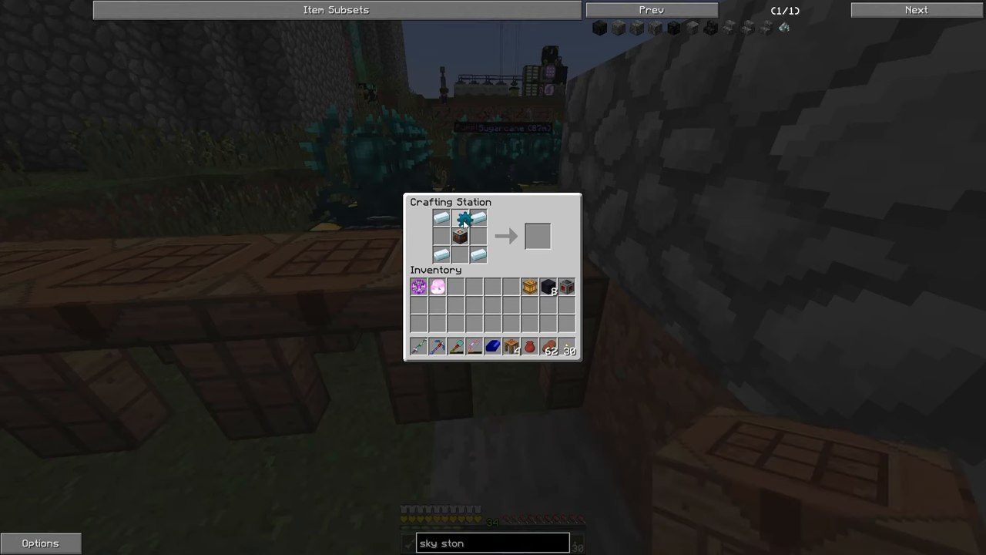
mouse_move(459, 235)
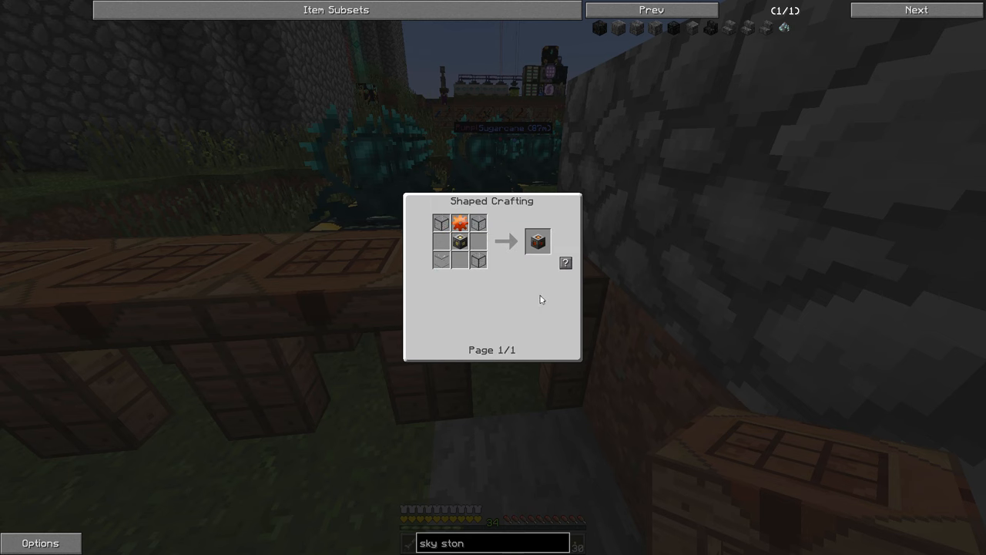
mouse_move(458, 241)
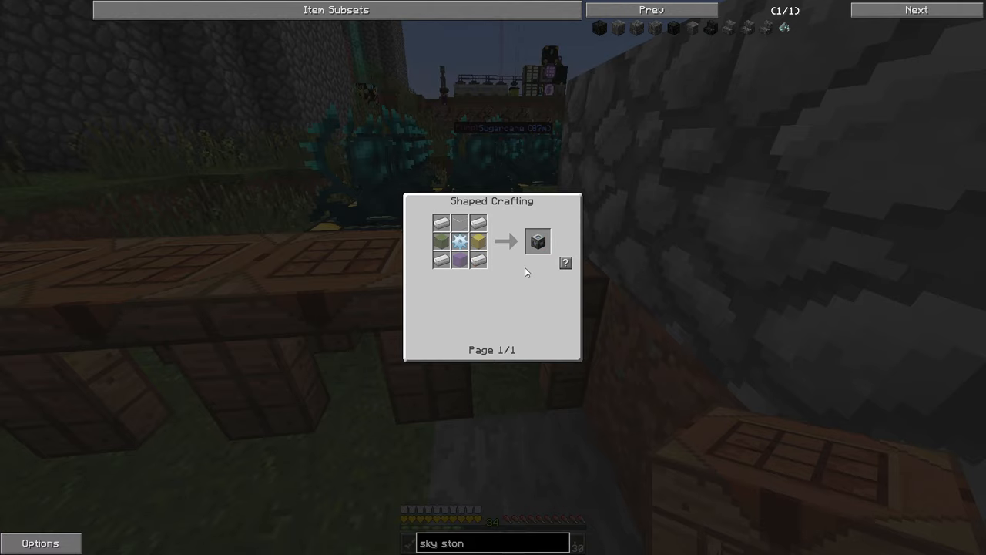
left_click(537, 242)
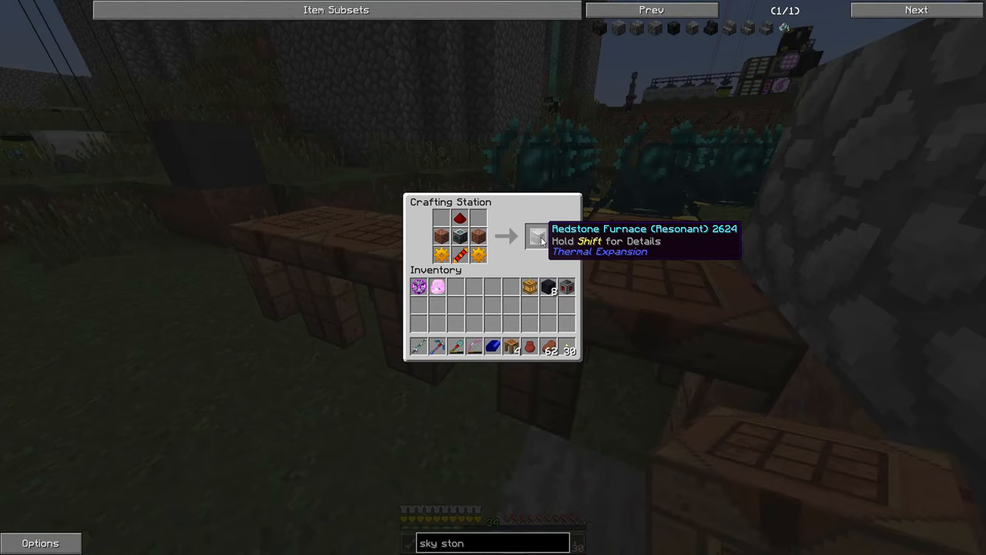
key("Escape")
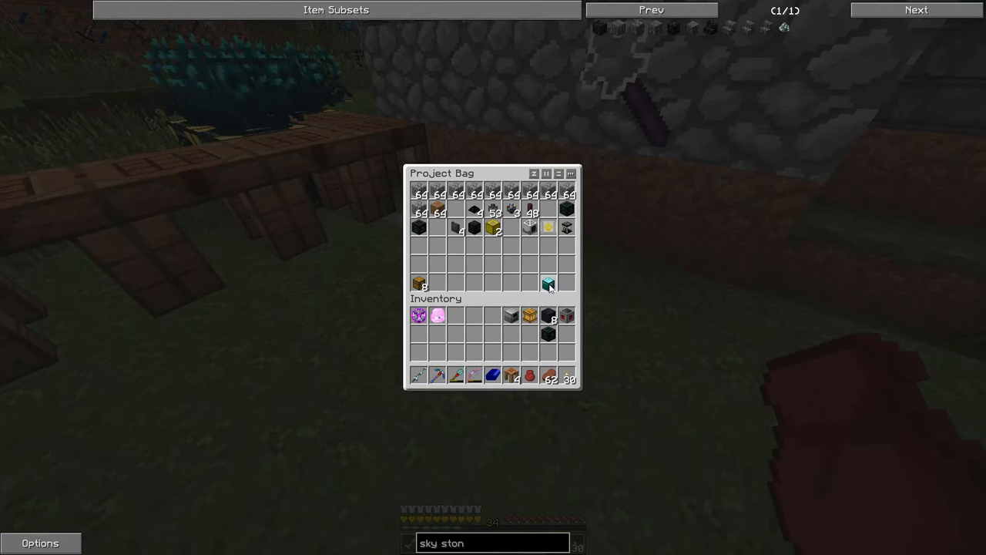
Move the teal block from the bag into inventory and switch to holding Inventory Cables for the trench floor
left_click(548, 283)
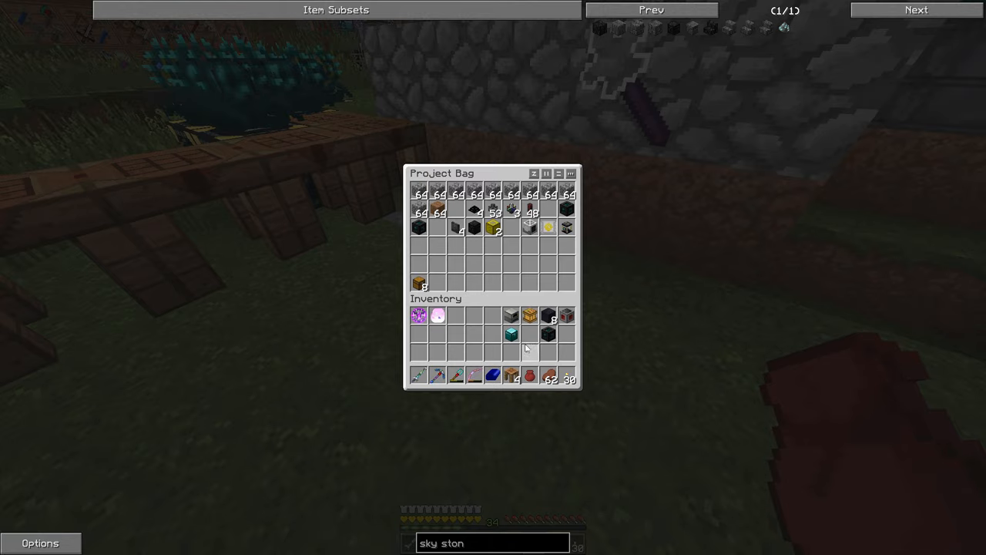
key("Escape")
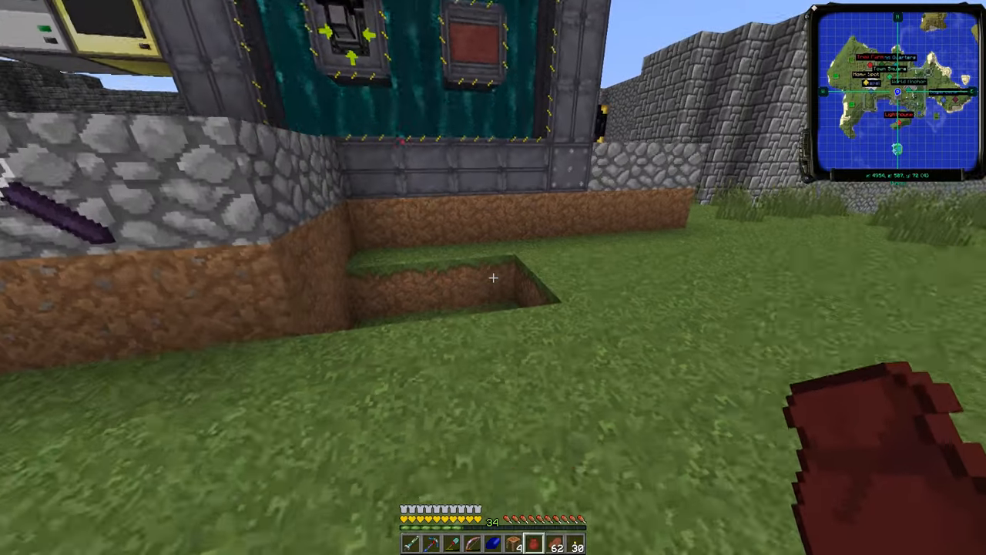
mouse_move(494, 278)
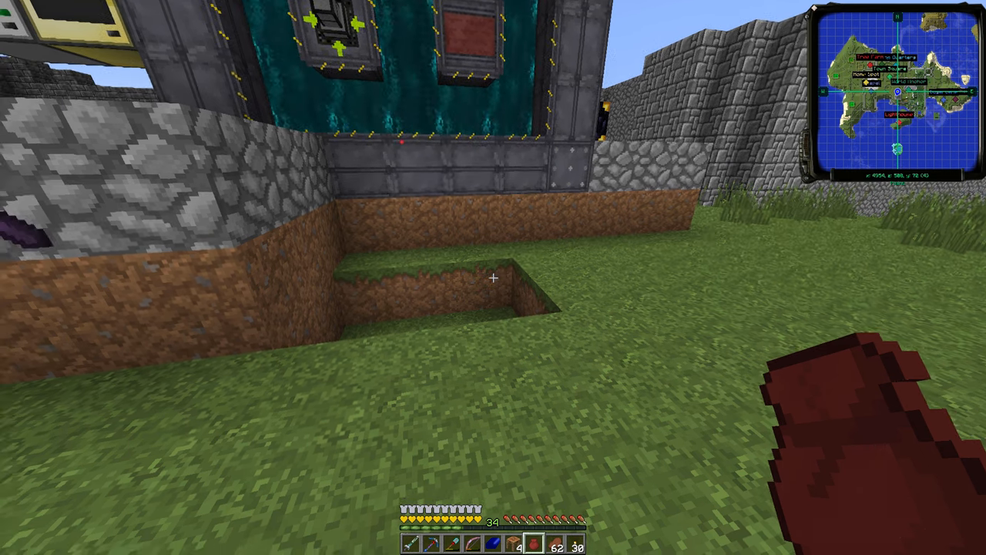
mouse_move(493, 277)
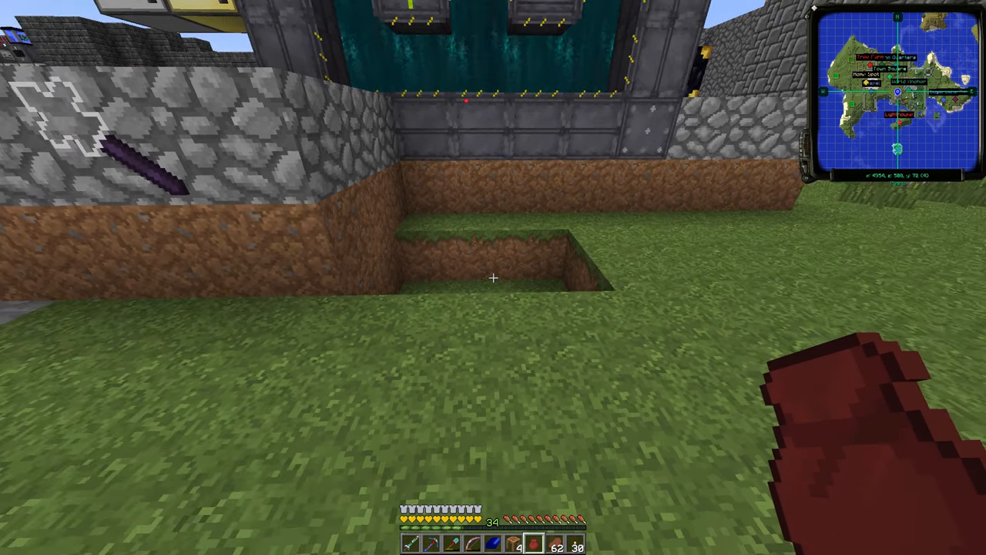
mouse_move(493, 277)
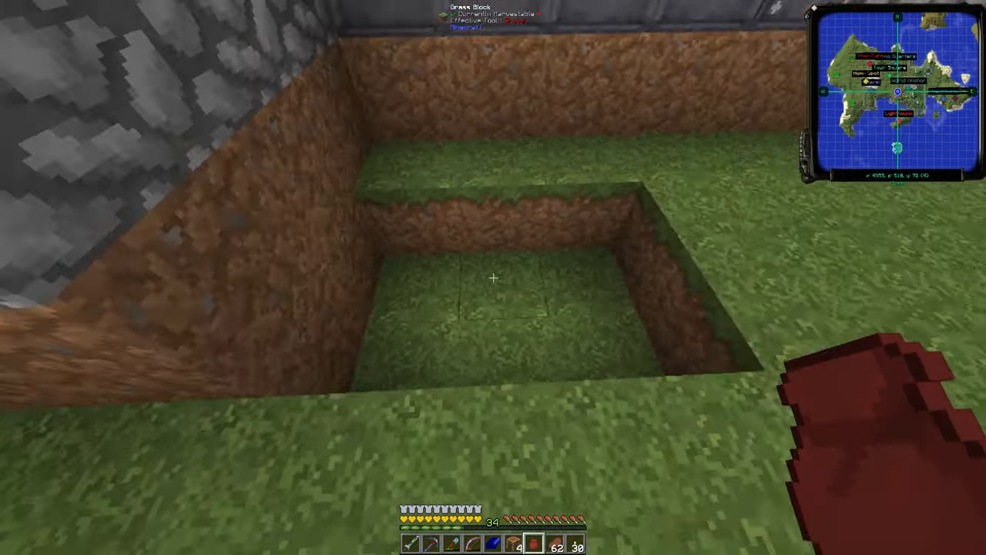
key("e")
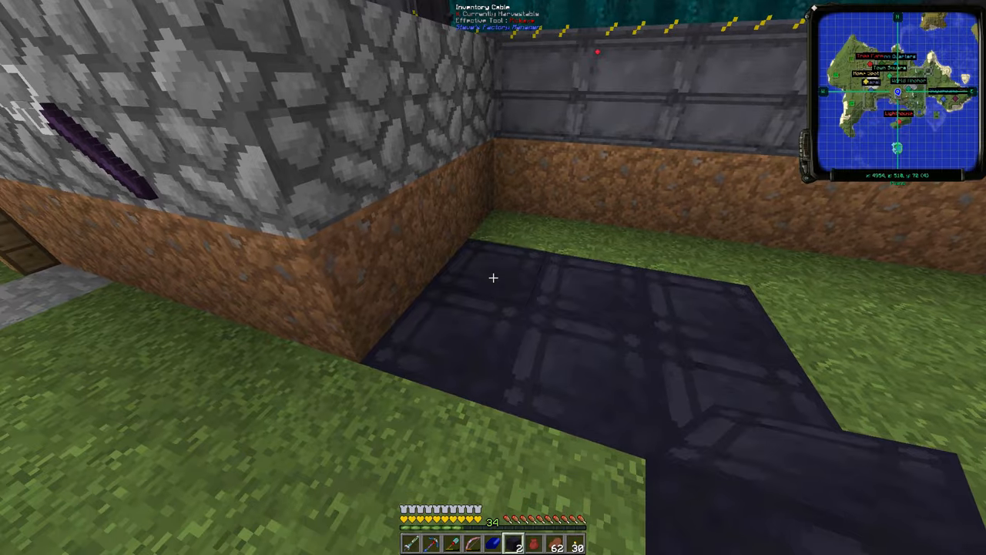
key("e")
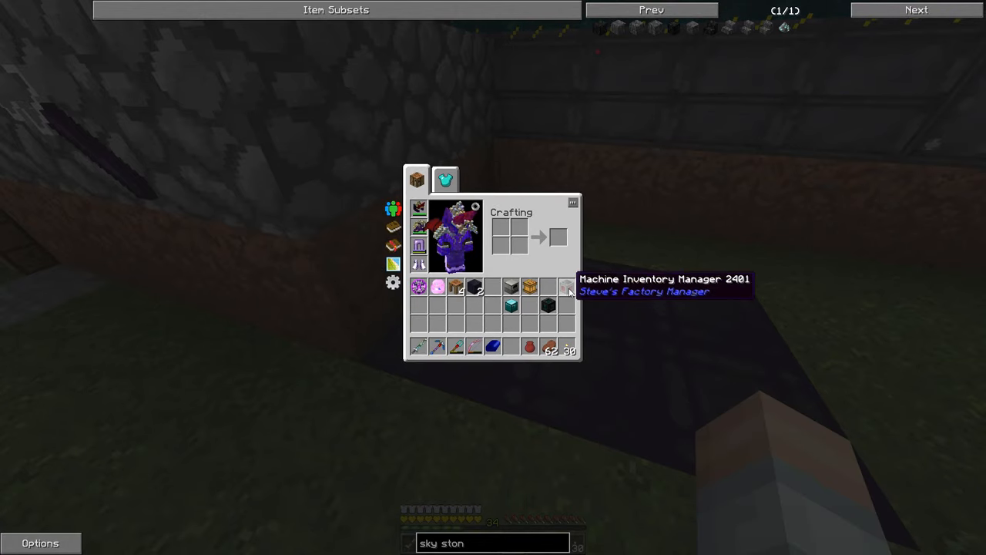
Bring the Industrial Apiary over and set it on the cable floor, checking the inventory along the way
key("Escape")
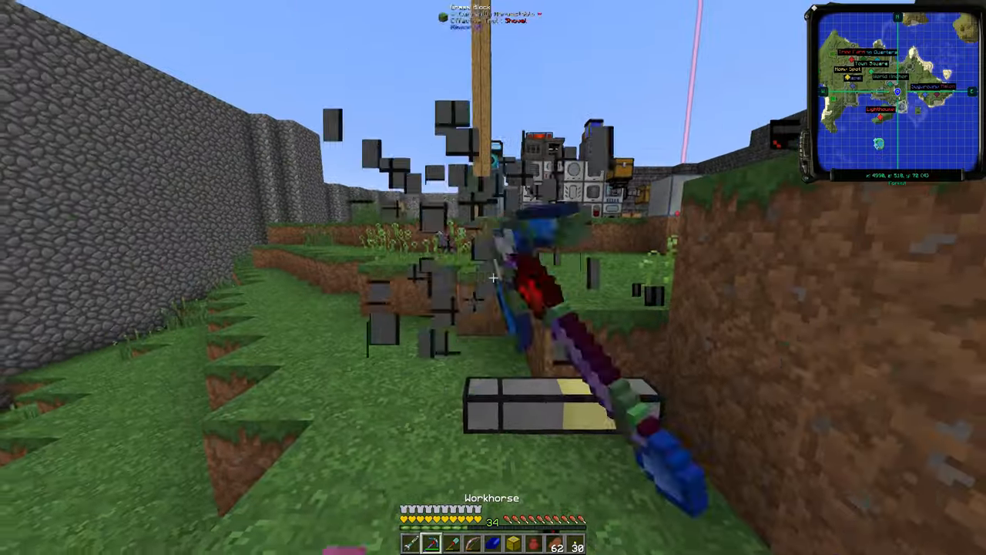
mouse_move(493, 277)
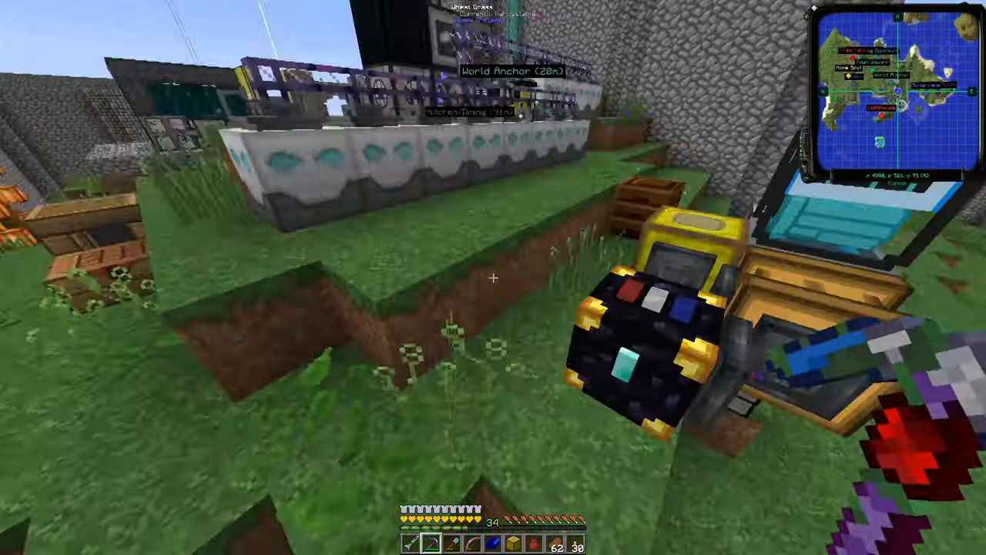
mouse_move(493, 277)
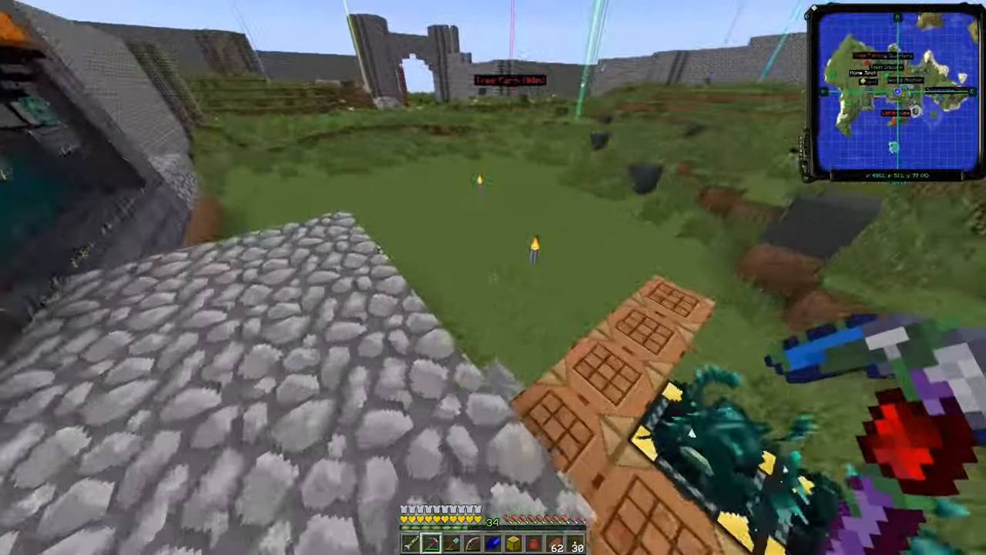
key("e")
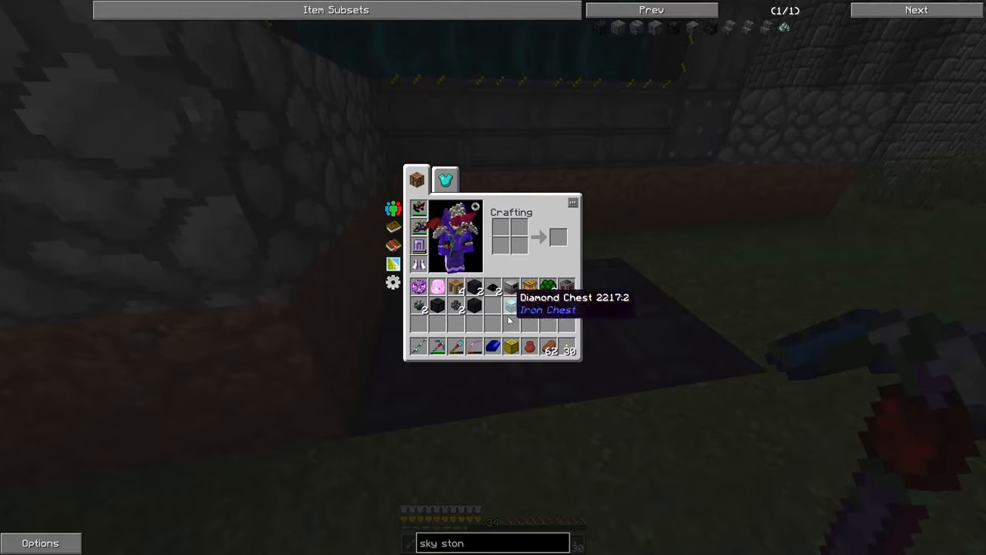
key("Escape")
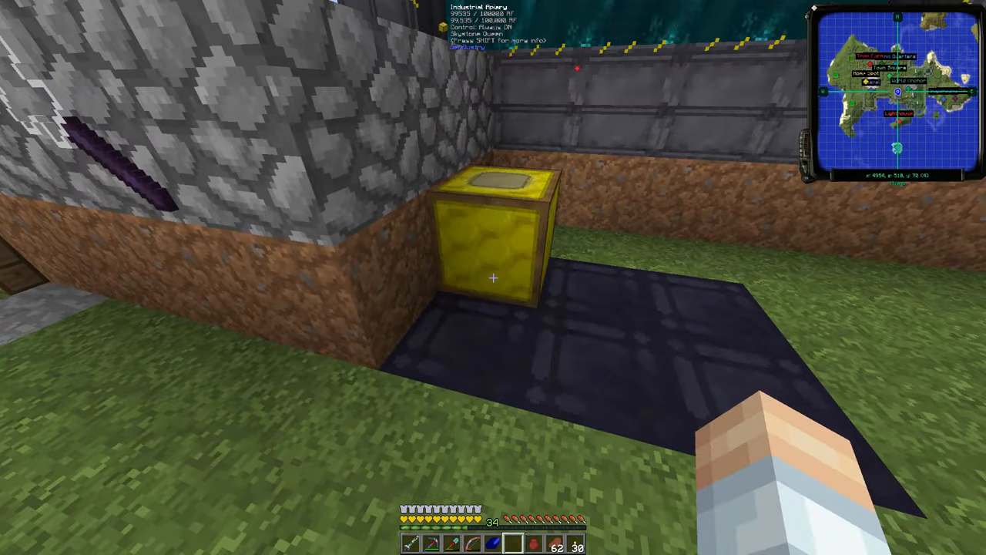
Place the Tesseract on frequency 801 – Soap (Power+) and set it to Receiving: Energy
key("e")
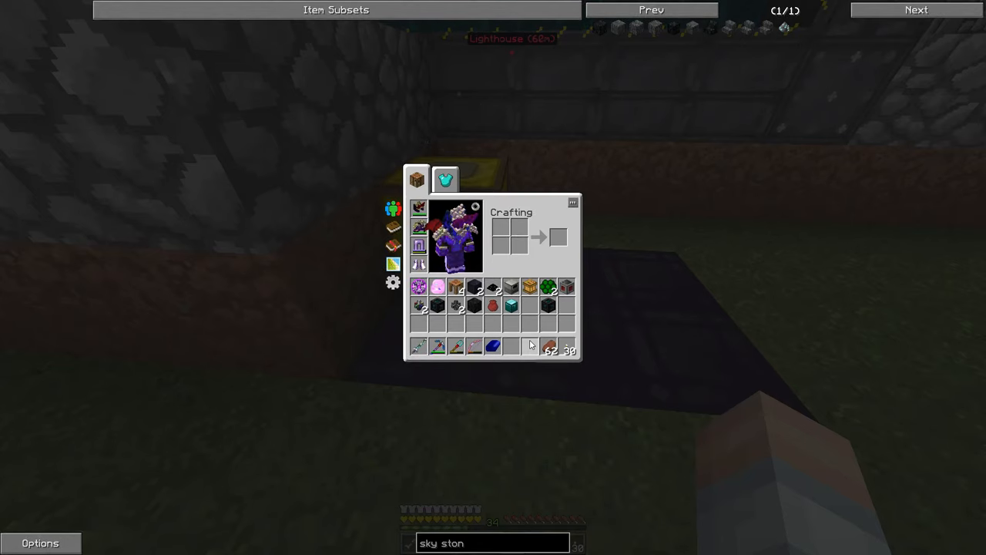
key("Escape")
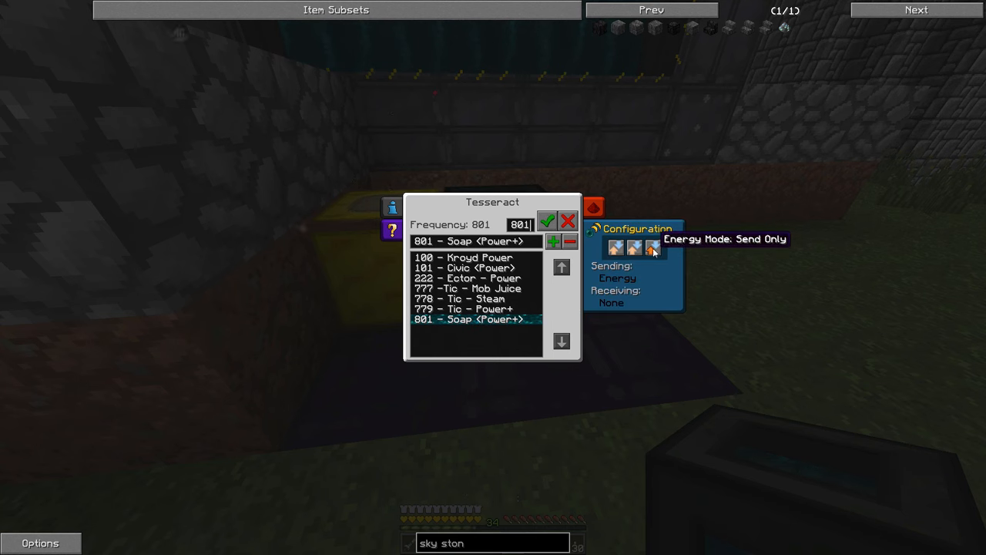
left_click(653, 247)
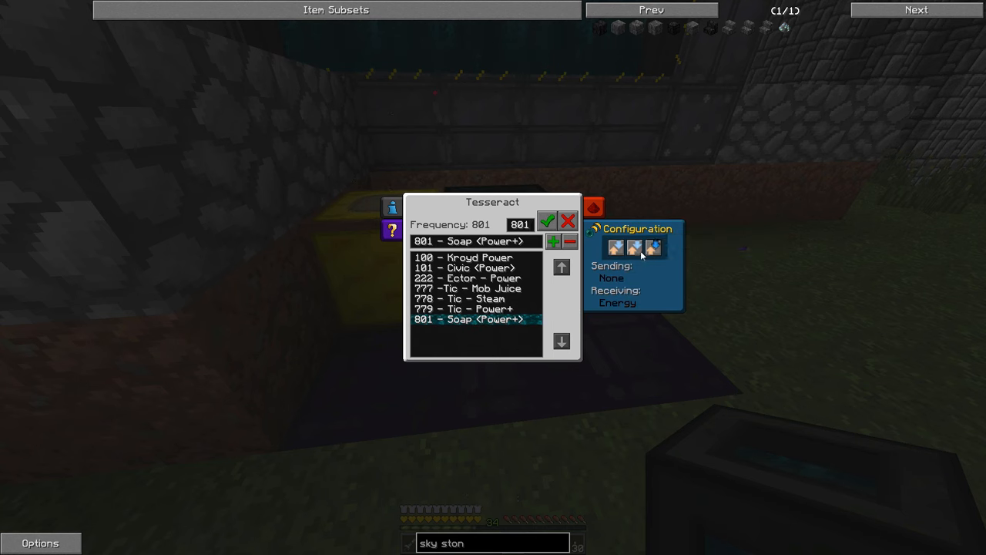
left_click(615, 247)
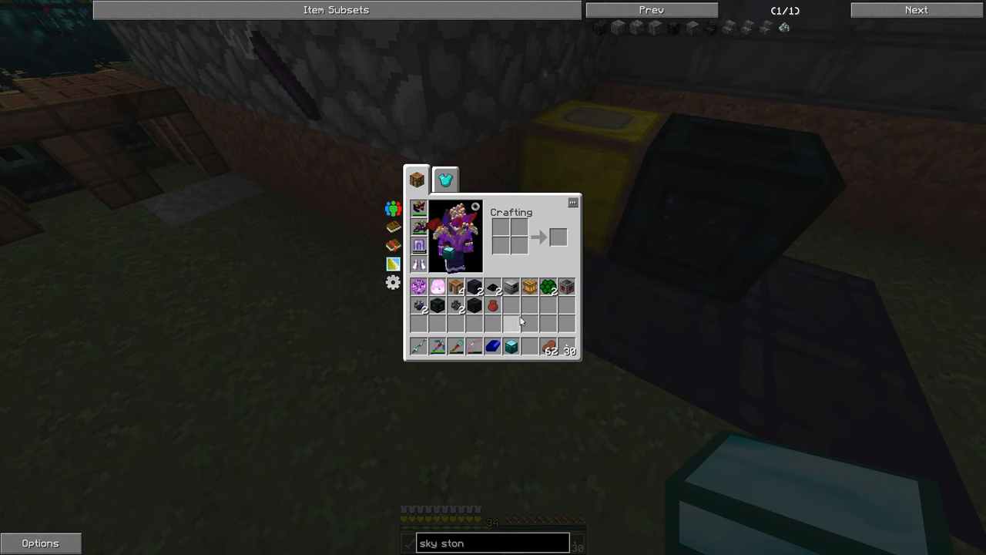
mouse_move(566, 288)
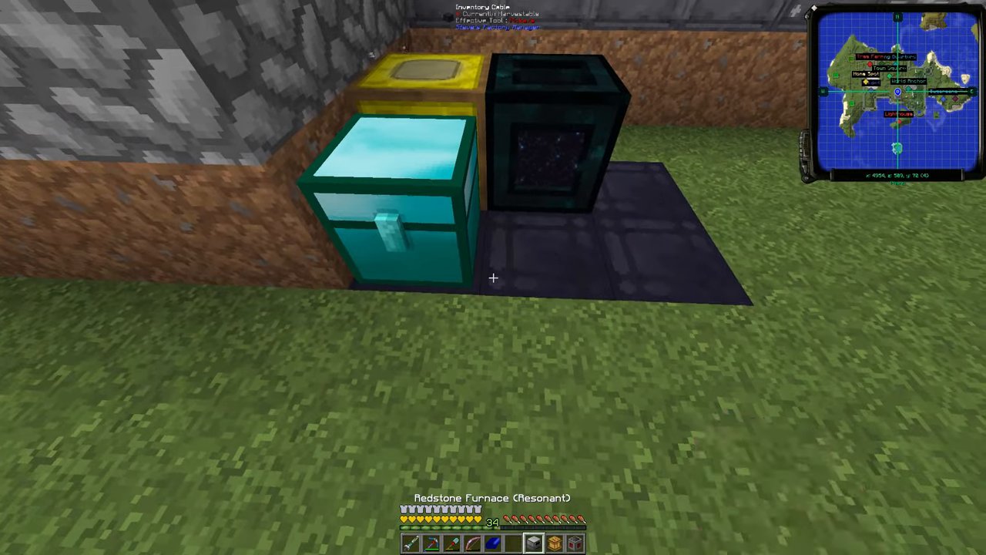
mouse_move(494, 278)
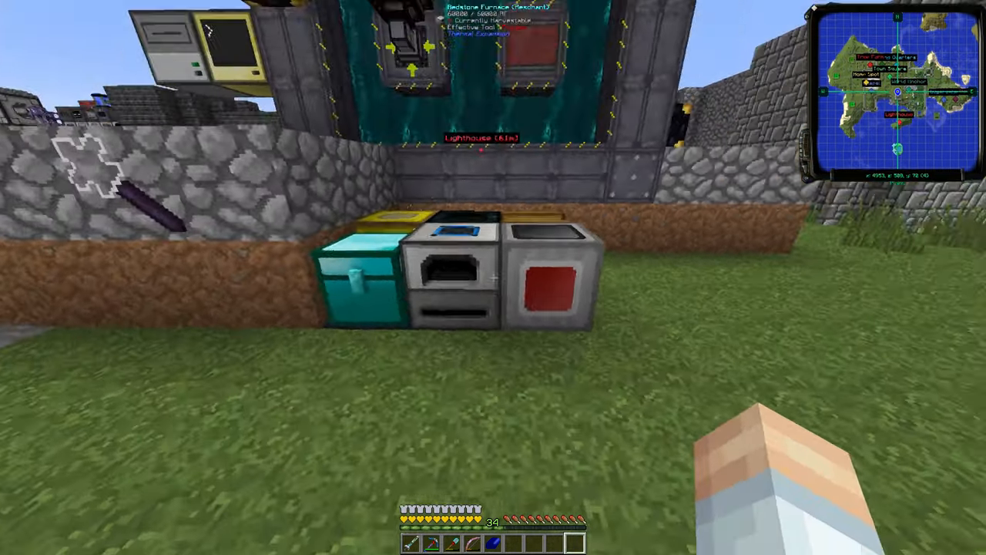
mouse_move(493, 277)
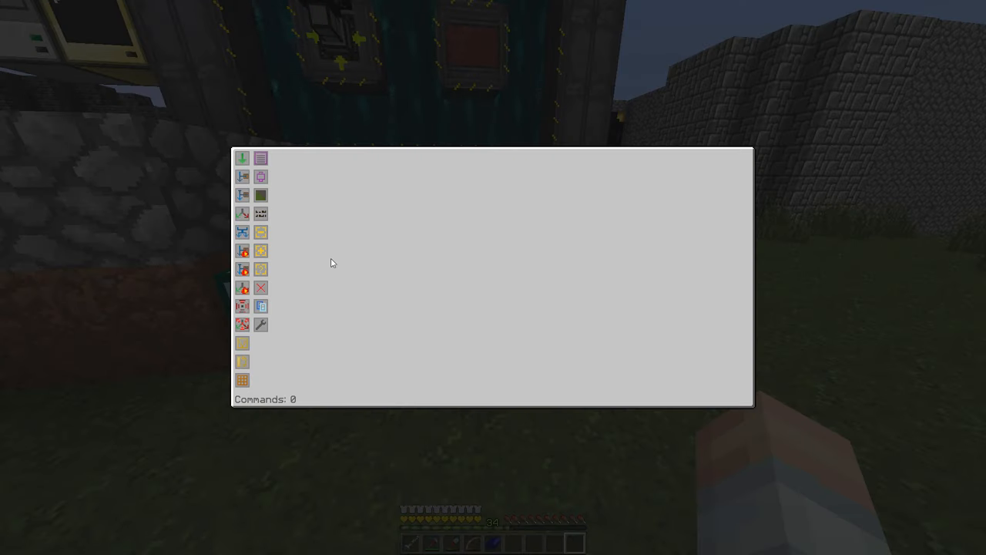
mouse_move(399, 223)
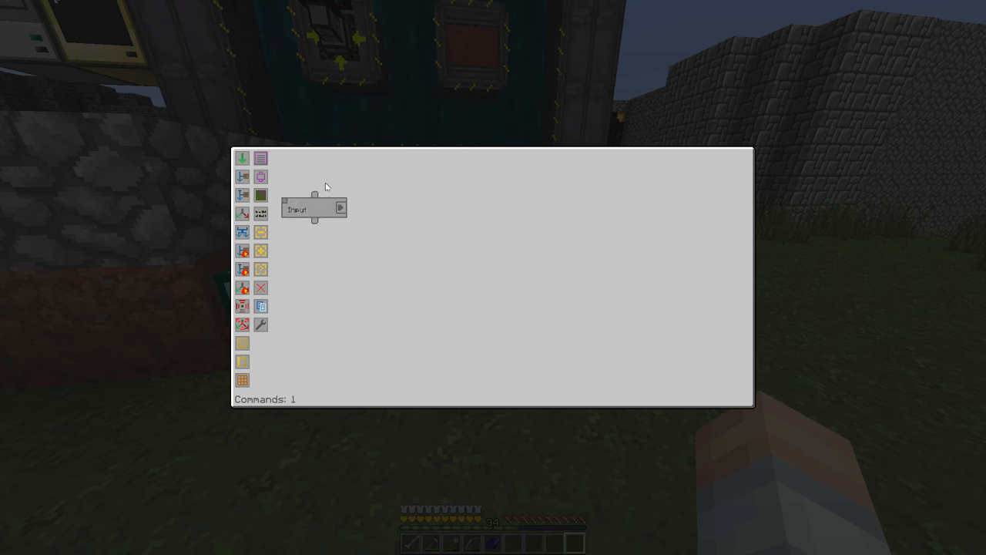
Expand the new Input command to see its five found inventories, then leave the flowchart
left_click(341, 208)
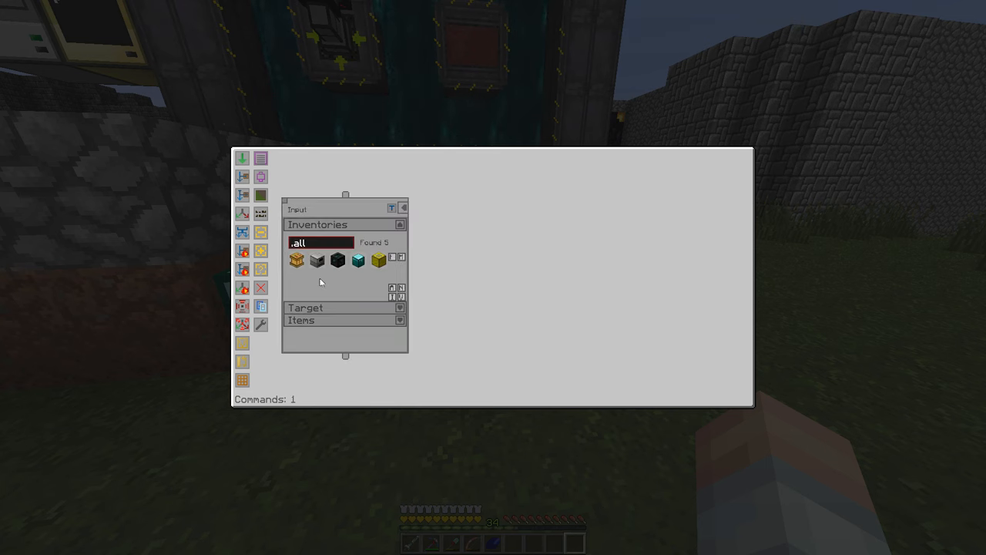
mouse_move(379, 260)
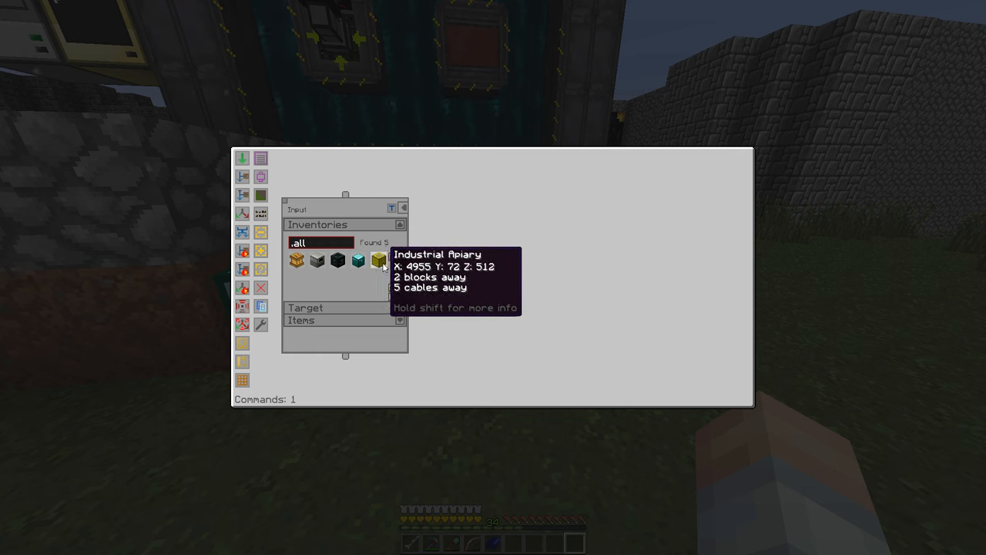
mouse_move(397, 276)
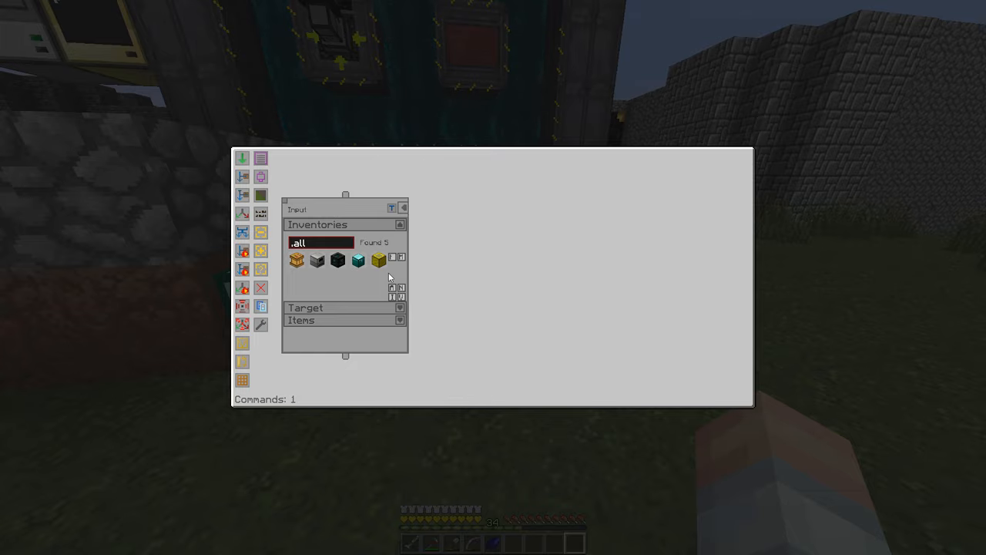
key("Escape")
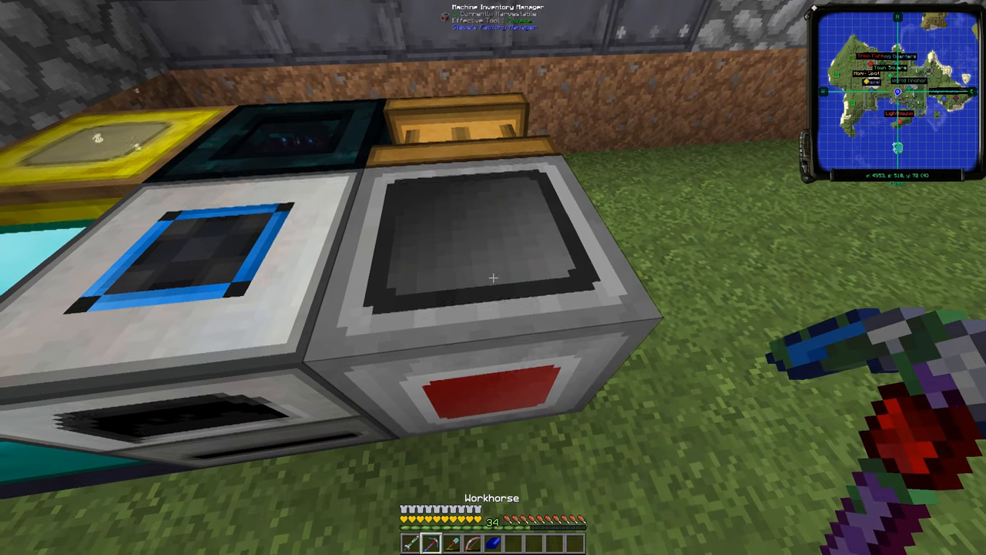
mouse_move(494, 278)
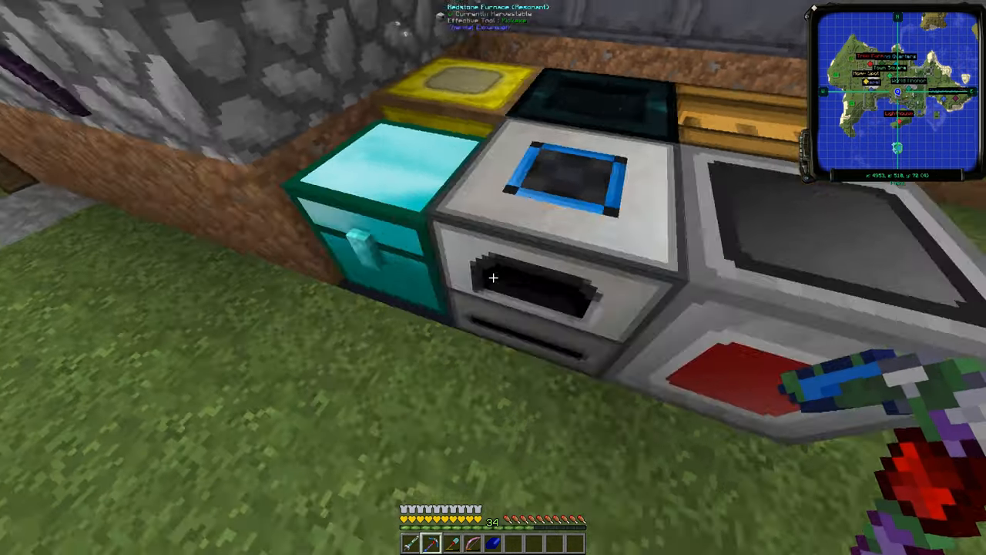
mouse_move(493, 277)
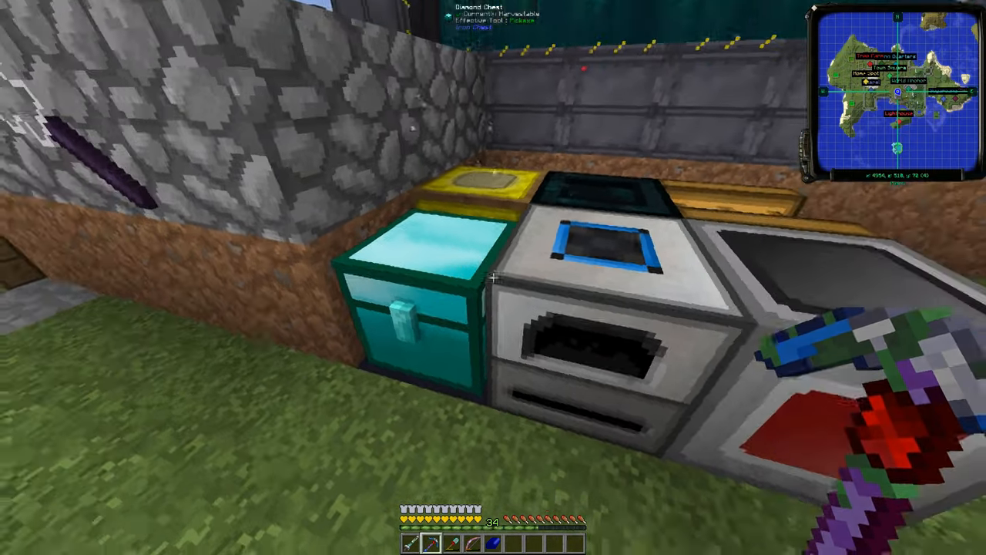
mouse_move(493, 277)
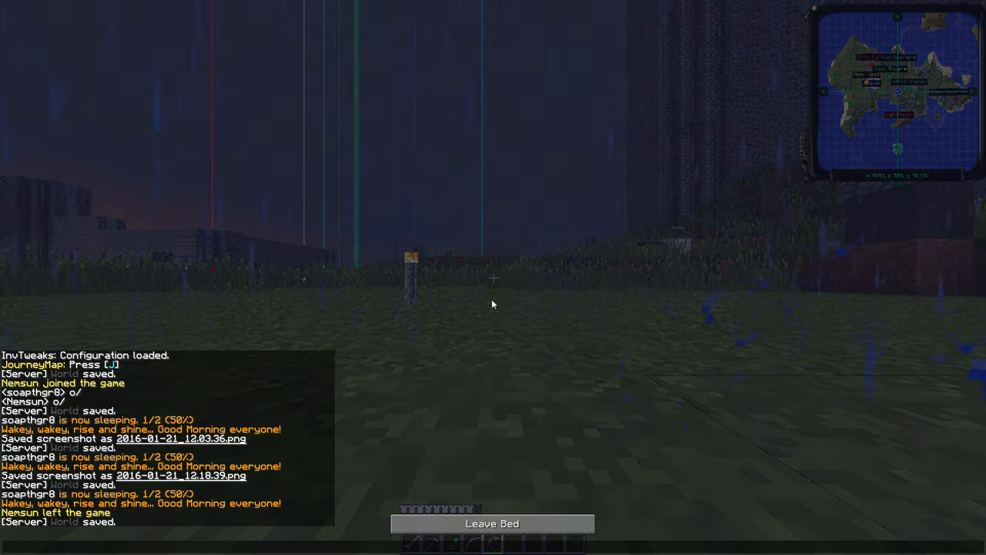
left_click(492, 523)
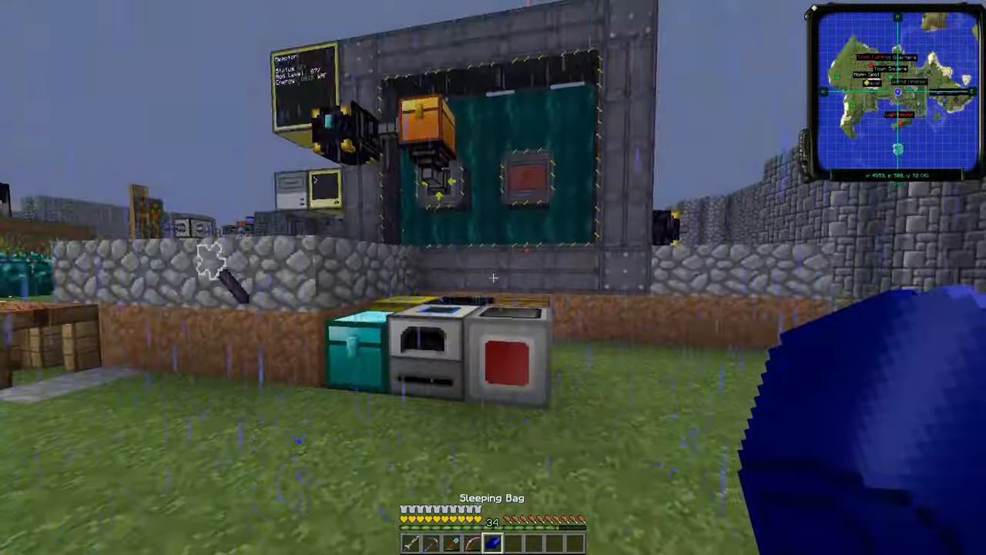
mouse_move(494, 277)
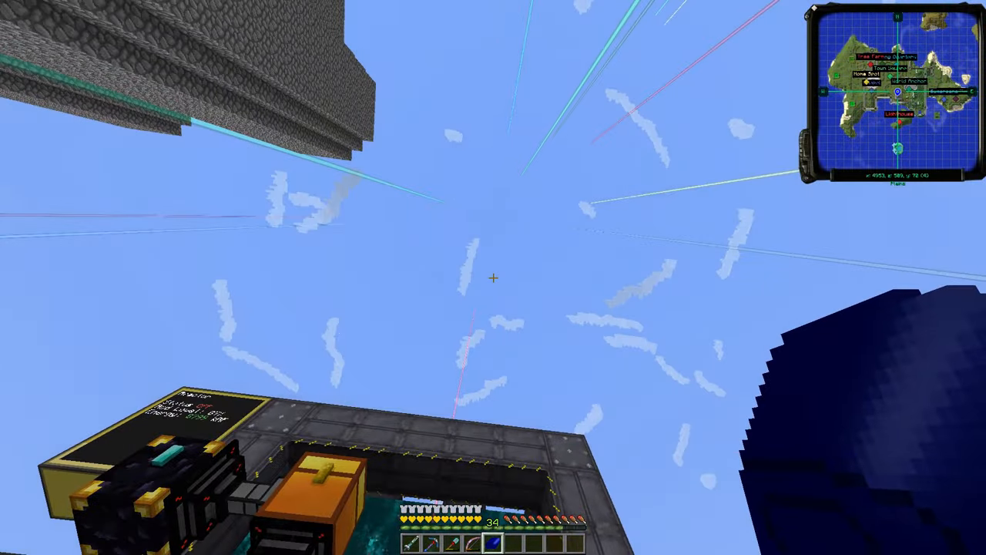
mouse_move(493, 278)
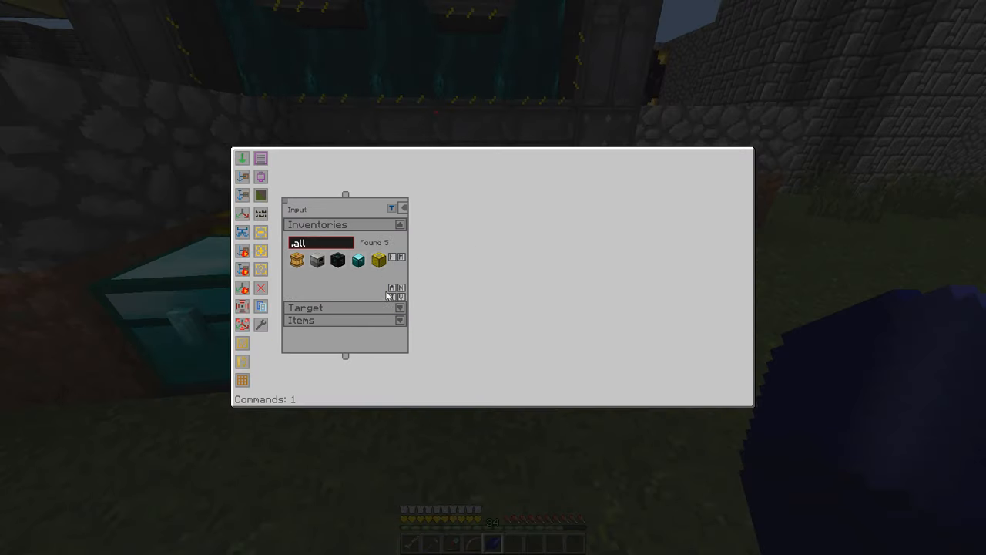
mouse_move(317, 260)
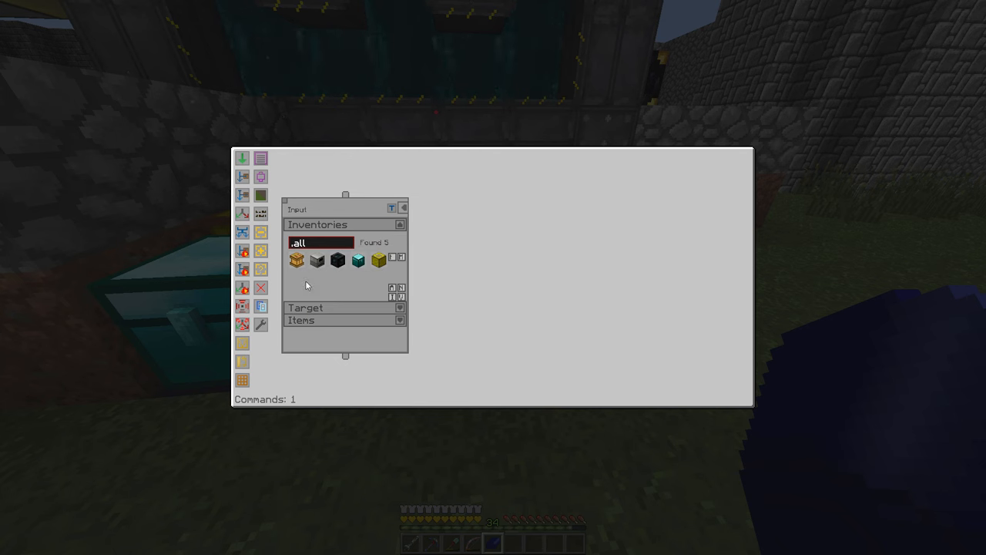
mouse_move(350, 294)
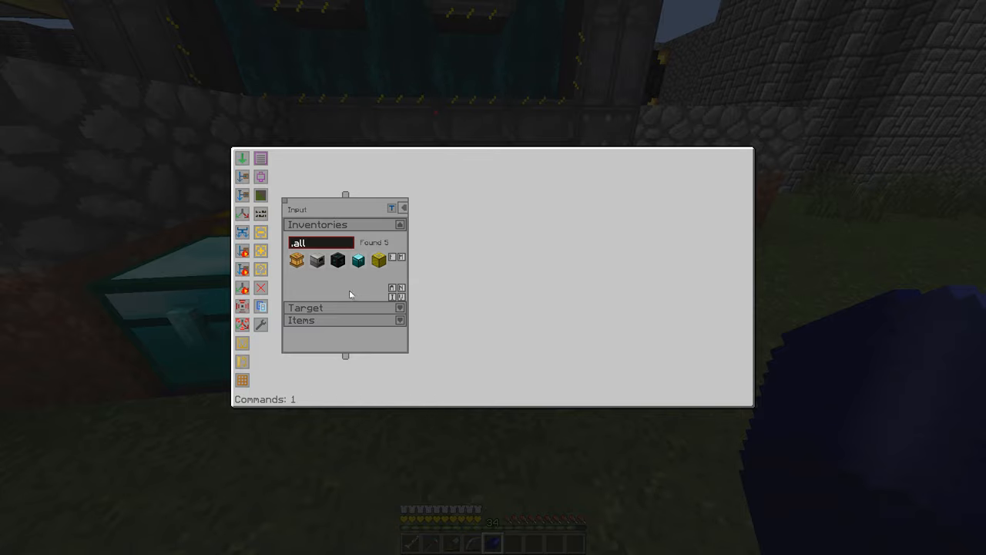
mouse_move(346, 289)
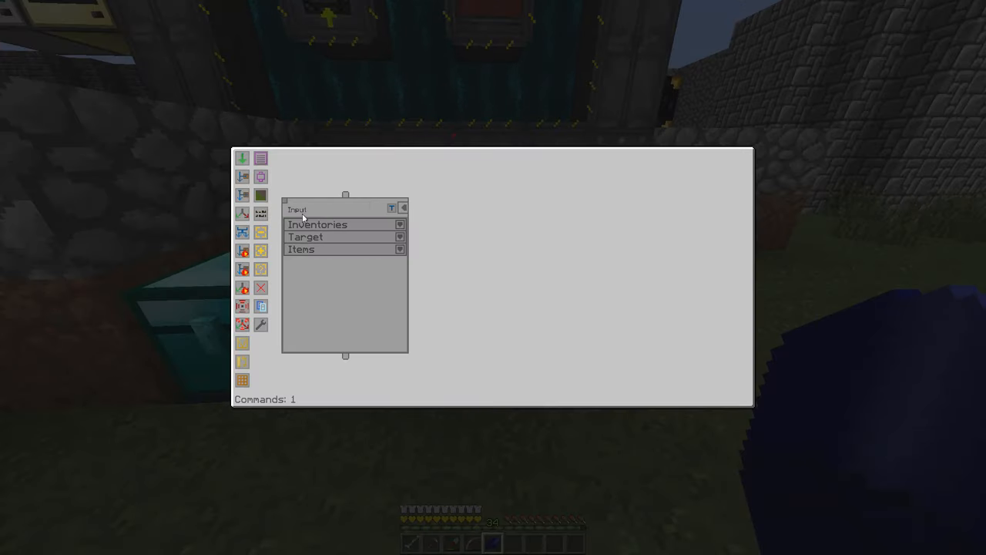
key("Escape")
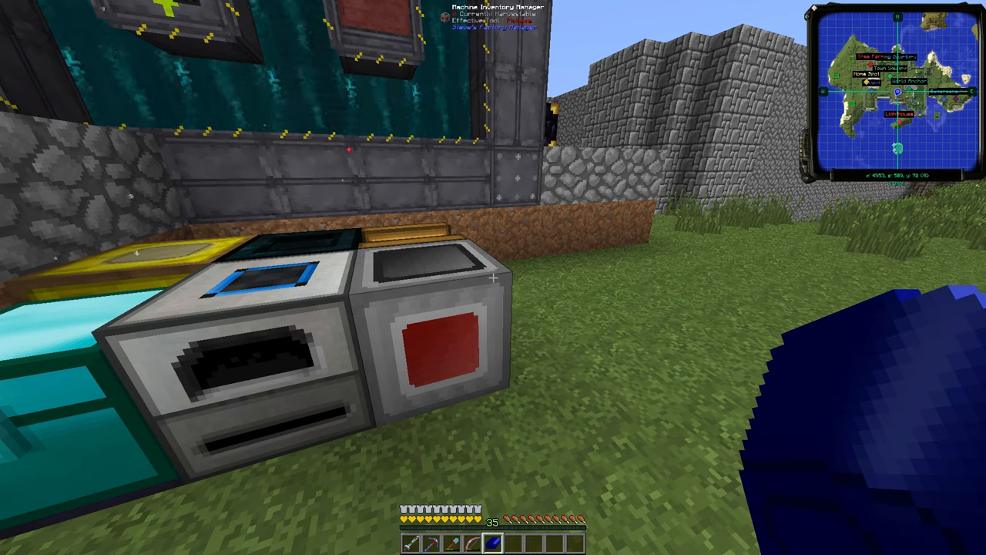
mouse_move(493, 278)
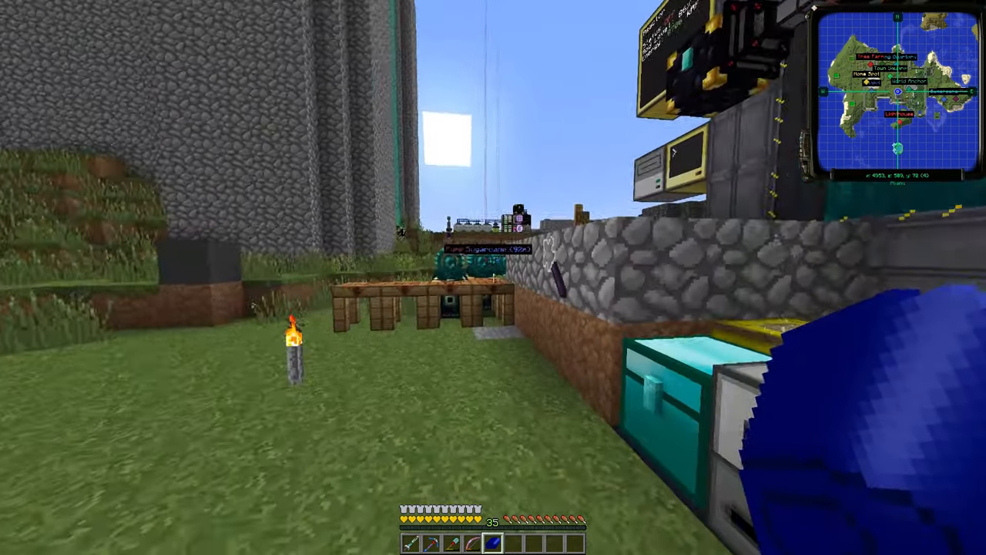
mouse_move(493, 277)
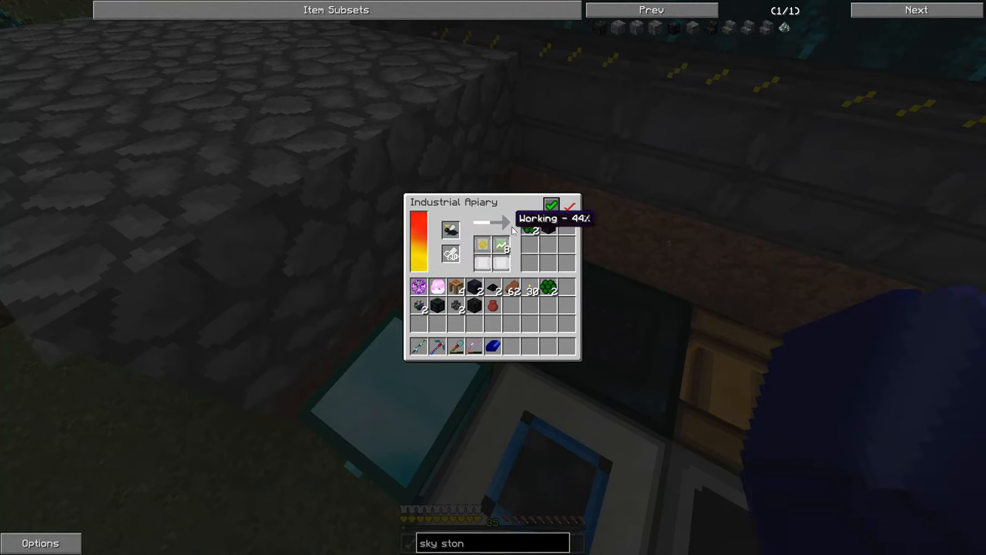
mouse_move(531, 226)
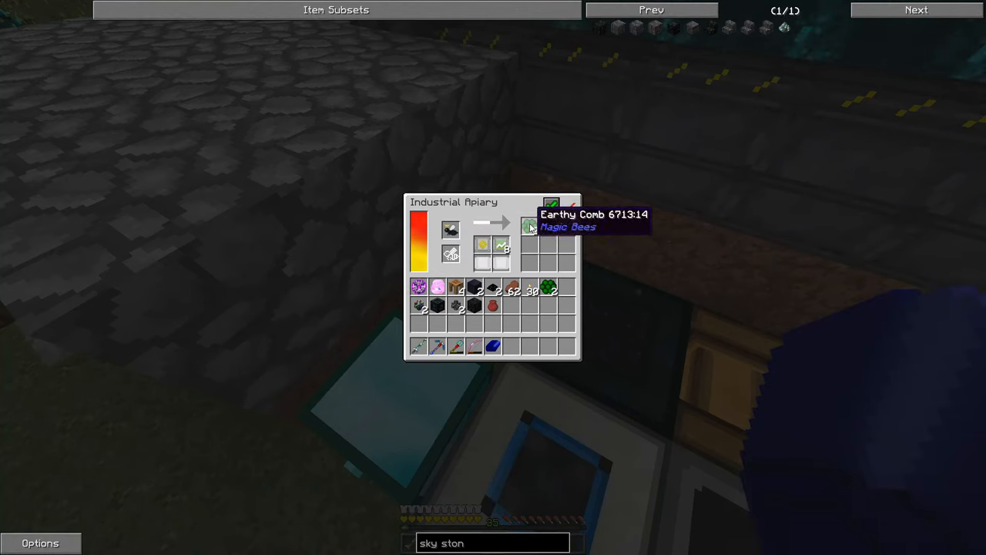
key("Escape")
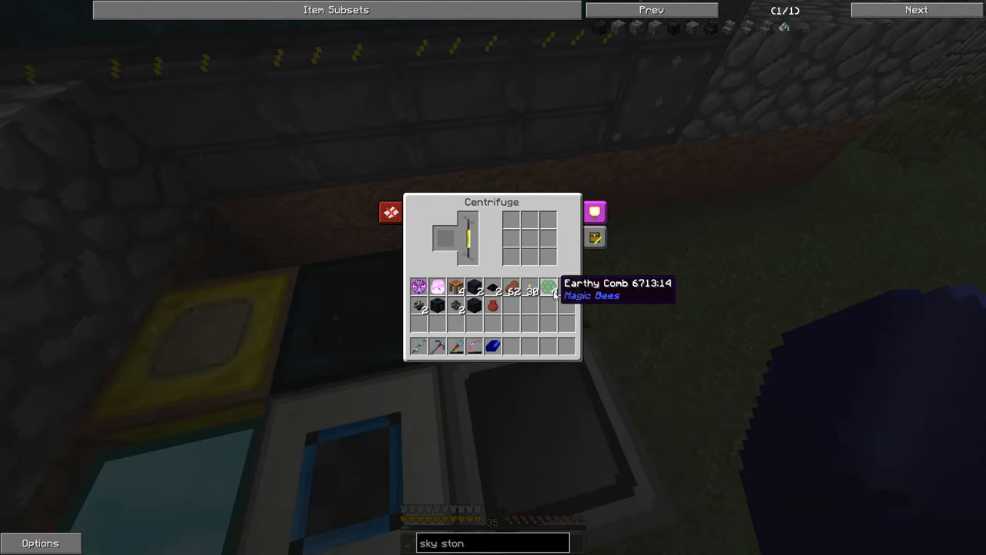
key("Escape")
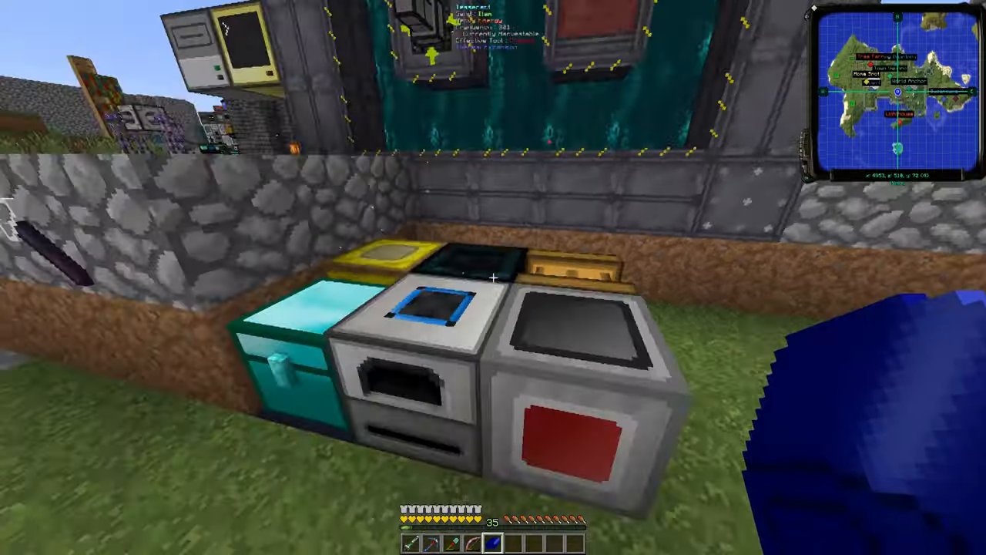
mouse_move(493, 277)
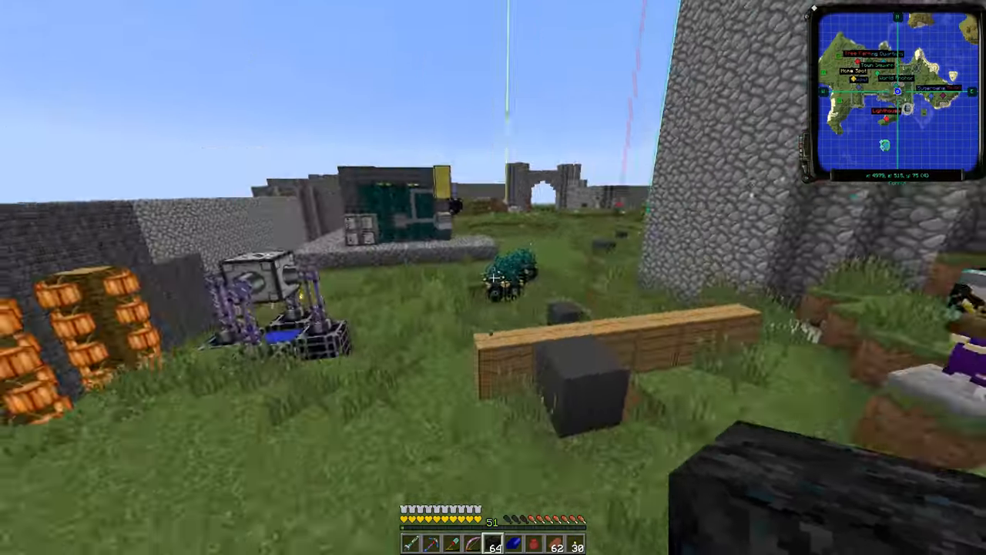
mouse_move(494, 278)
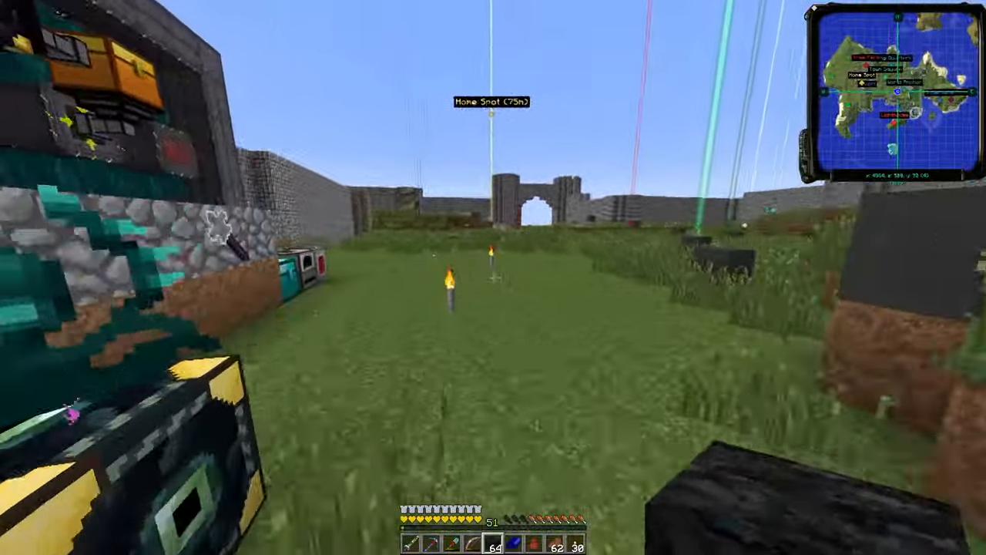
mouse_move(493, 277)
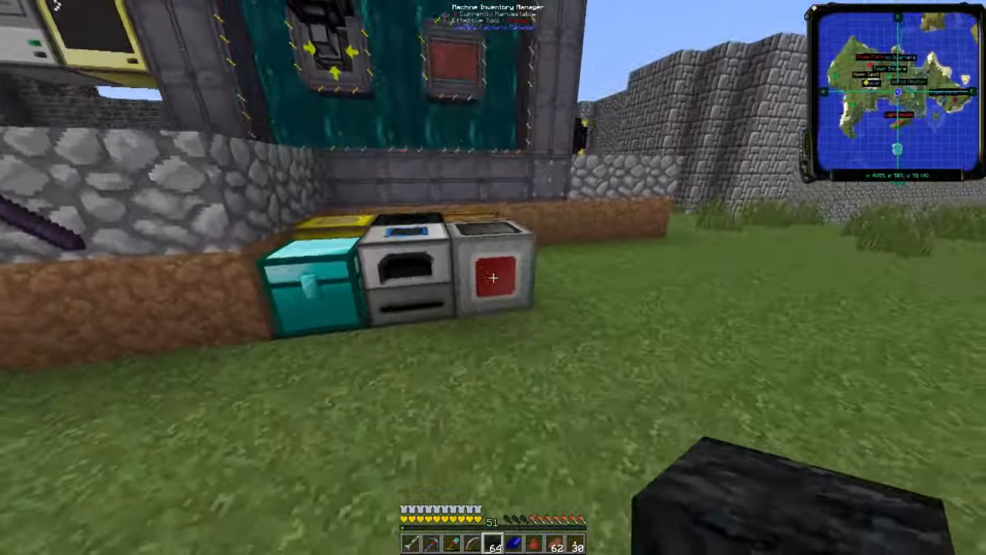
mouse_move(493, 277)
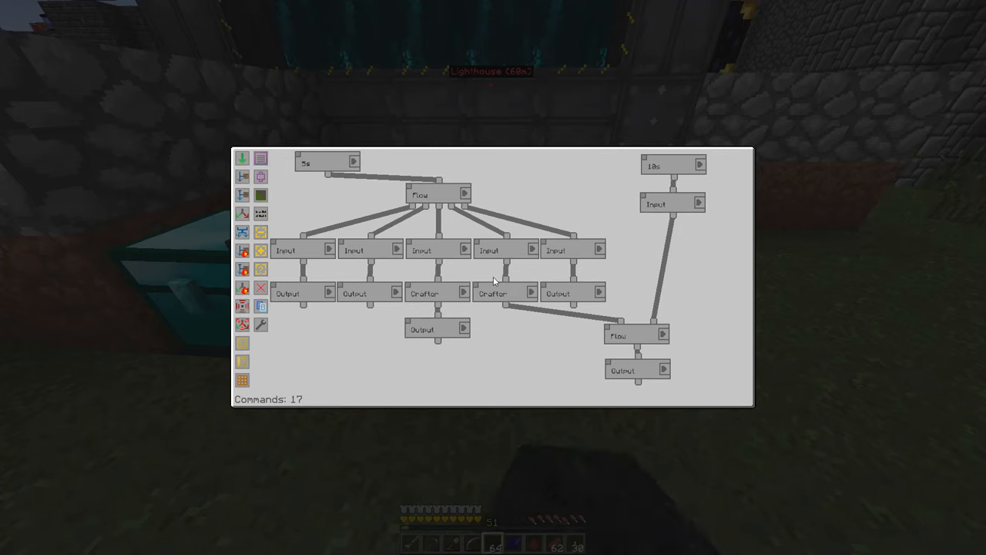
mouse_move(516, 352)
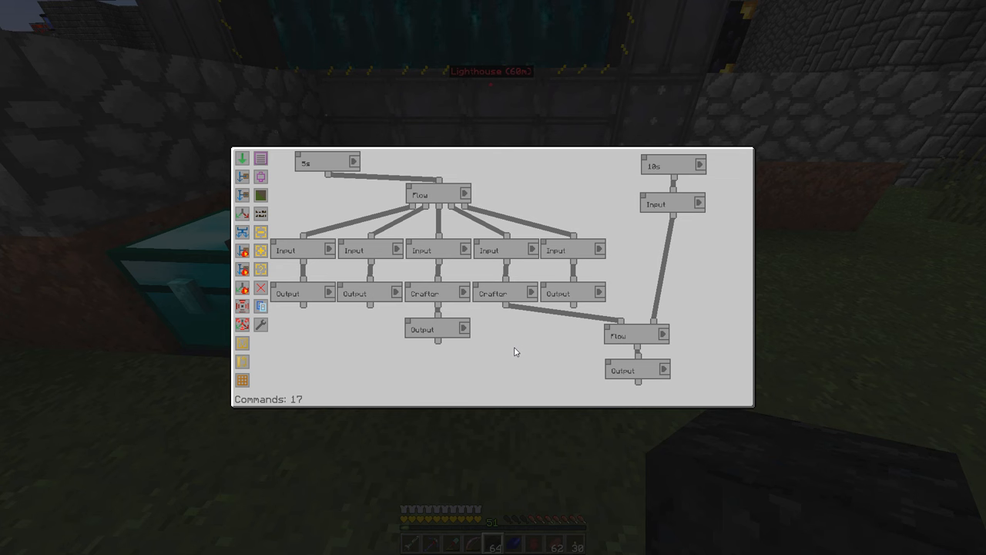
mouse_move(514, 323)
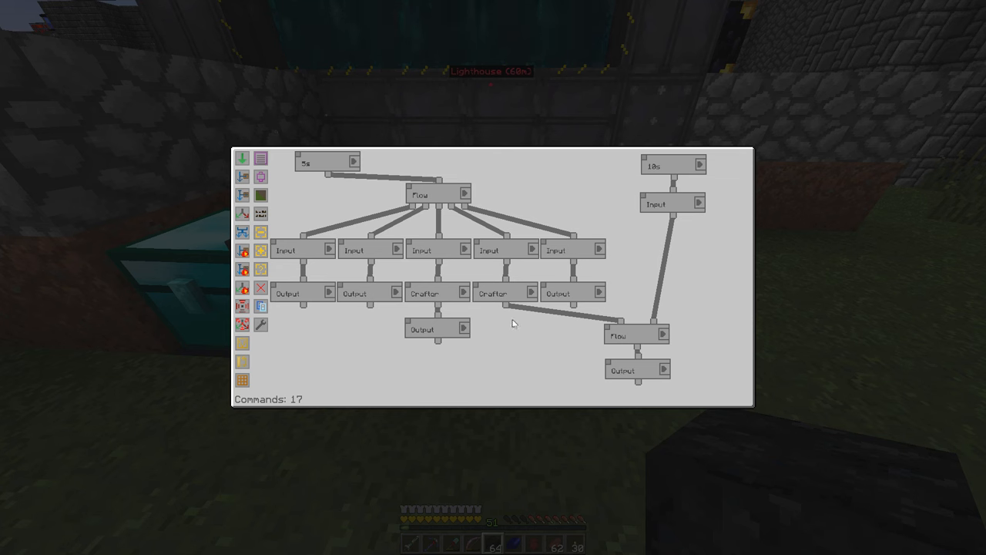
mouse_move(438, 201)
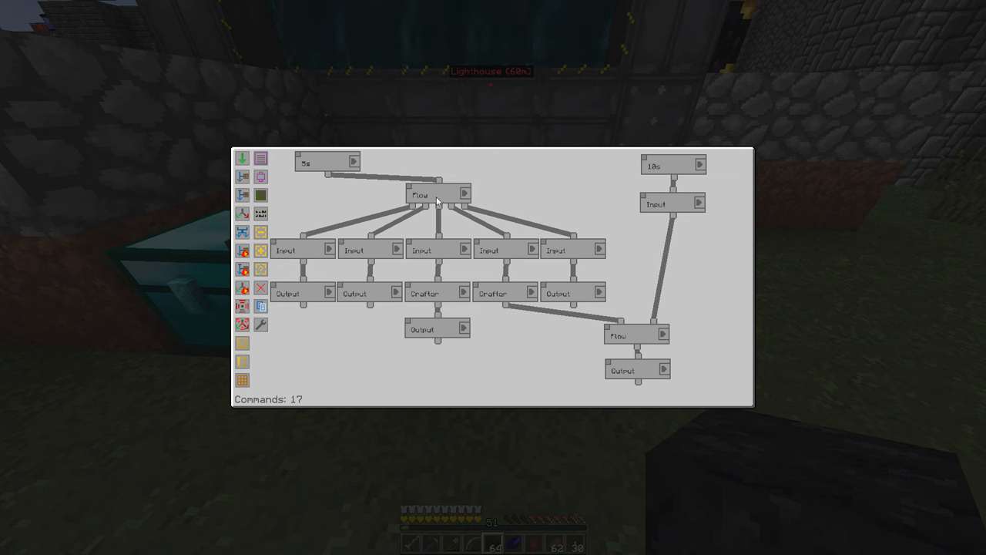
mouse_move(410, 199)
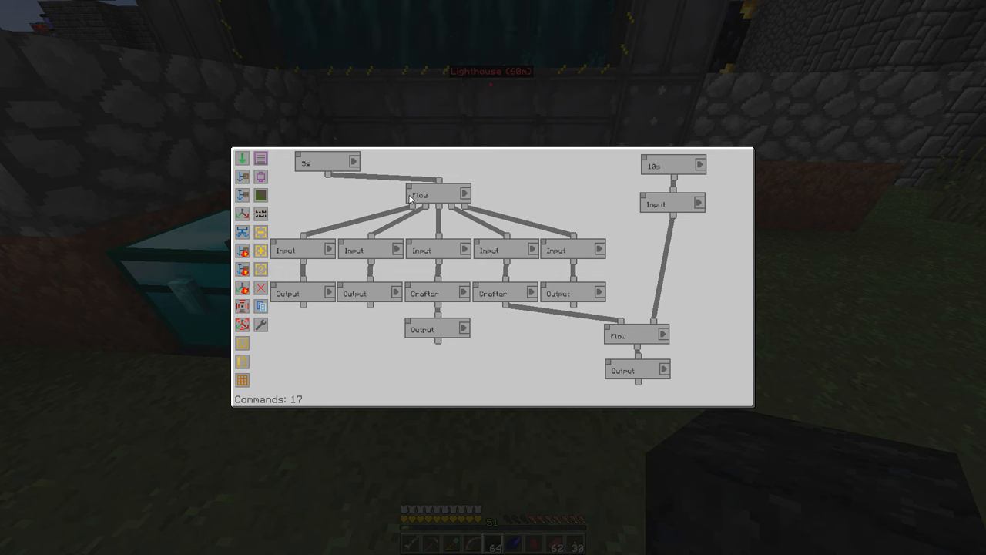
mouse_move(395, 201)
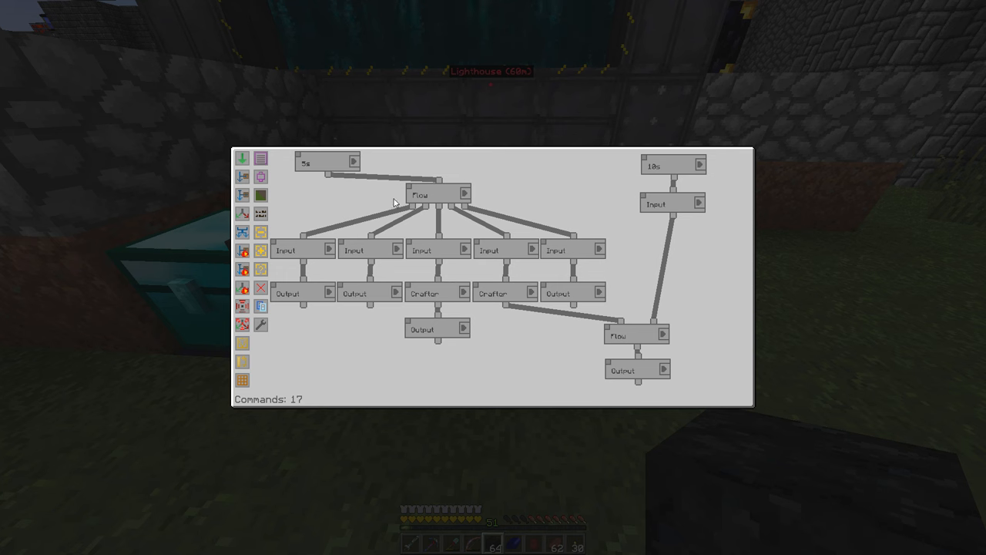
mouse_move(391, 200)
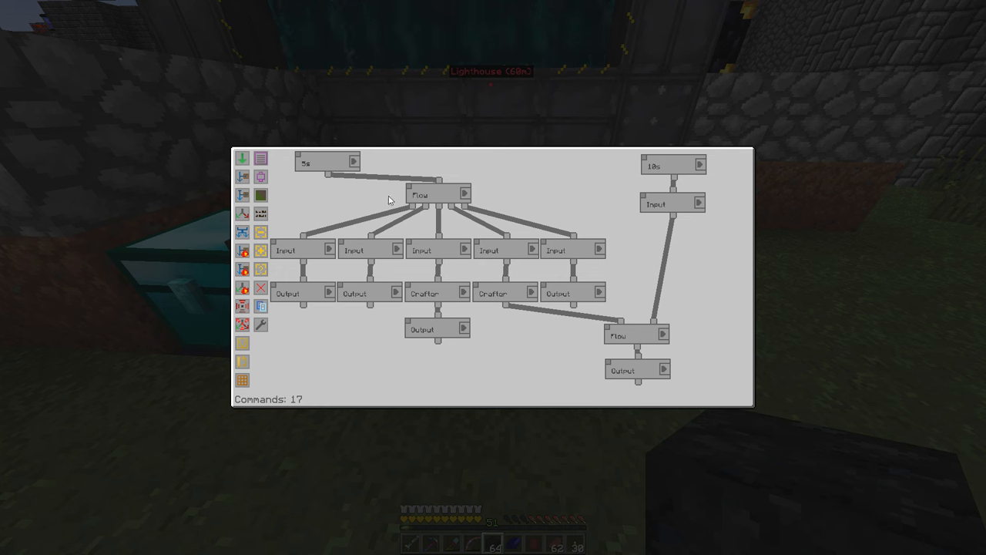
mouse_move(416, 303)
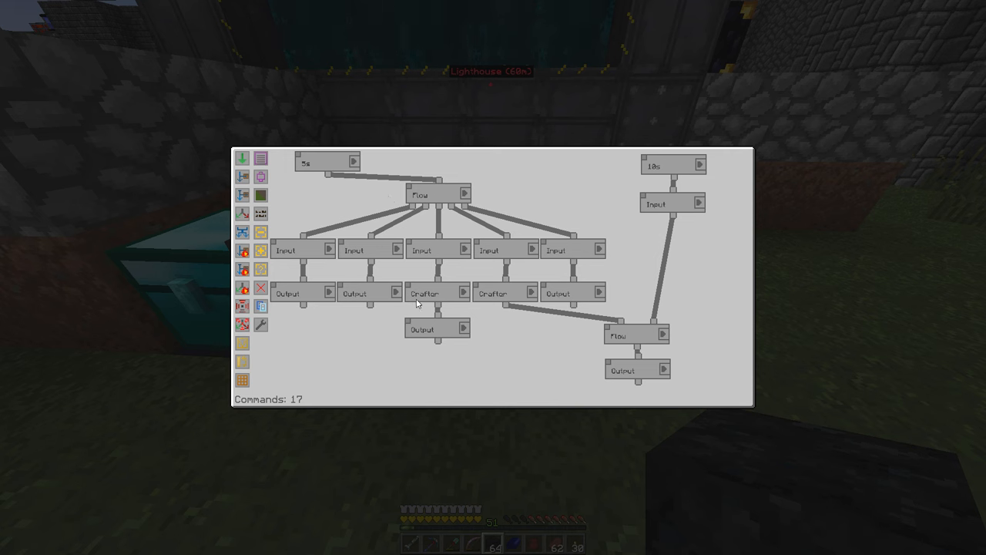
mouse_move(413, 336)
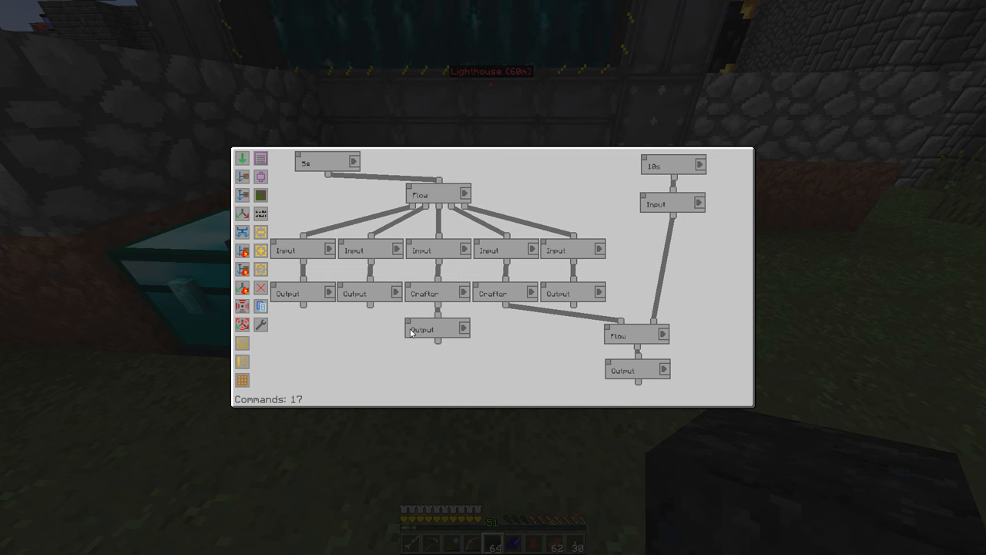
mouse_move(319, 167)
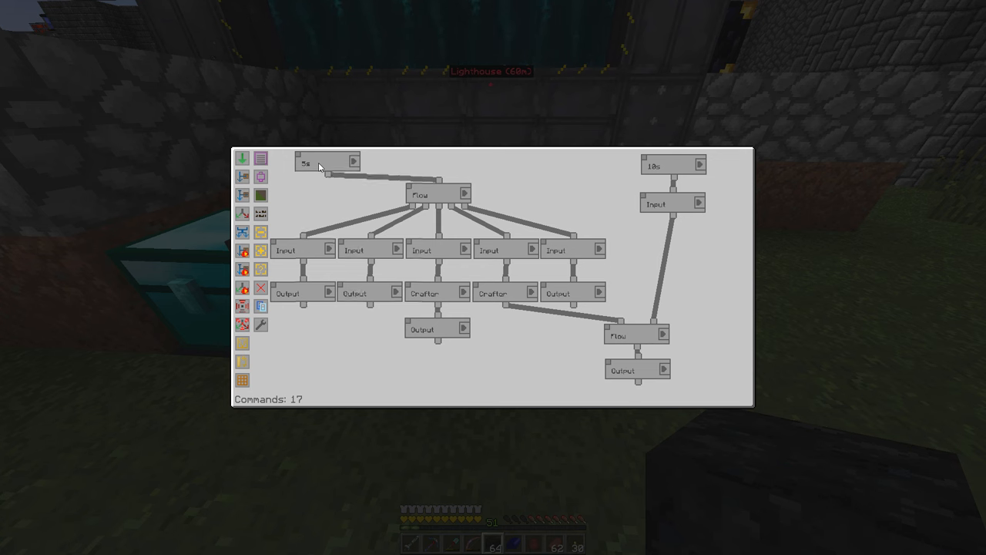
Select a command node in the 17-command factory manager flowchart for review
left_click(306, 162)
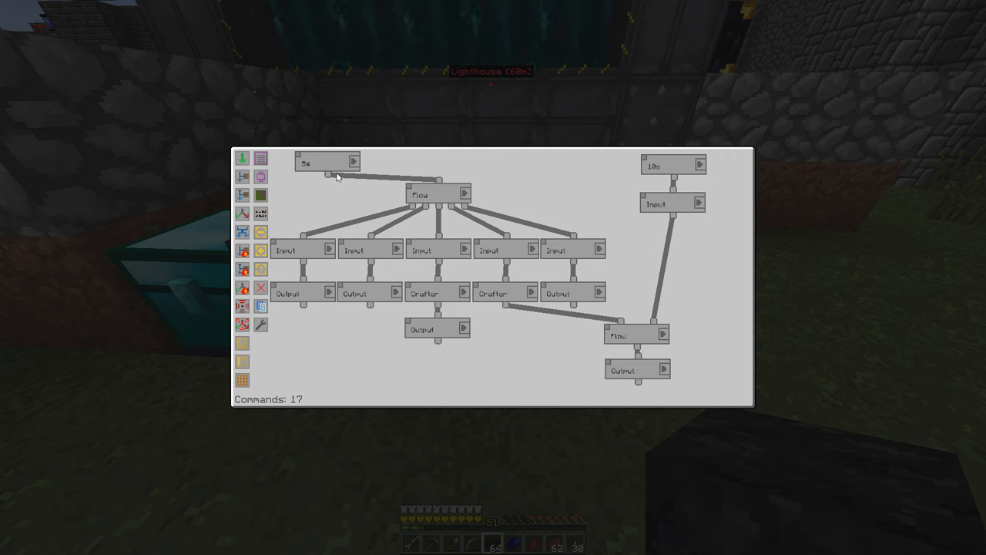
mouse_move(414, 223)
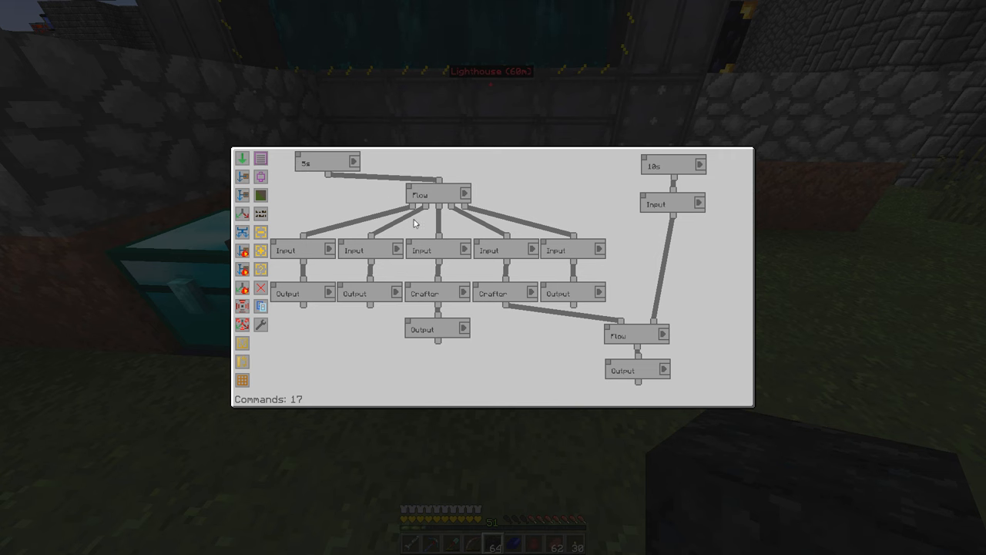
mouse_move(336, 177)
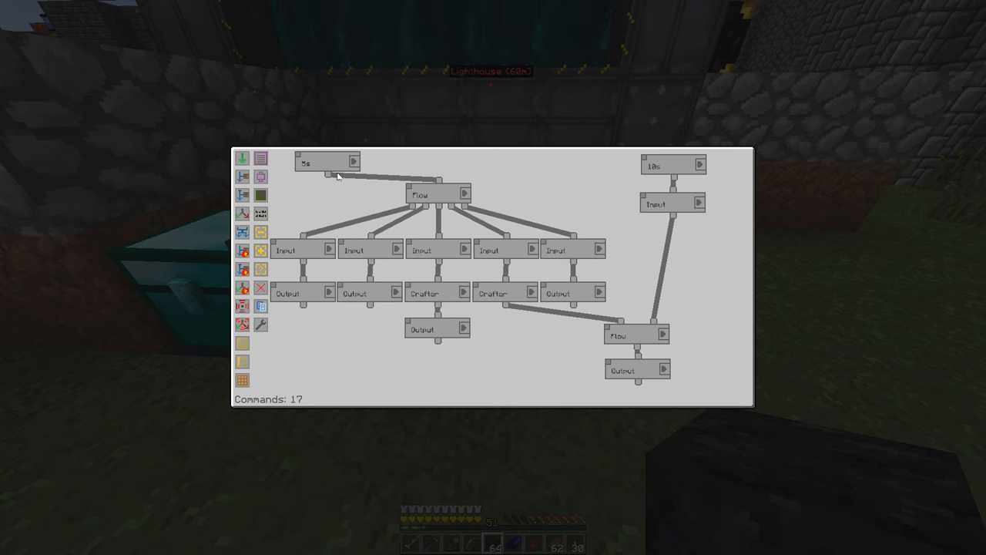
mouse_move(323, 242)
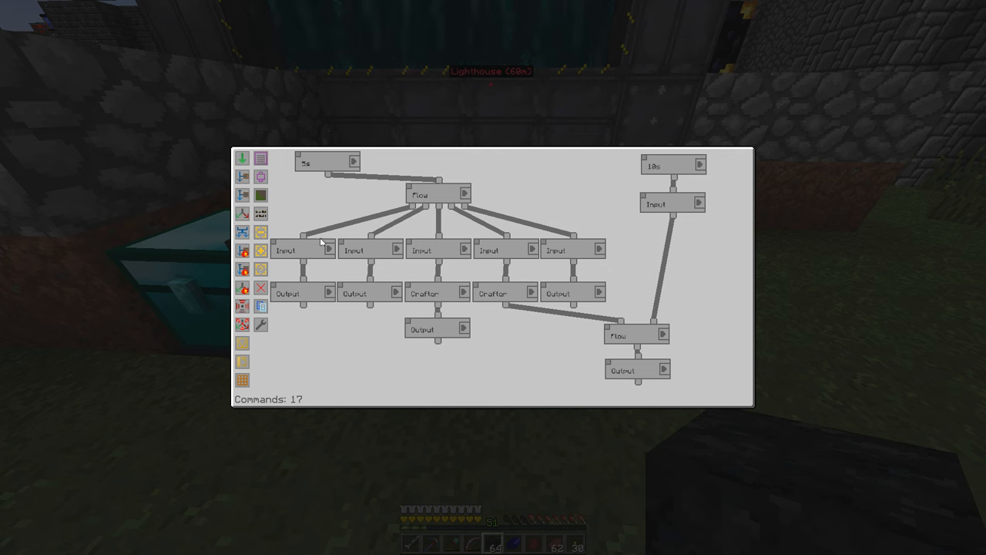
Peek at the leftmost and second Input commands and the right branch's Output command settings
left_click(301, 249)
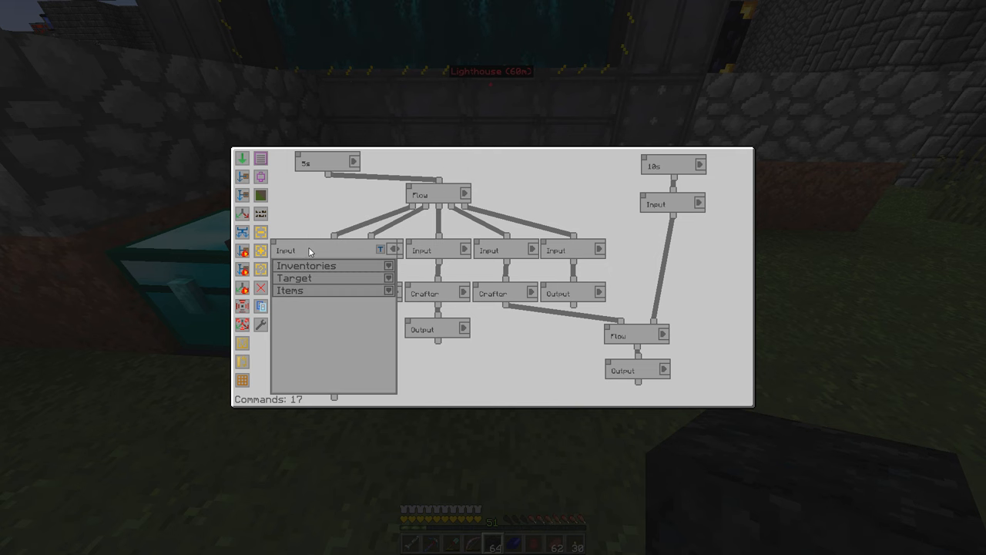
left_click(306, 265)
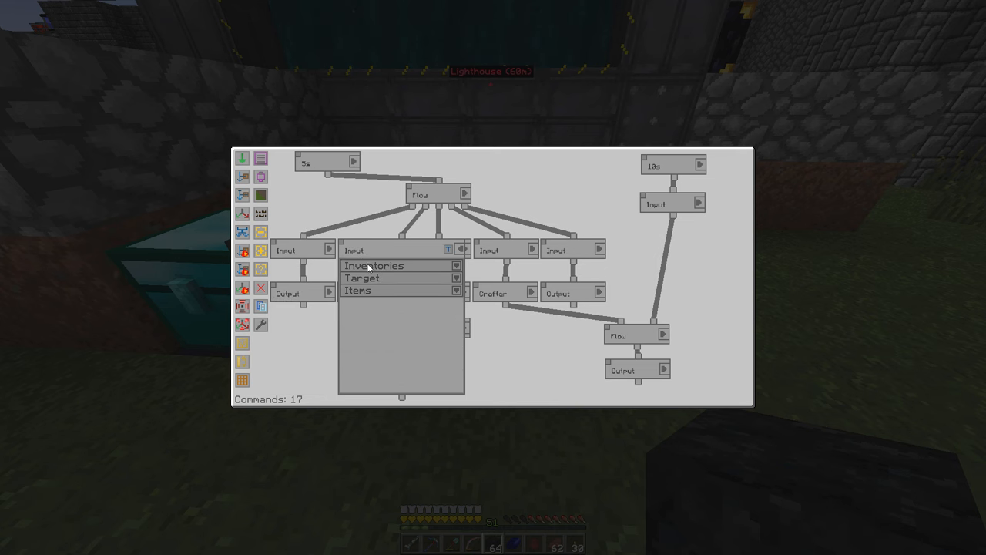
left_click(357, 291)
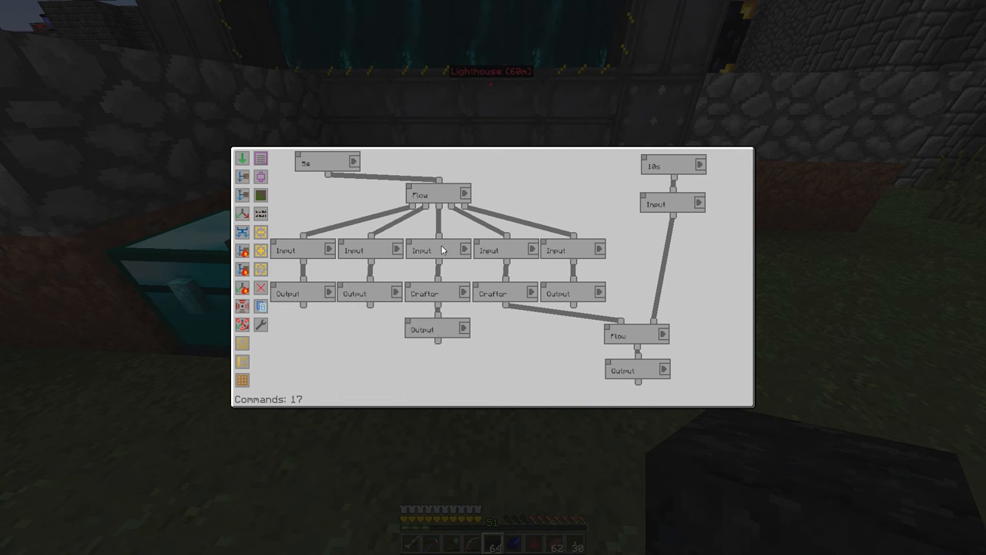
mouse_move(517, 256)
type(".all")
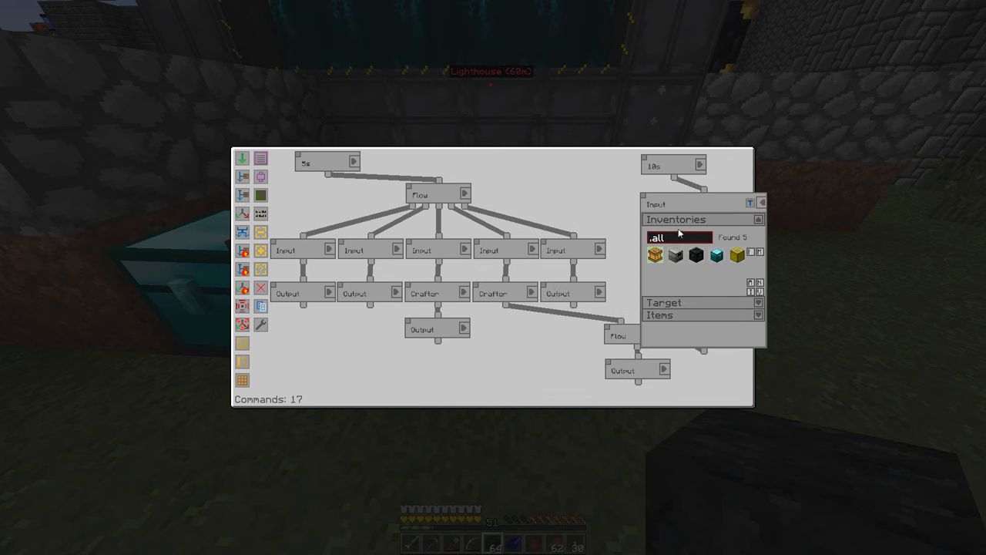
mouse_move(669, 205)
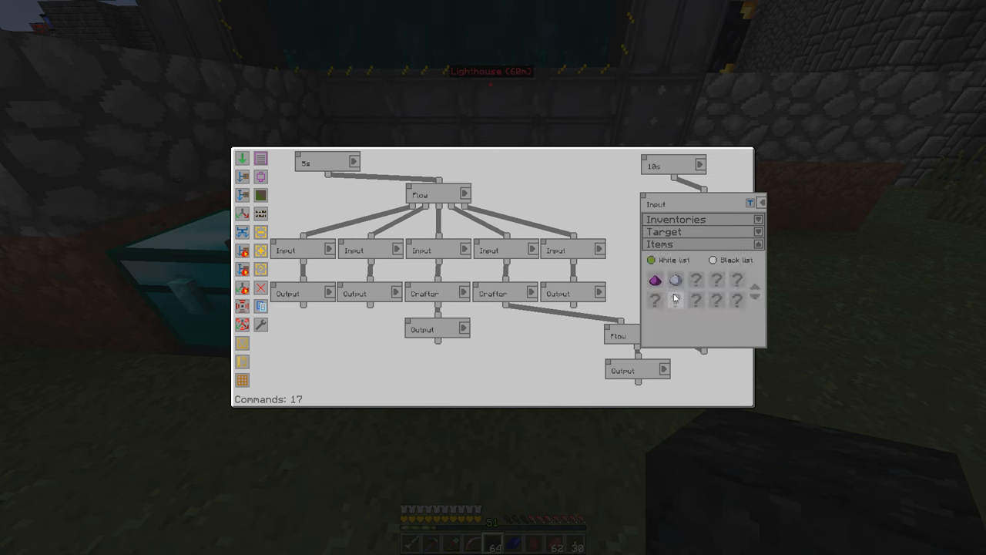
mouse_move(676, 286)
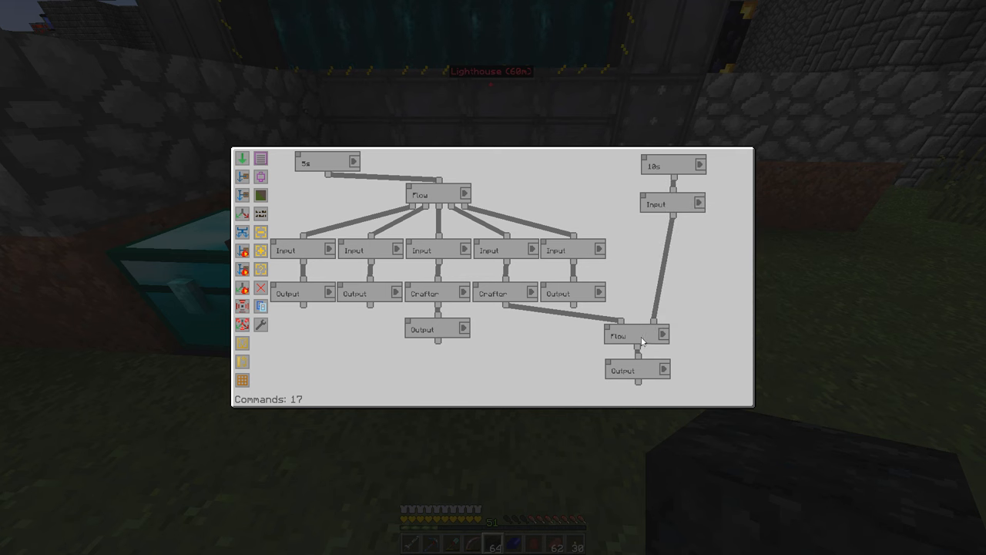
mouse_move(603, 329)
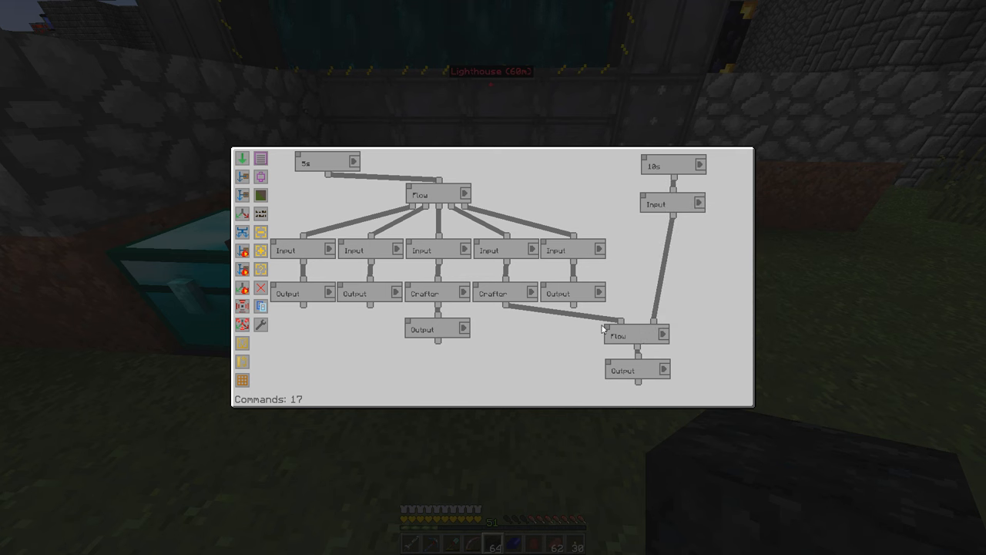
mouse_move(524, 308)
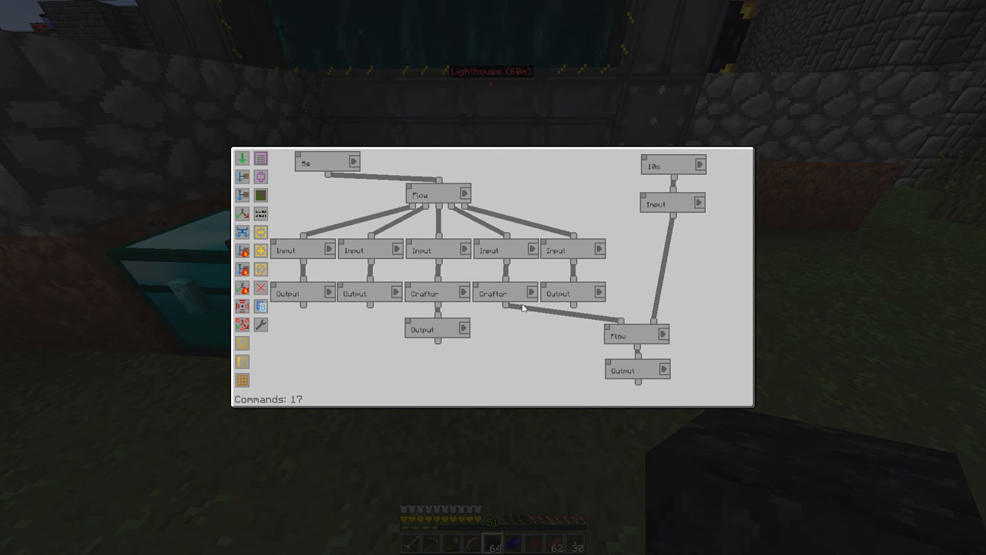
mouse_move(583, 326)
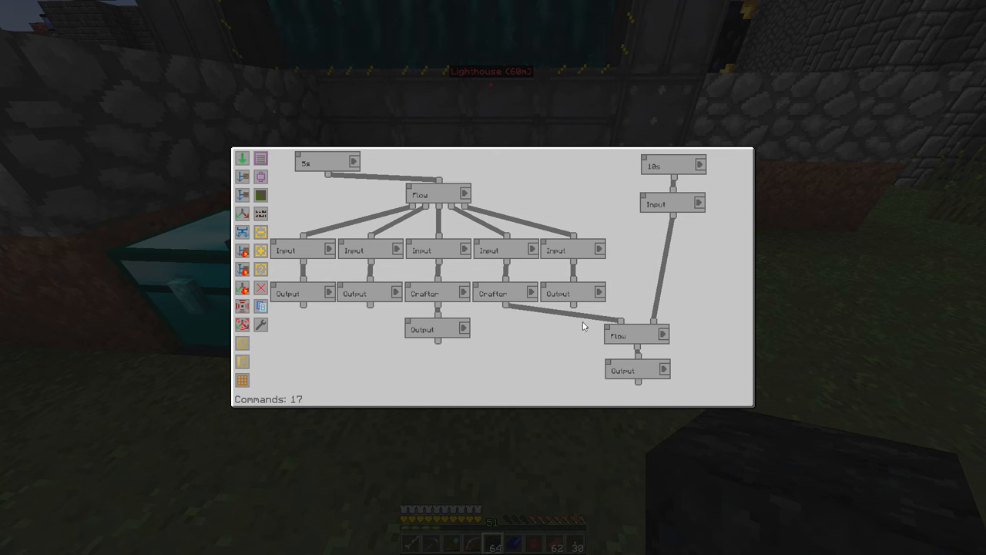
left_click(664, 370)
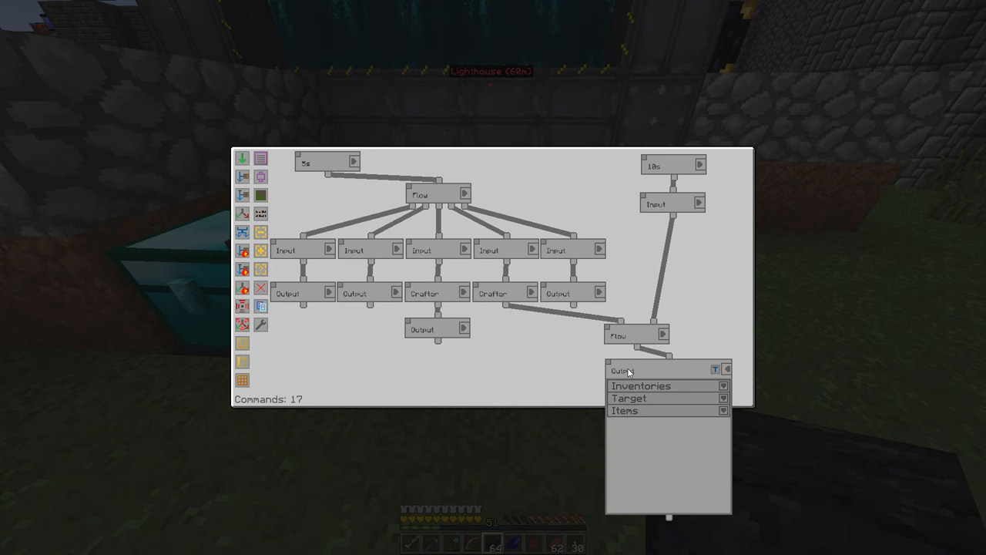
left_click(641, 385)
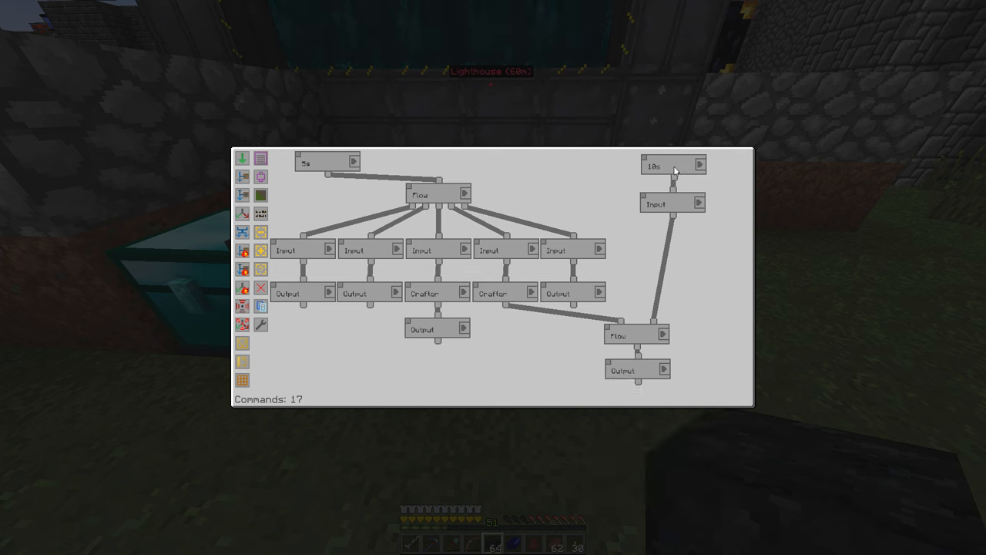
mouse_move(492, 310)
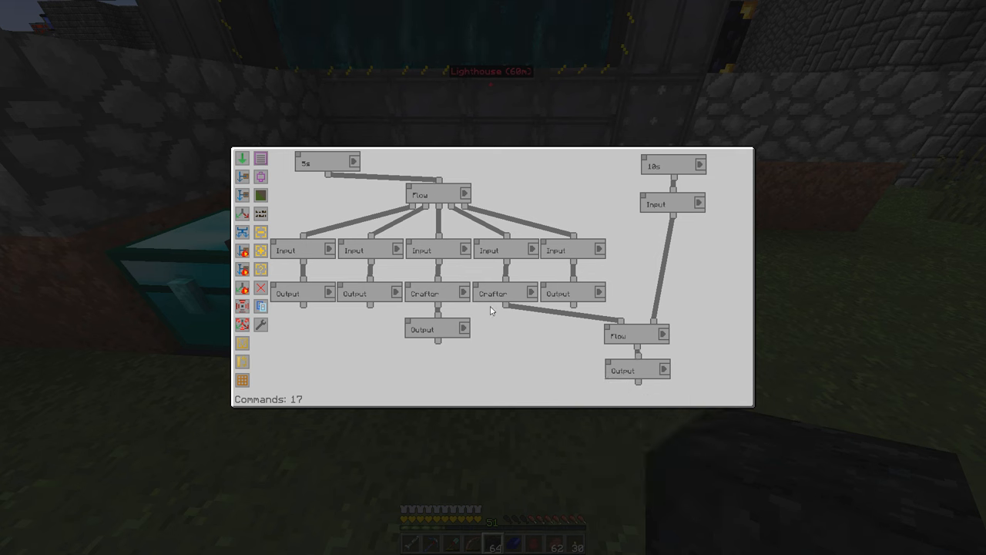
mouse_move(502, 299)
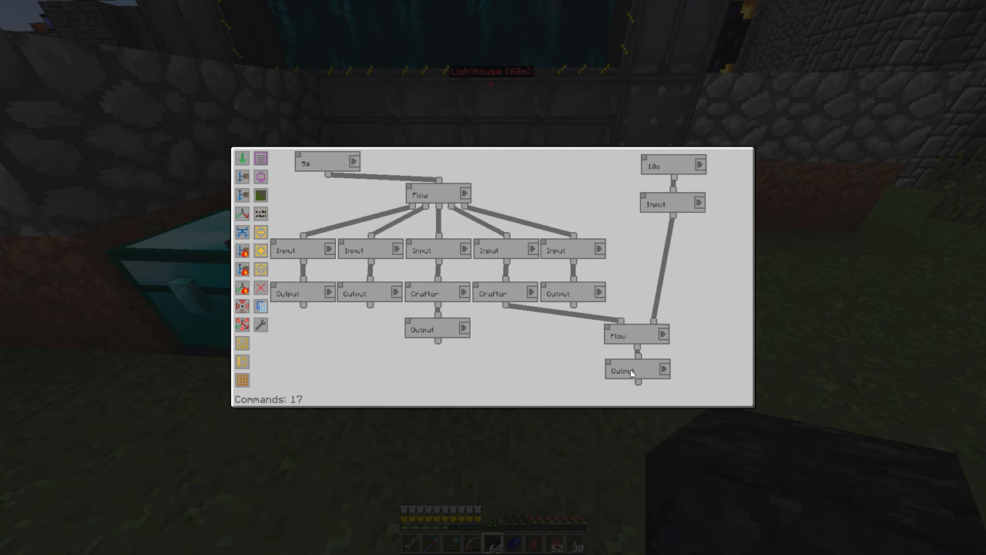
mouse_move(517, 317)
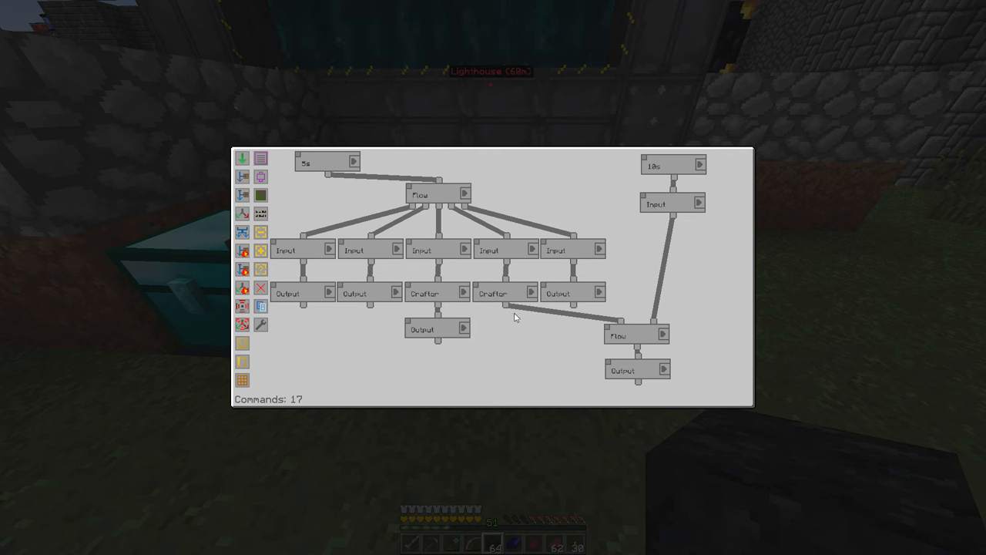
mouse_move(300, 253)
type(".all")
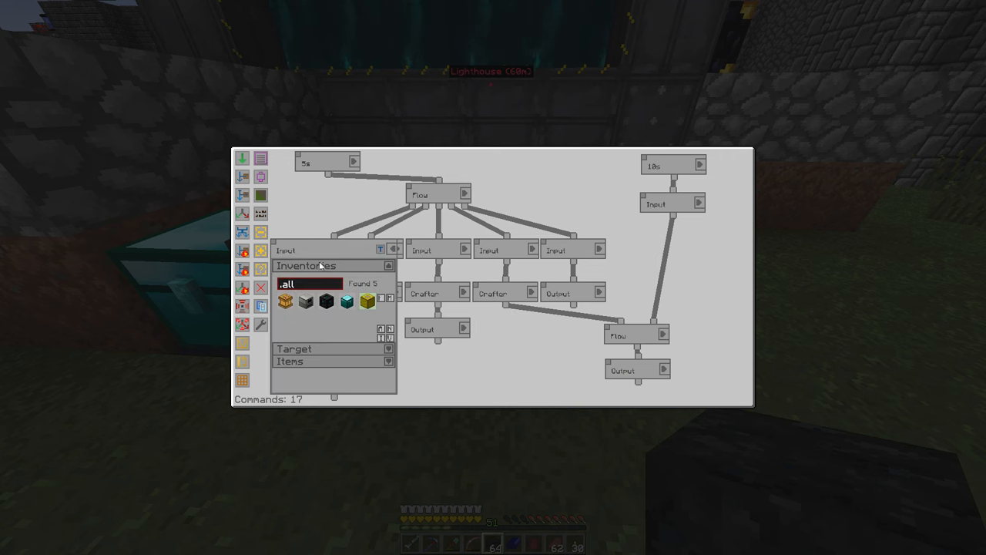
Show the first Input's item filter and search its items for 'earthy'
left_click(291, 360)
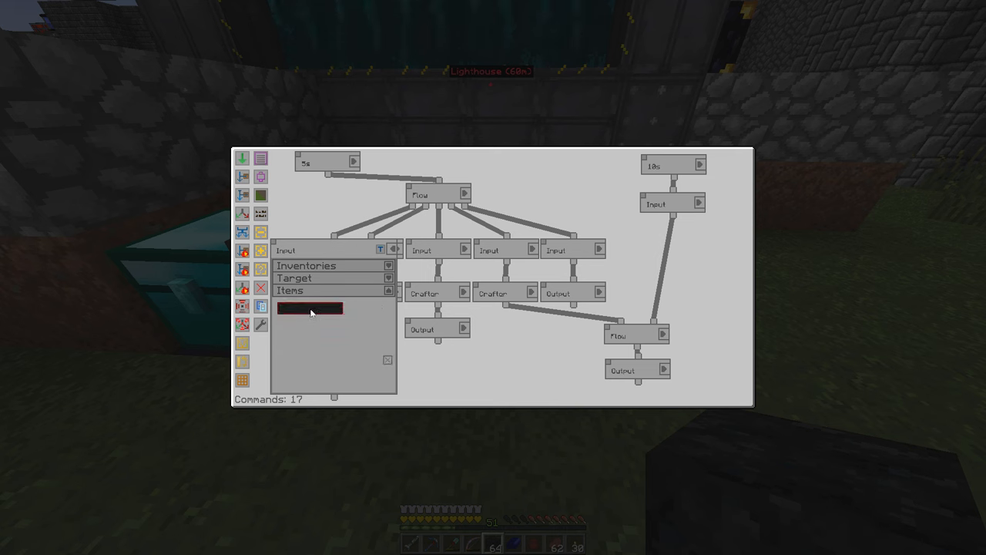
type("d")
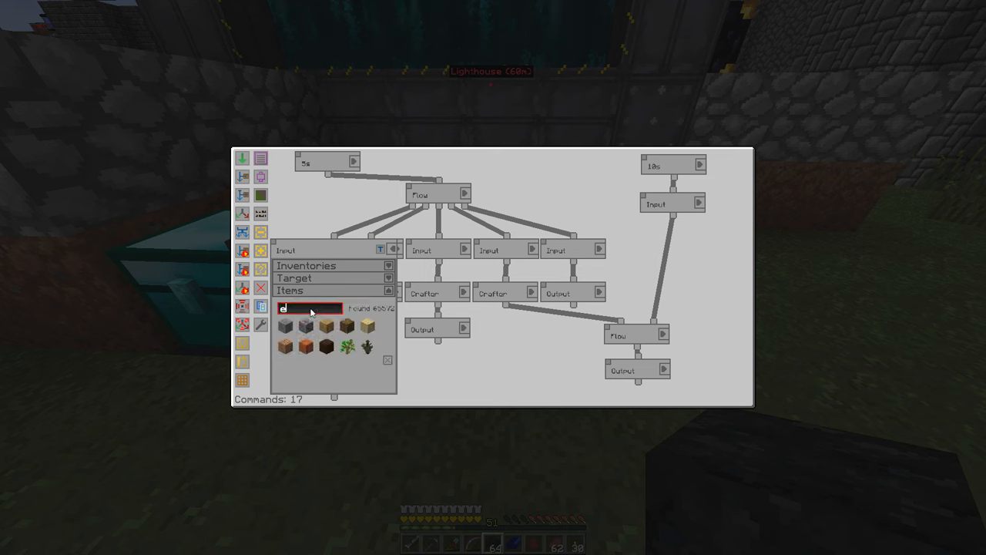
type("arthy")
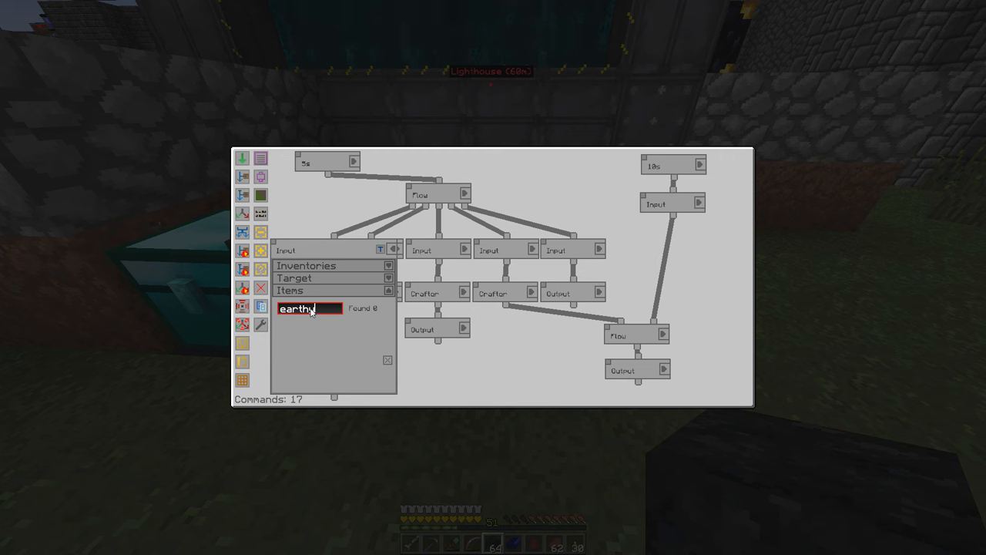
mouse_move(331, 347)
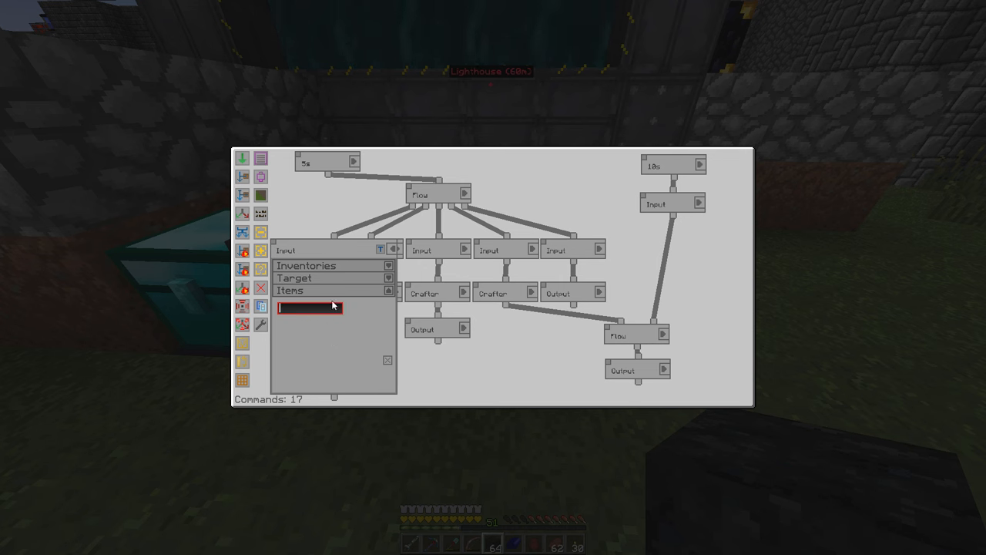
mouse_move(333, 296)
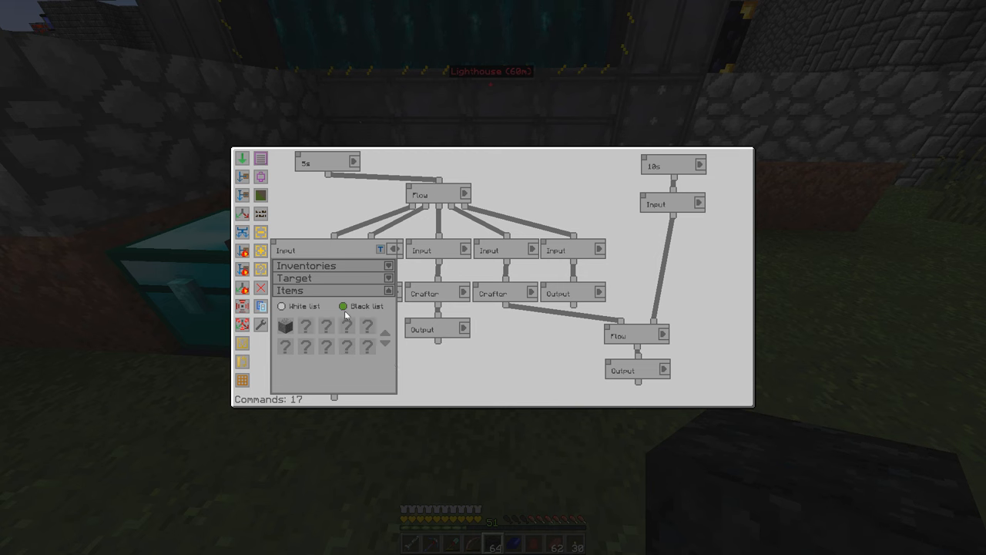
mouse_move(287, 326)
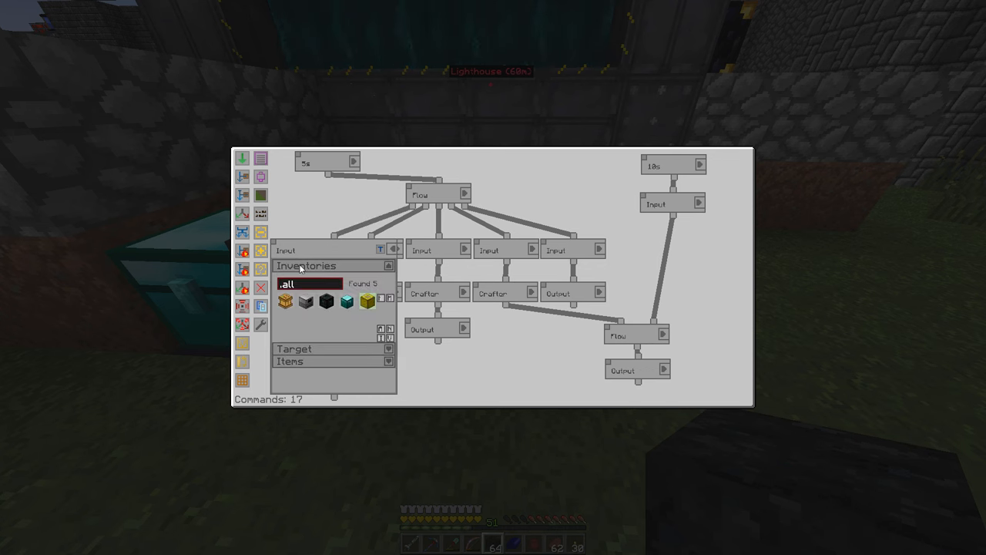
mouse_move(331, 252)
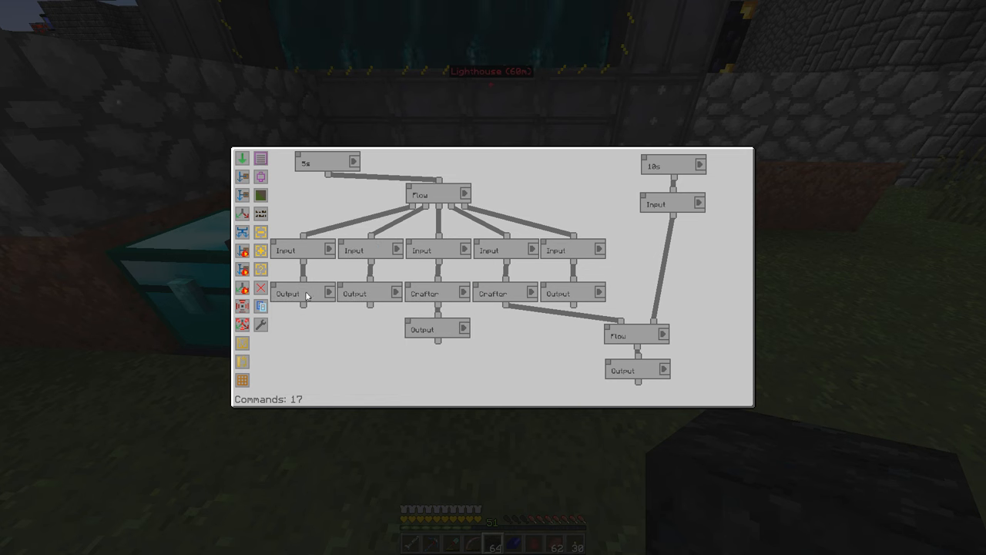
Check the second Output's item whitelist shows only Sky Stone, then exit the factory manager
left_click(287, 293)
type(".all")
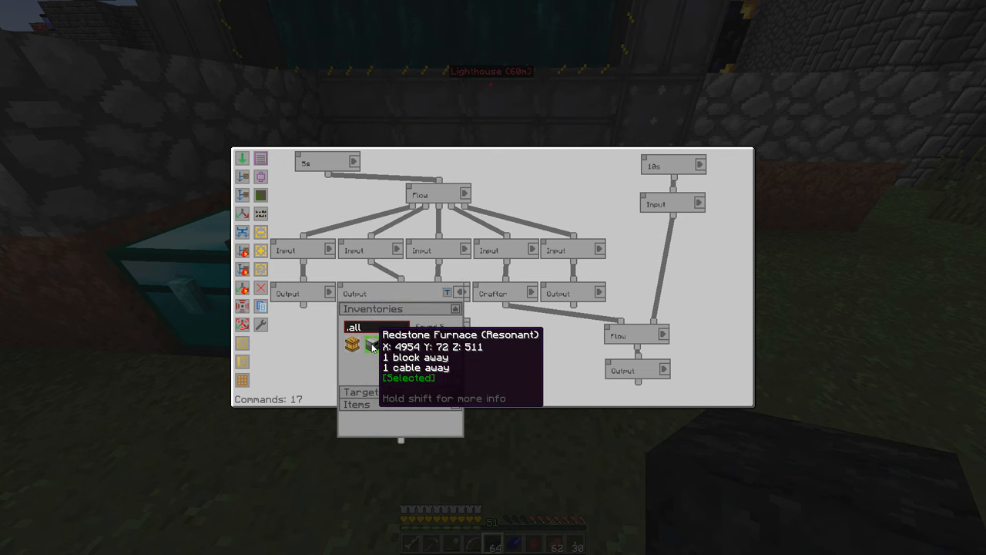
left_click(356, 333)
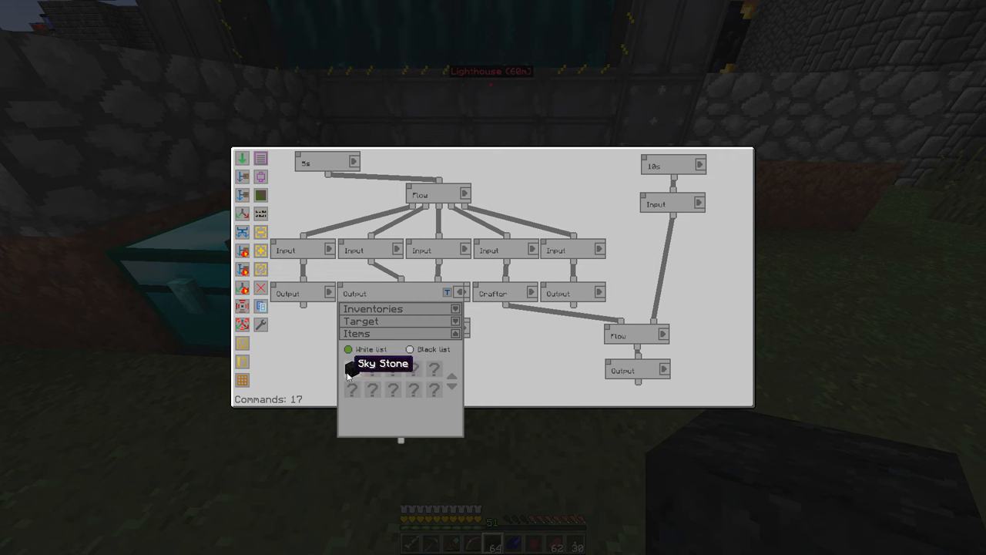
left_click(455, 333)
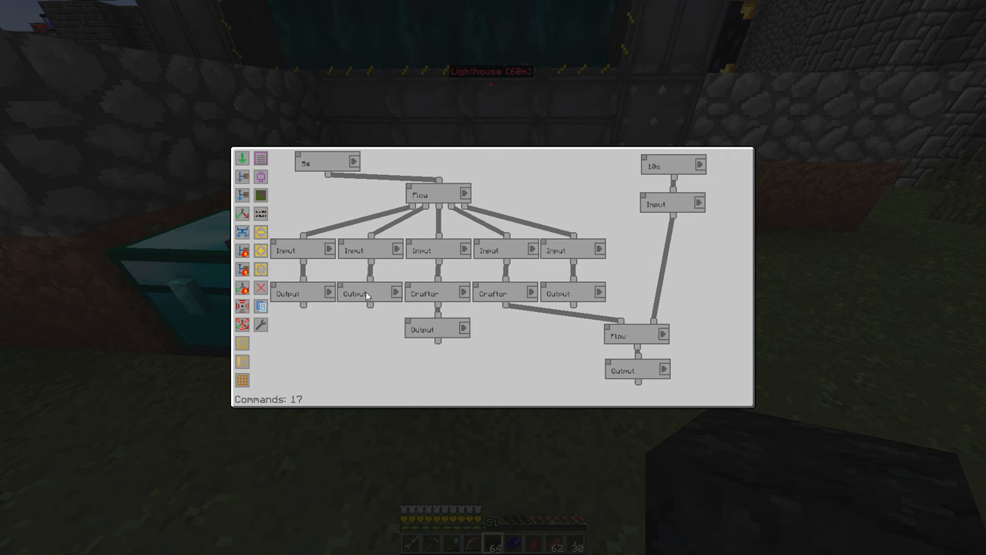
key("Escape")
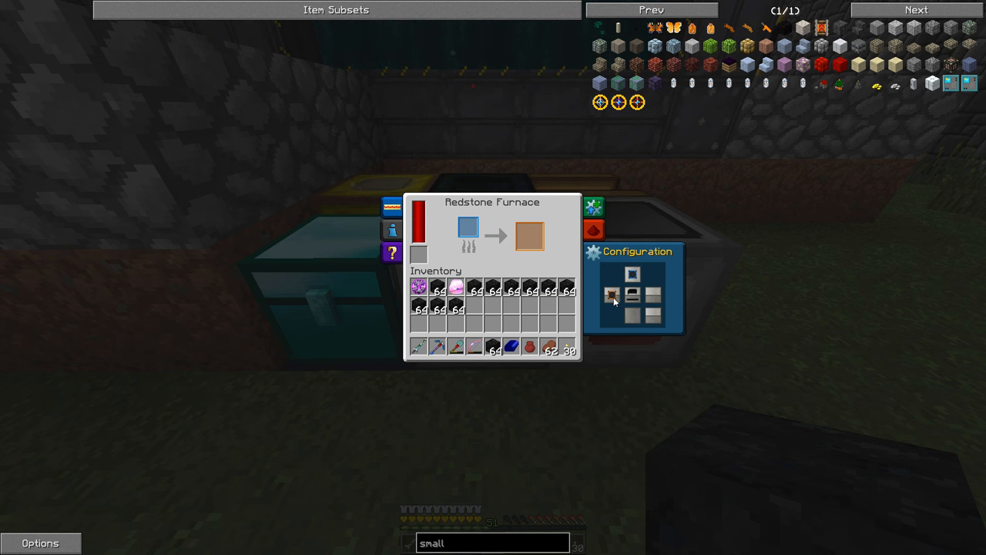
Close the Redstone Furnace window and then the empty storage container
key("Escape")
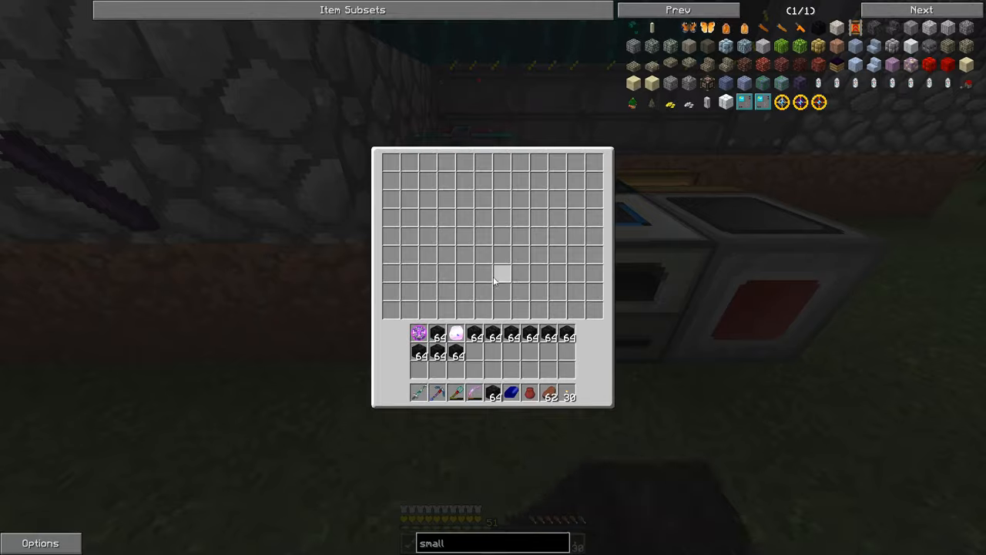
key("Escape")
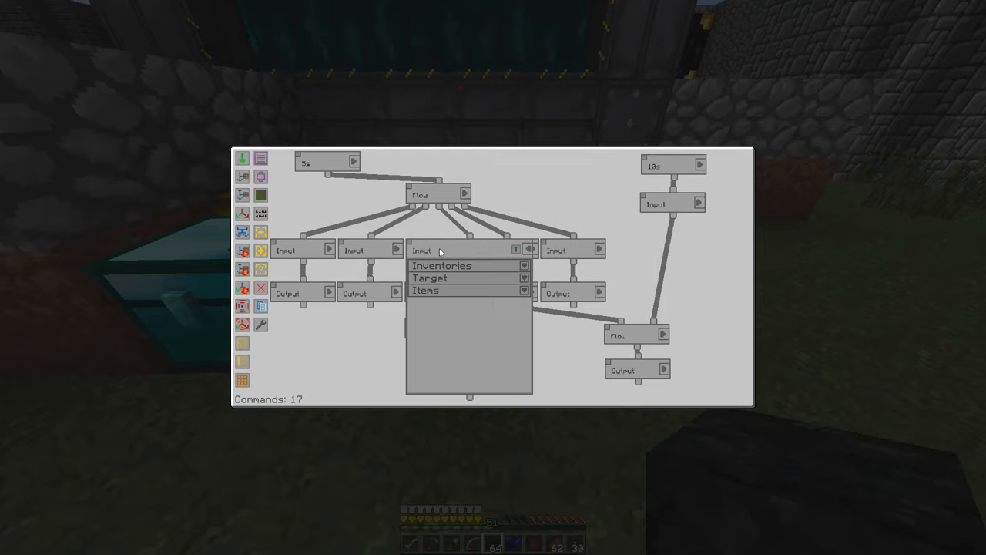
Close the third Input command's settings before reviewing the first Crafter's recipe
left_click(525, 291)
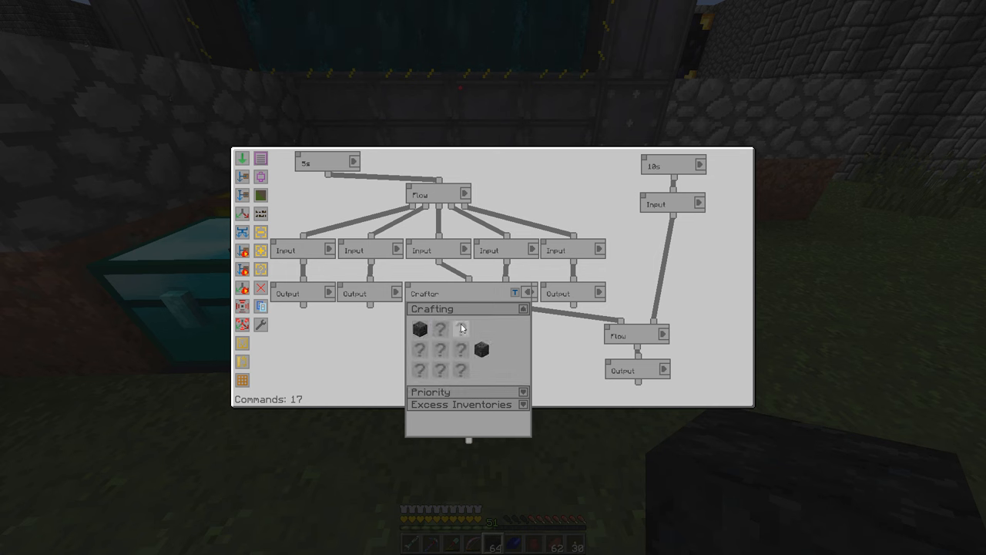
mouse_move(432, 337)
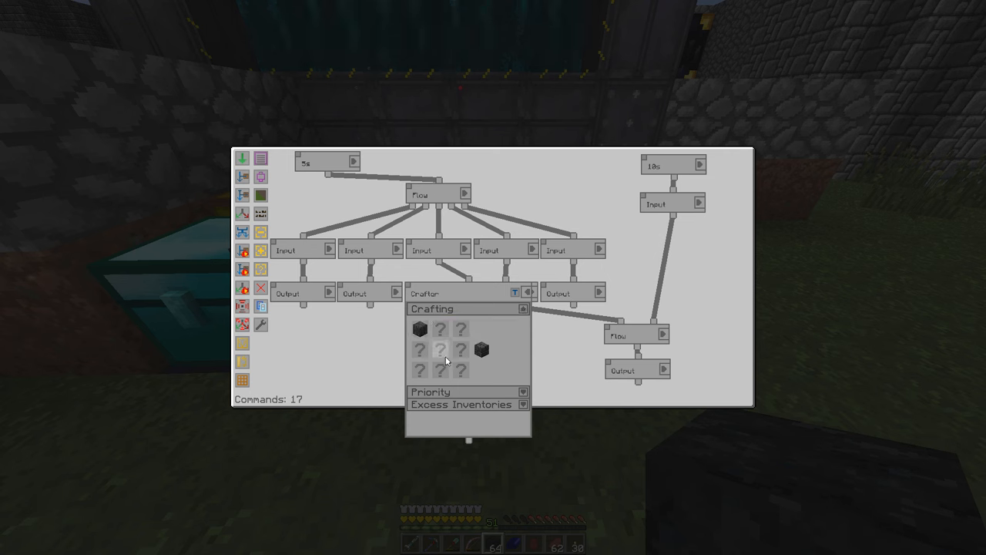
mouse_move(420, 329)
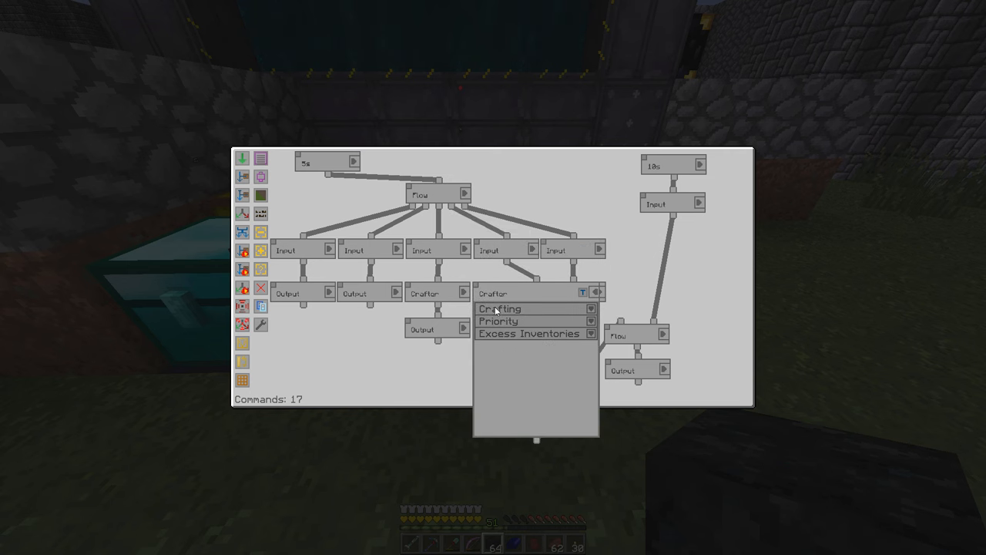
View the second Crafter's Sky Stone Brick recipe and the fifth Input's three-block blacklist
left_click(499, 309)
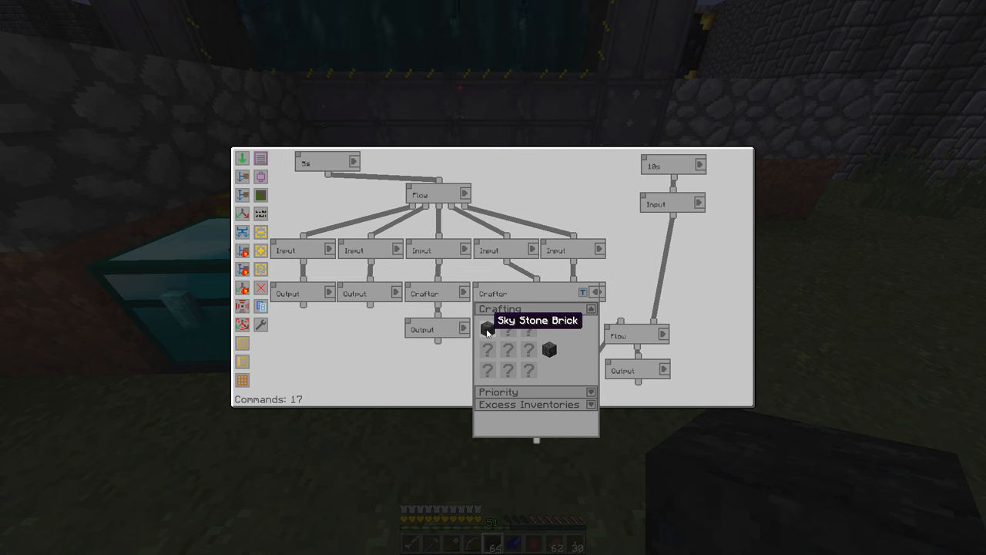
mouse_move(548, 351)
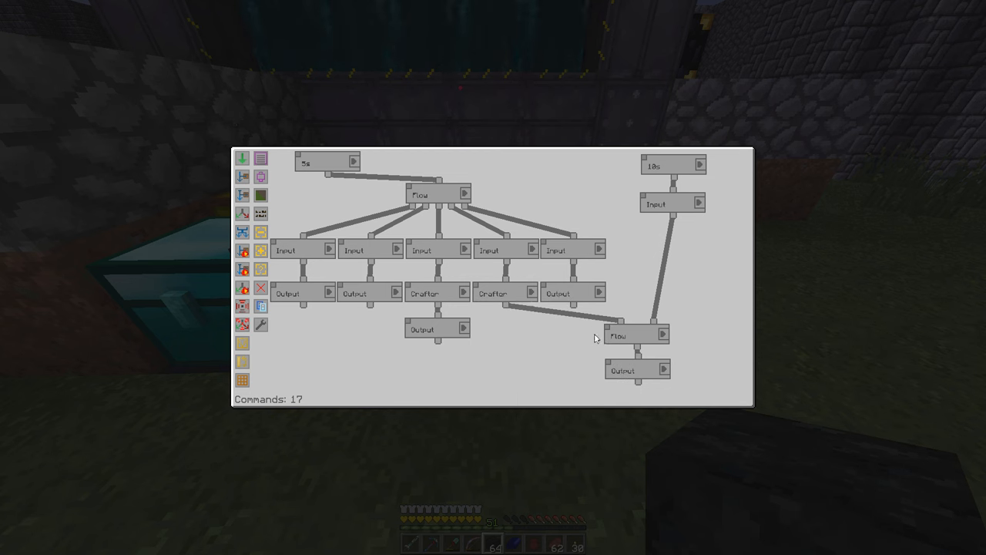
left_click(577, 250)
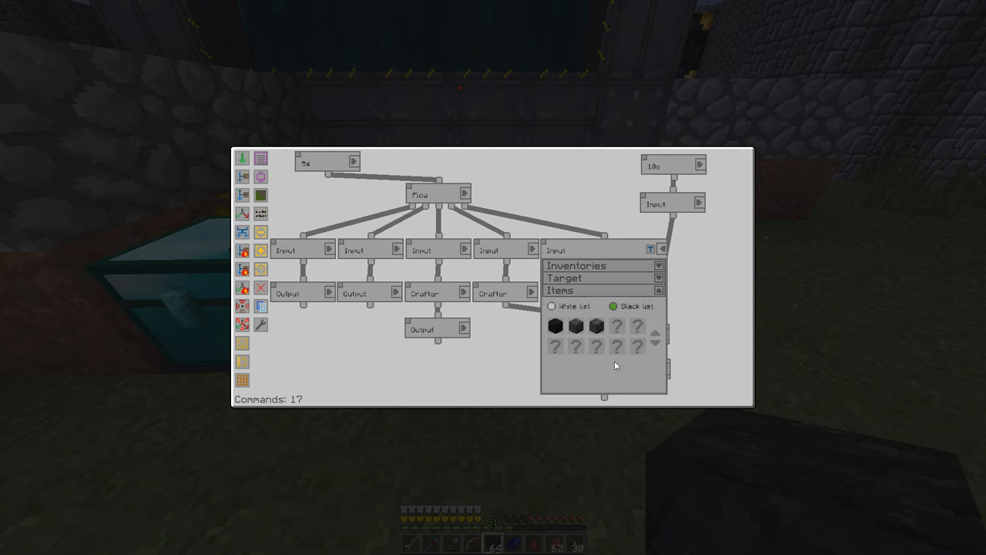
mouse_move(555, 325)
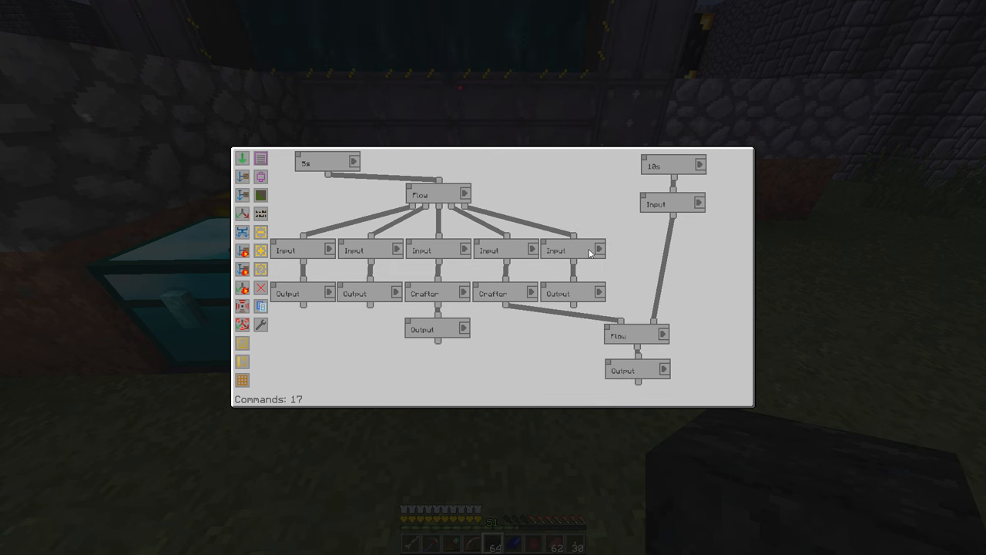
mouse_move(574, 297)
type(".all")
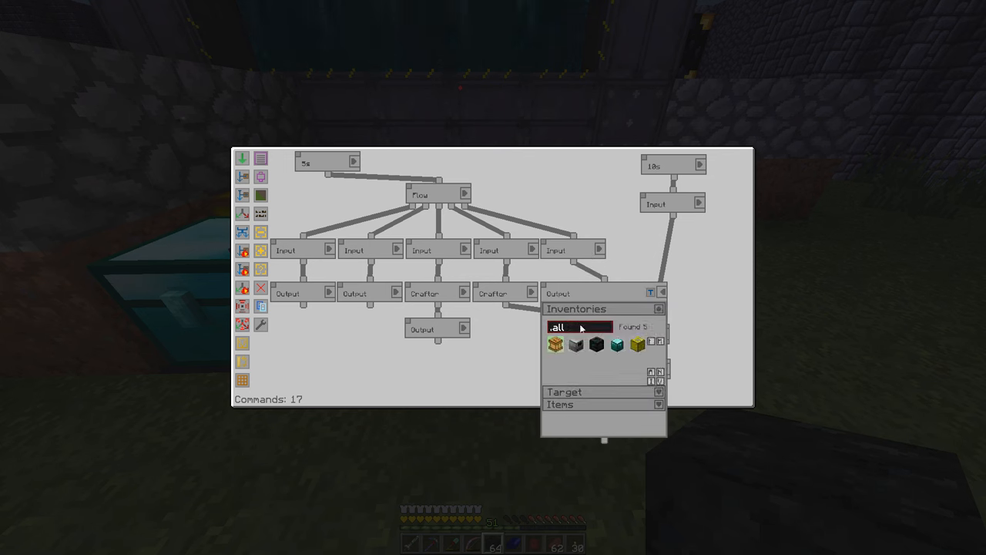
mouse_move(569, 299)
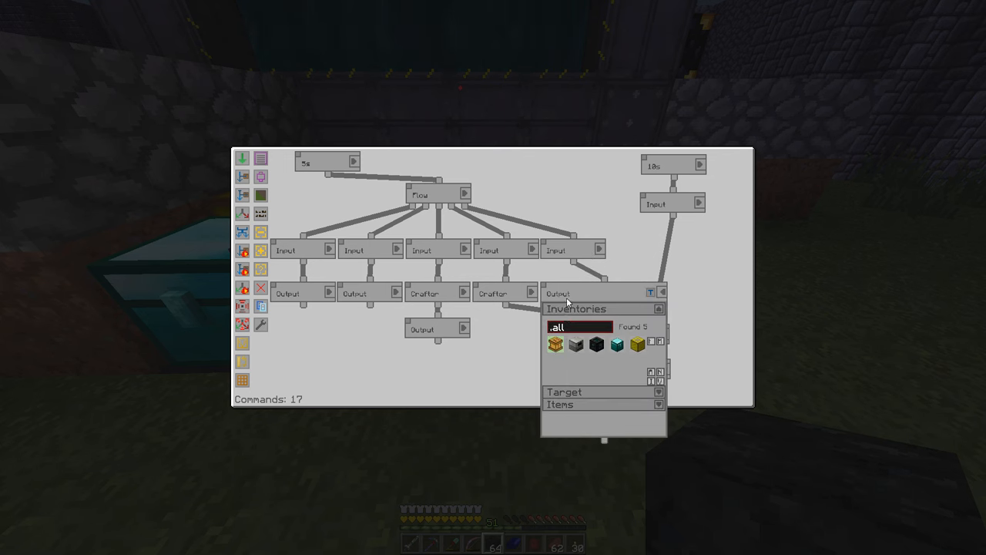
mouse_move(554, 344)
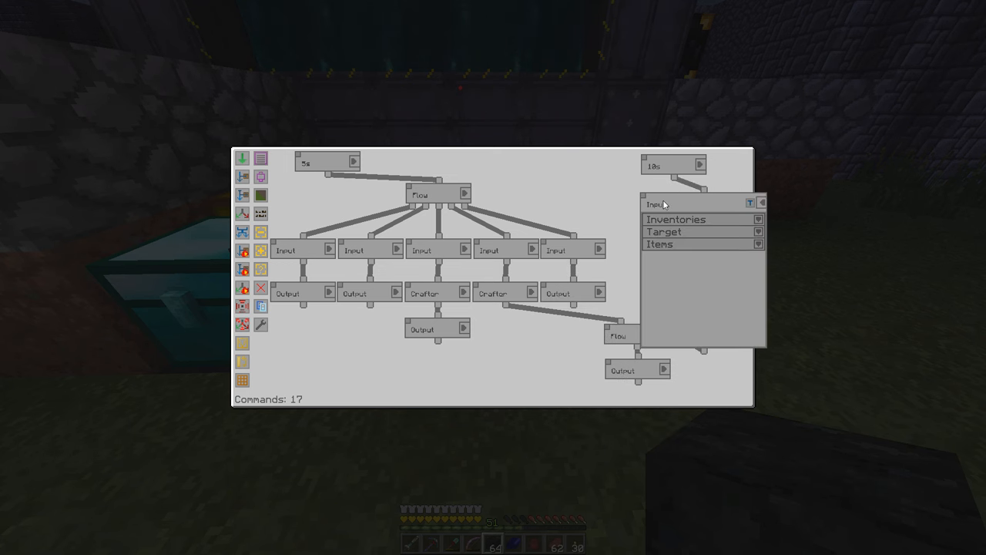
Leave the factory manager and close the centrifuge screen before reaching the output chest
key("Escape")
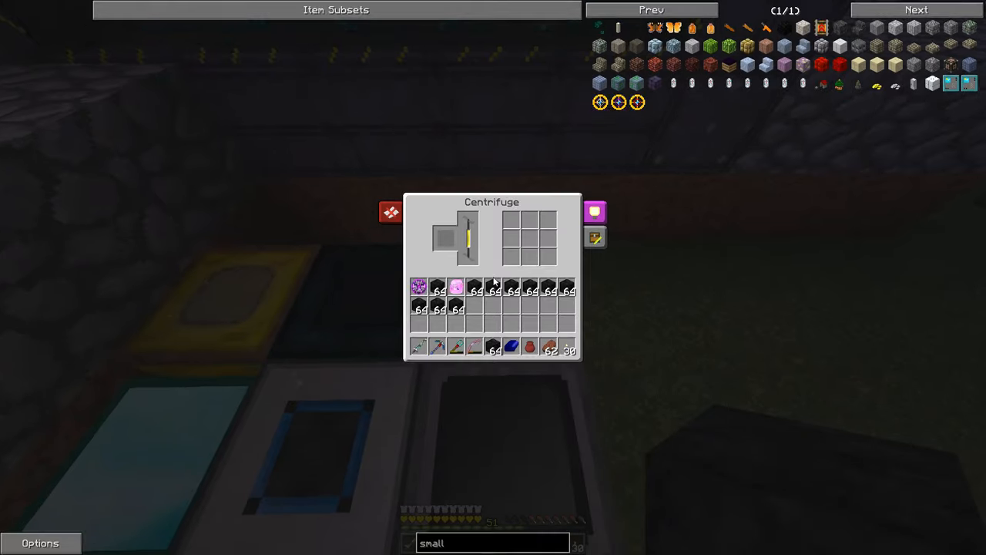
key("Escape")
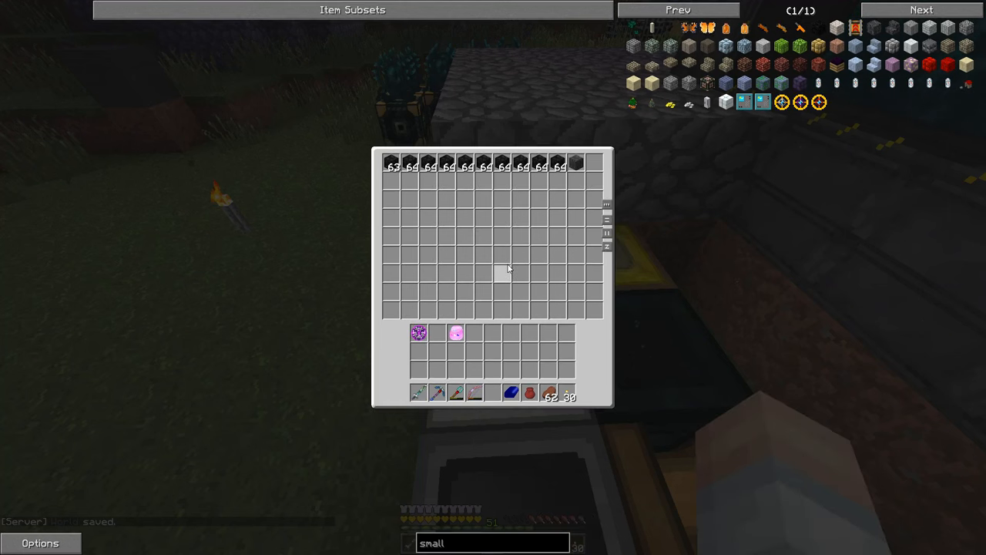
mouse_move(576, 164)
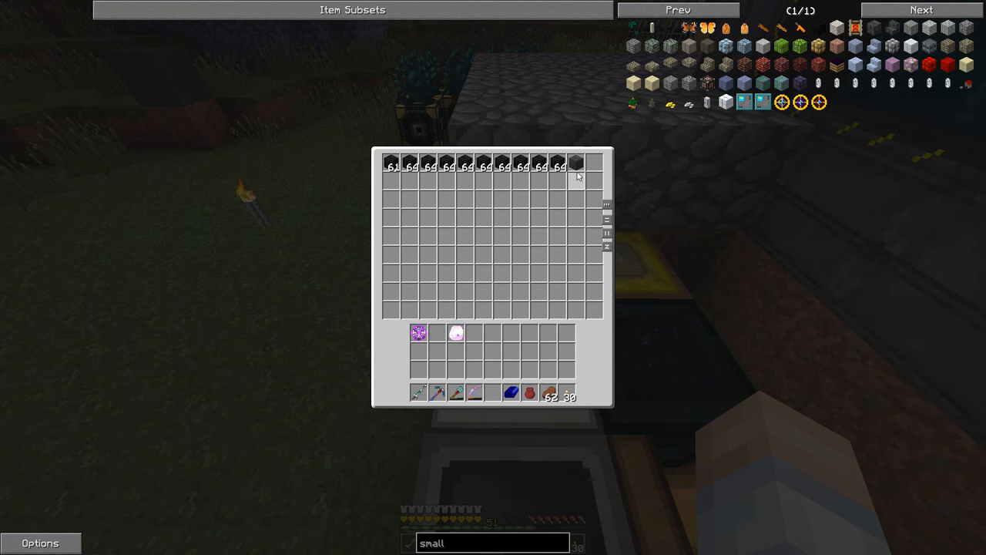
mouse_move(576, 165)
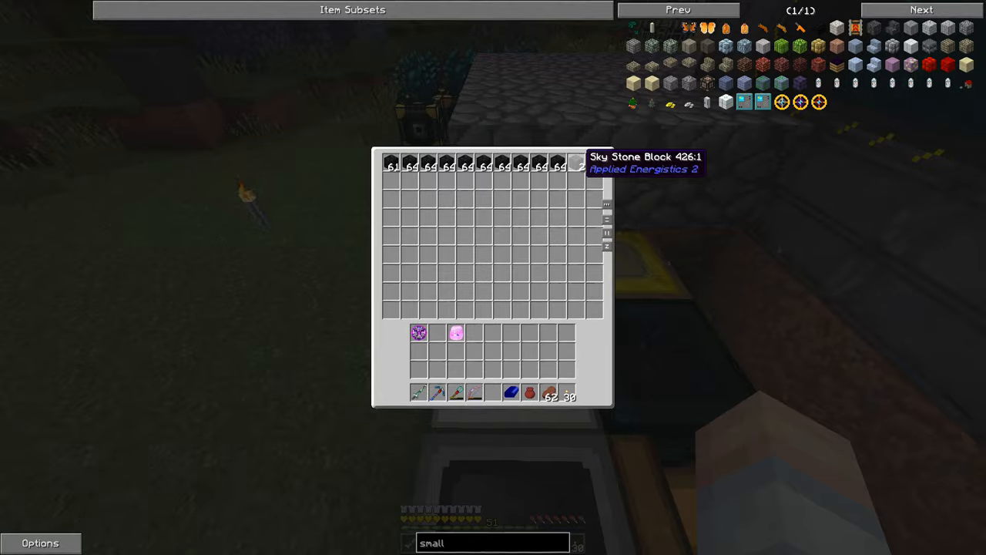
Close the chest and search the storage terminal for 'small' then 'sky' to find Sky Stone Blocks
key("Escape")
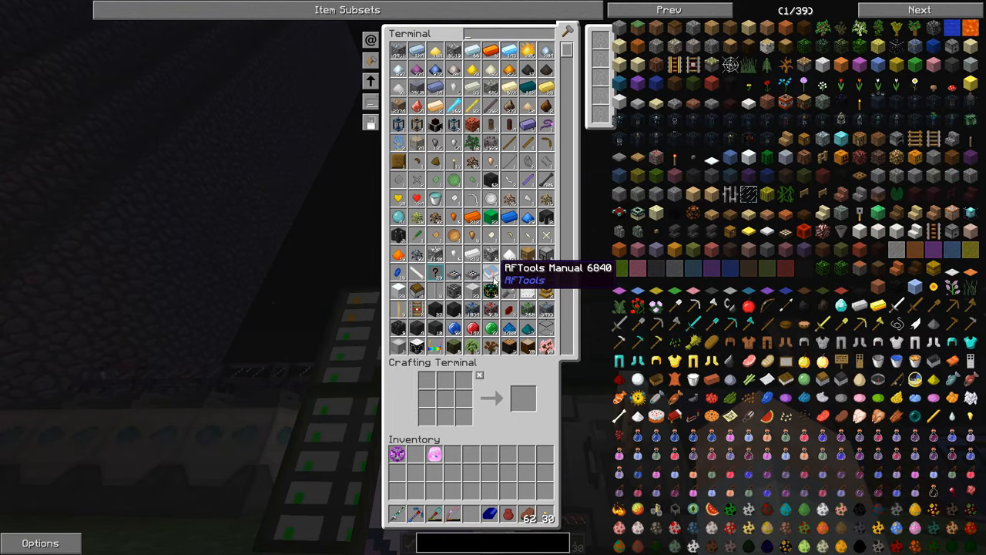
type("small")
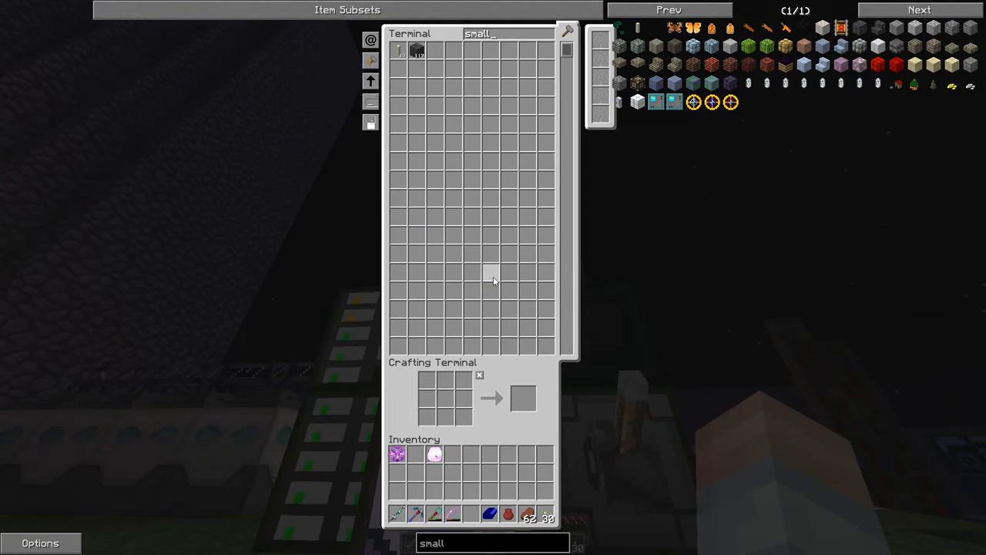
mouse_move(499, 162)
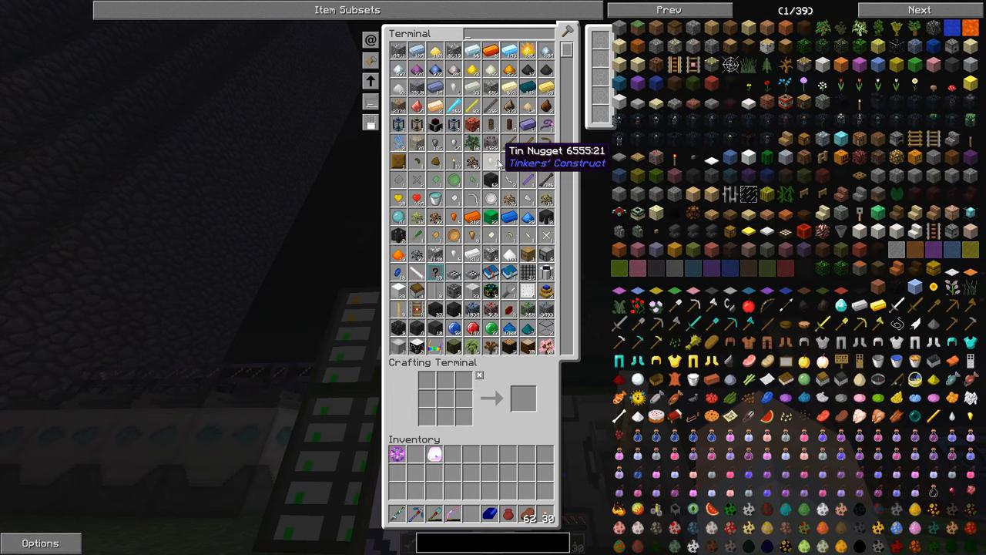
type("sky")
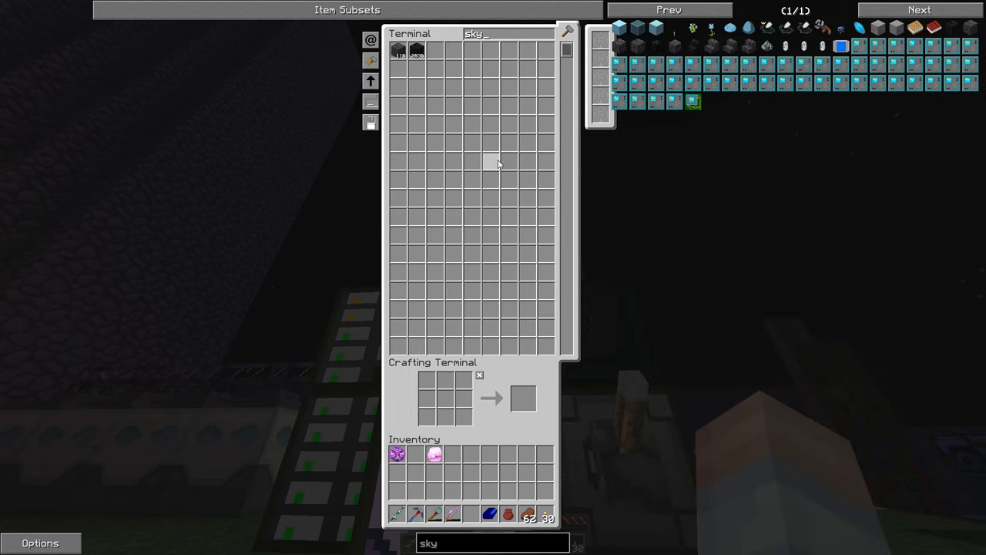
mouse_move(416, 95)
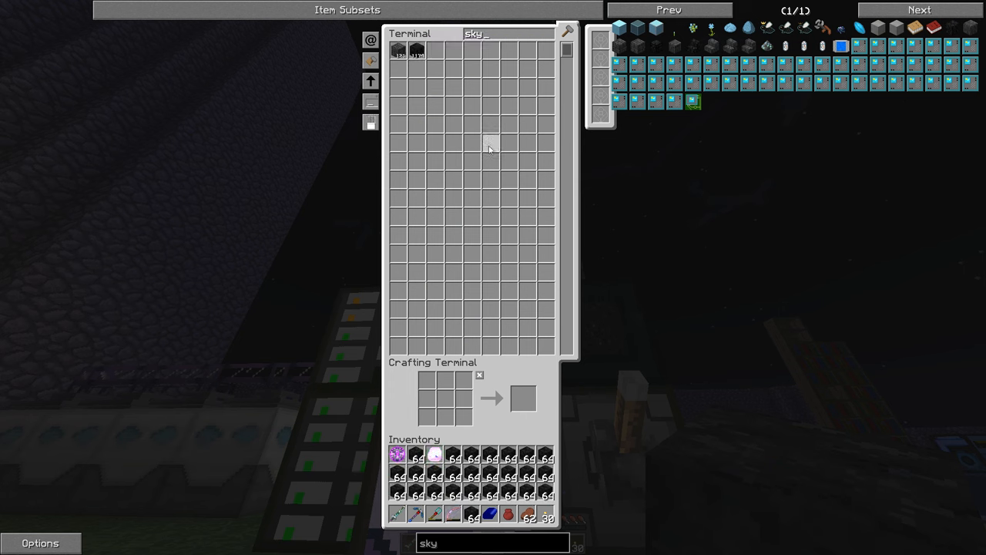
Close the storage terminal, then close the chest once the sky stone blocks are stored
key("Escape")
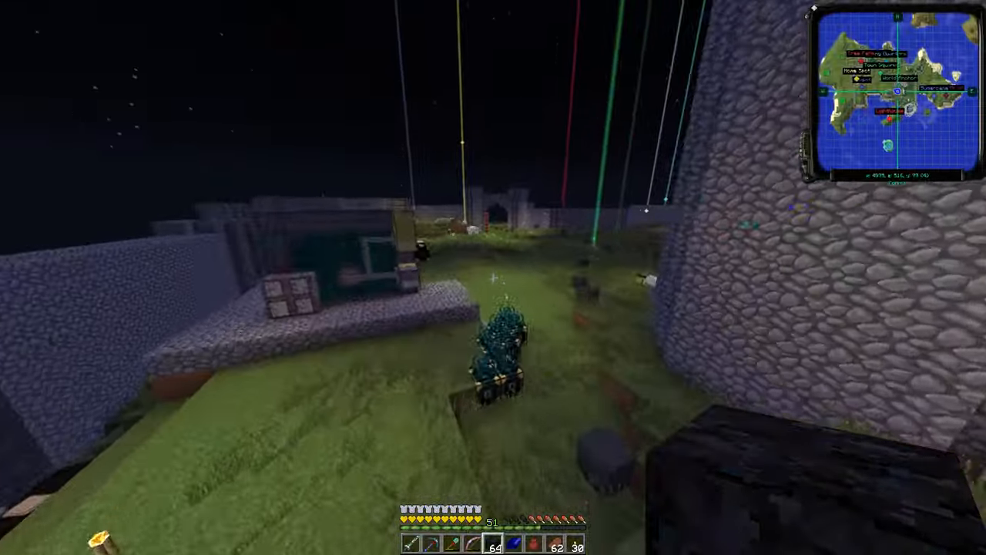
mouse_move(494, 278)
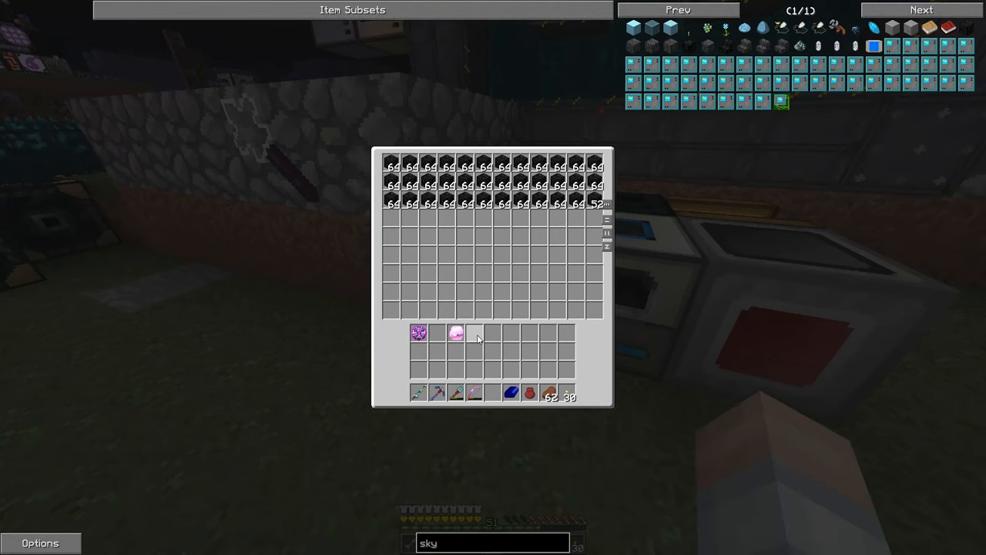
key("Escape")
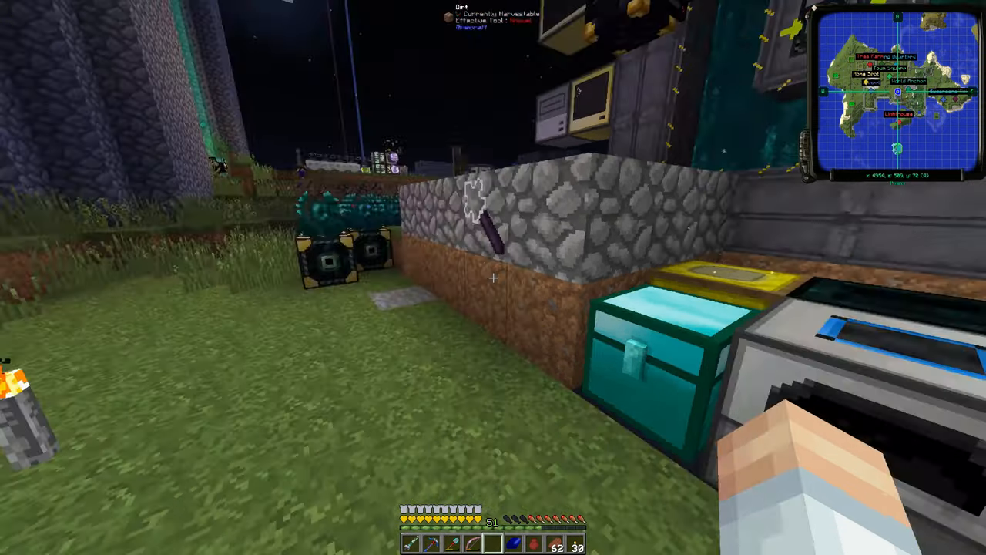
mouse_move(493, 277)
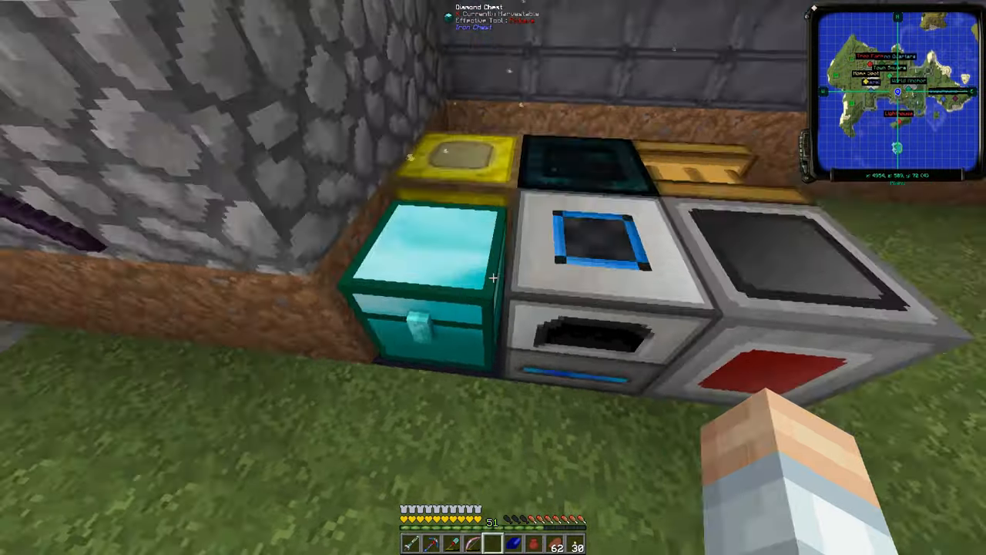
mouse_move(493, 278)
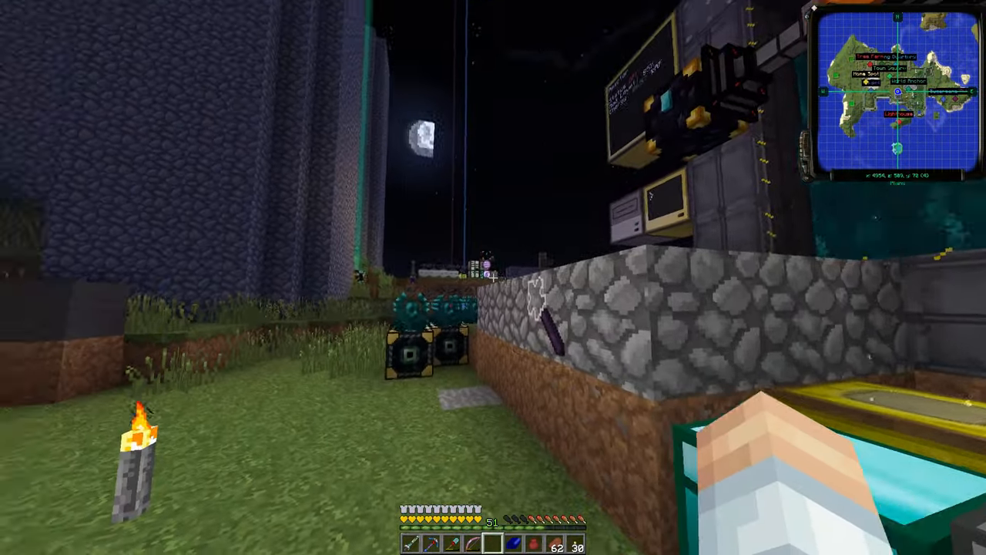
mouse_move(493, 278)
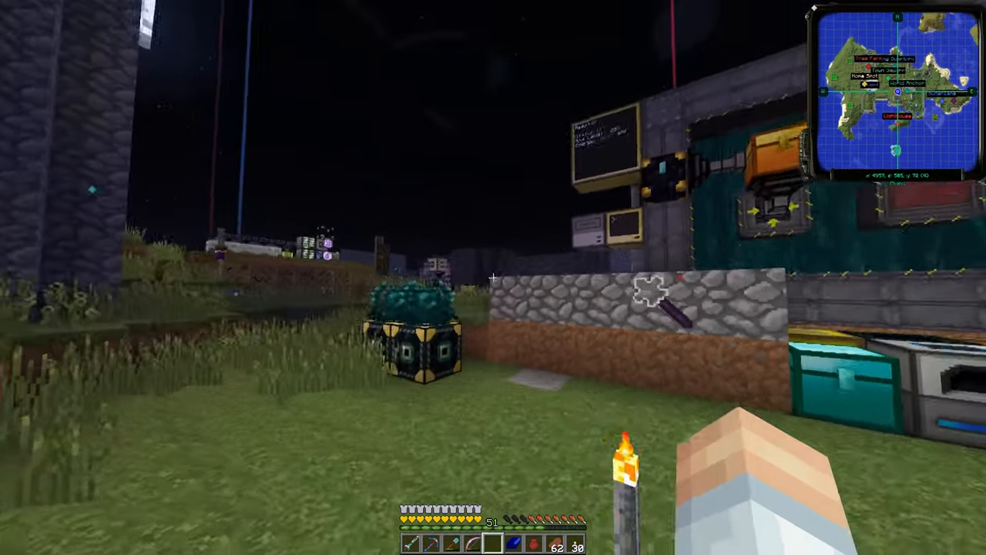
mouse_move(493, 277)
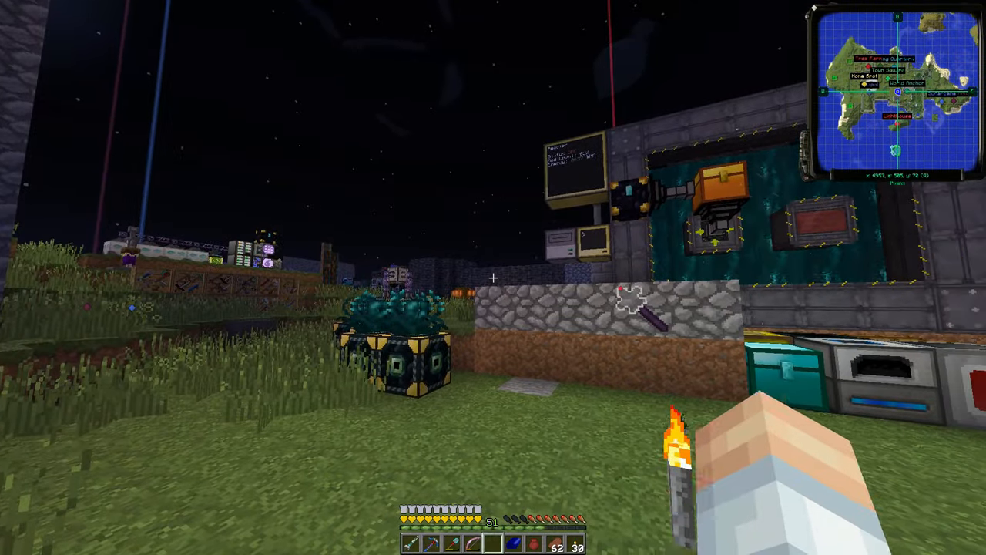
mouse_move(493, 277)
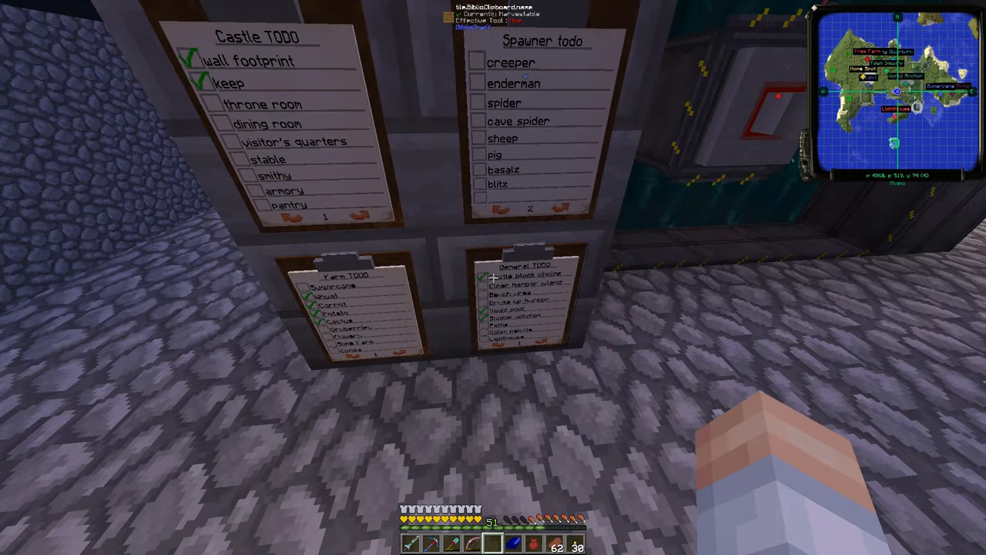
mouse_move(493, 277)
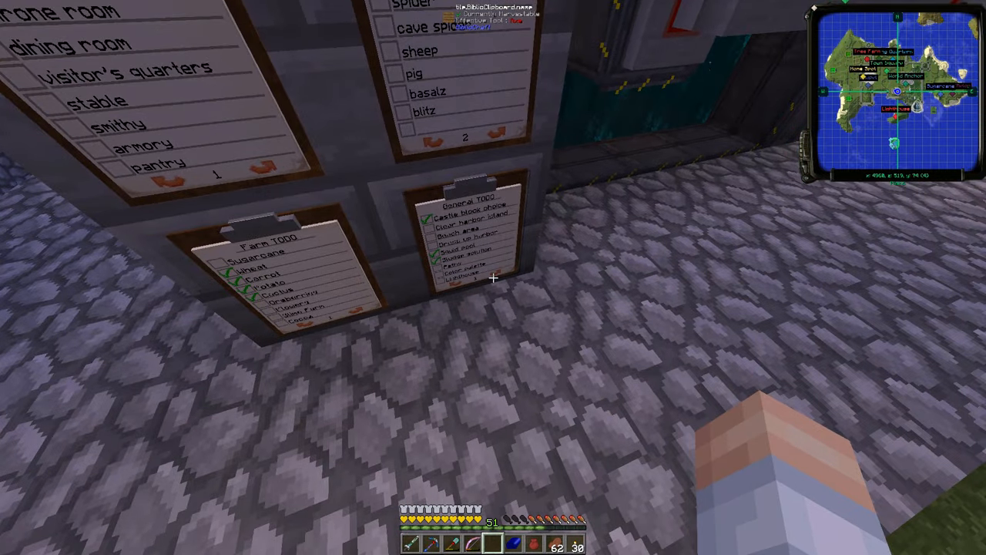
mouse_move(493, 278)
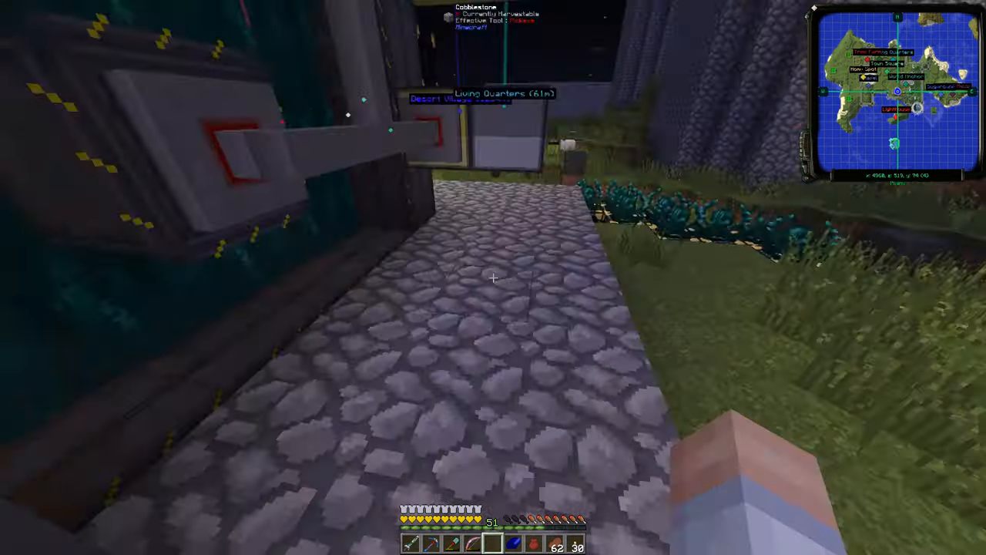
mouse_move(494, 277)
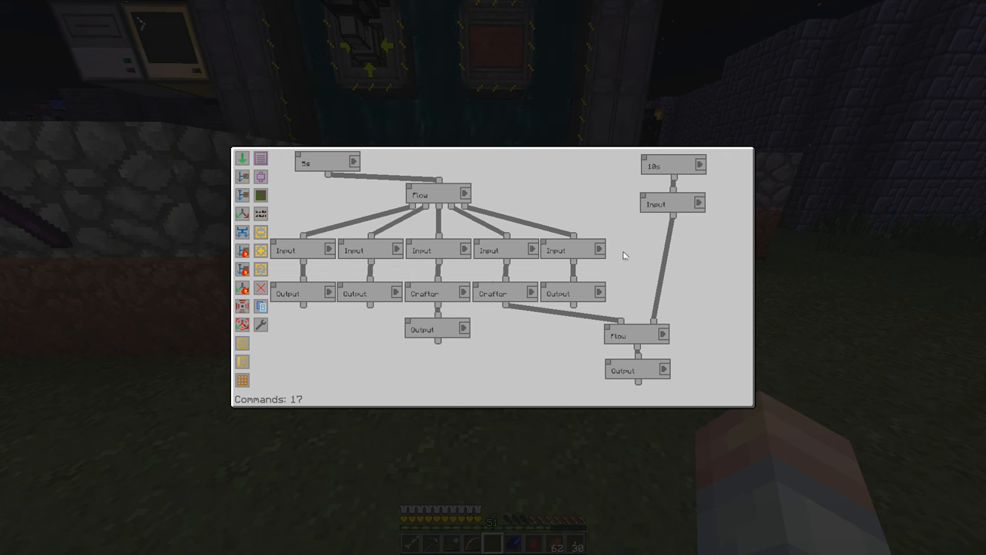
Close the flowchart, the sky stone chest after checking counts, and the flowchart again to return outdoors
key("Escape")
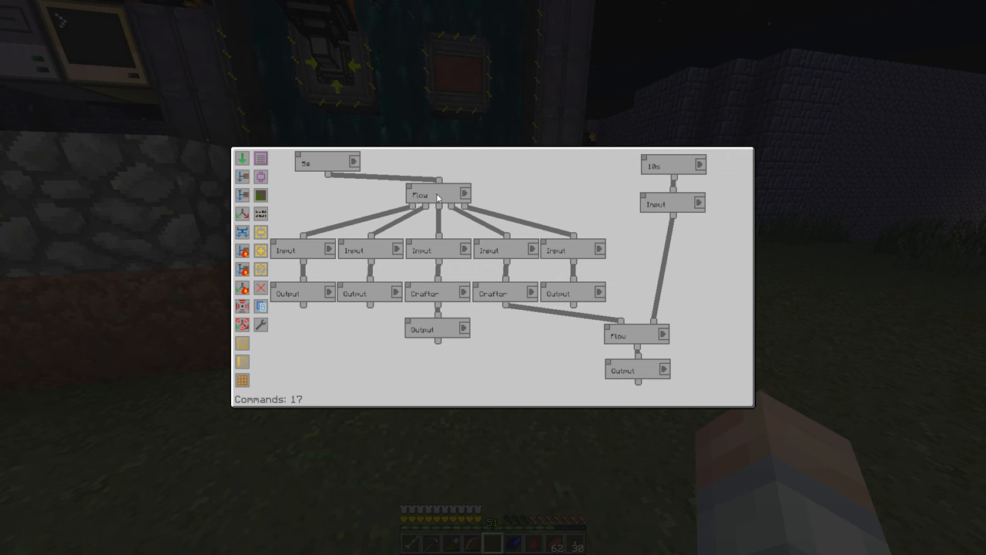
mouse_move(525, 191)
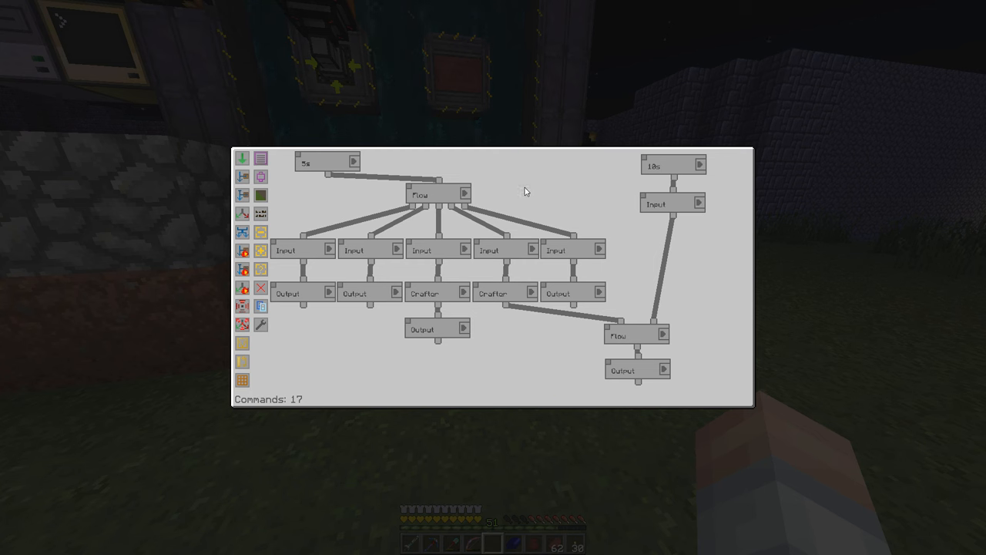
key("Escape")
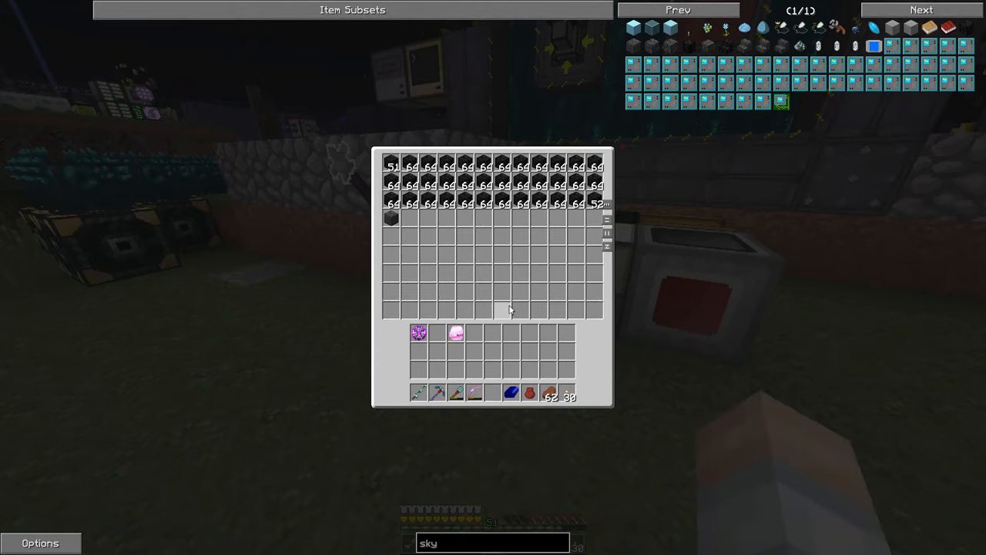
key("Escape")
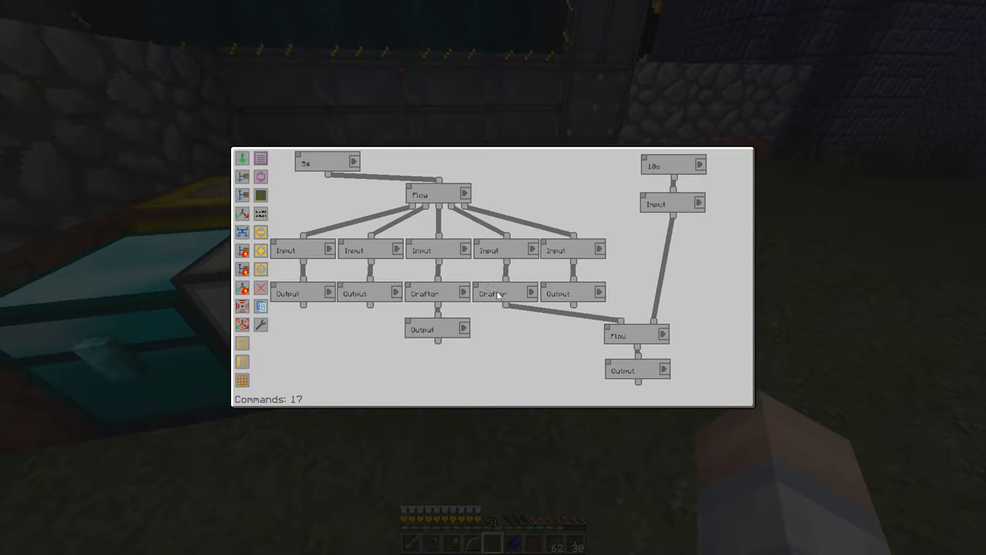
key("Escape")
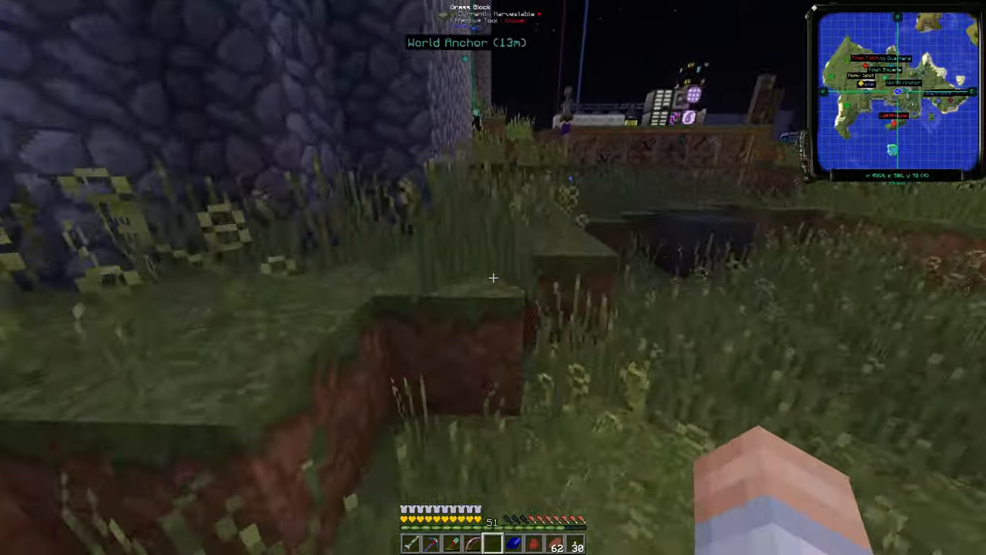
mouse_move(493, 277)
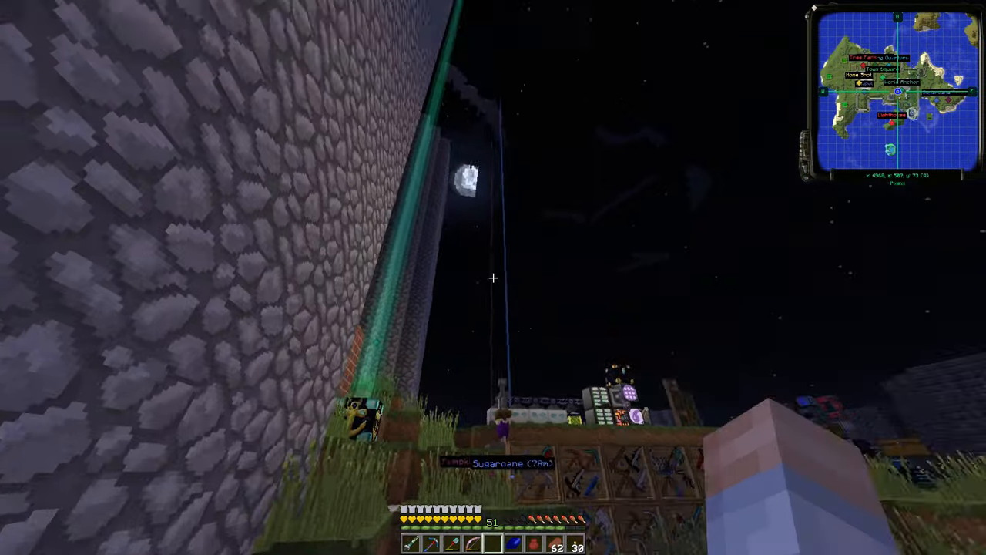
mouse_move(493, 278)
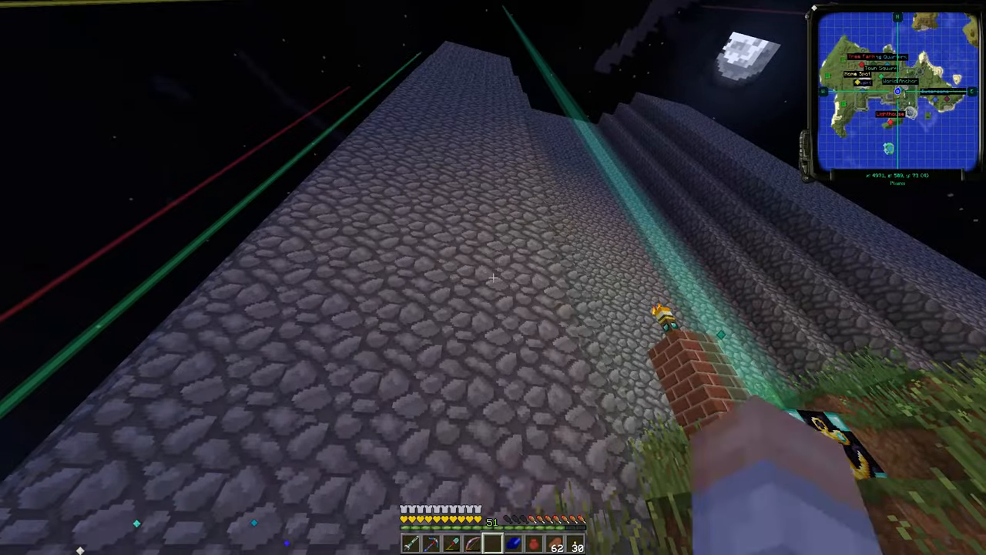
mouse_move(493, 278)
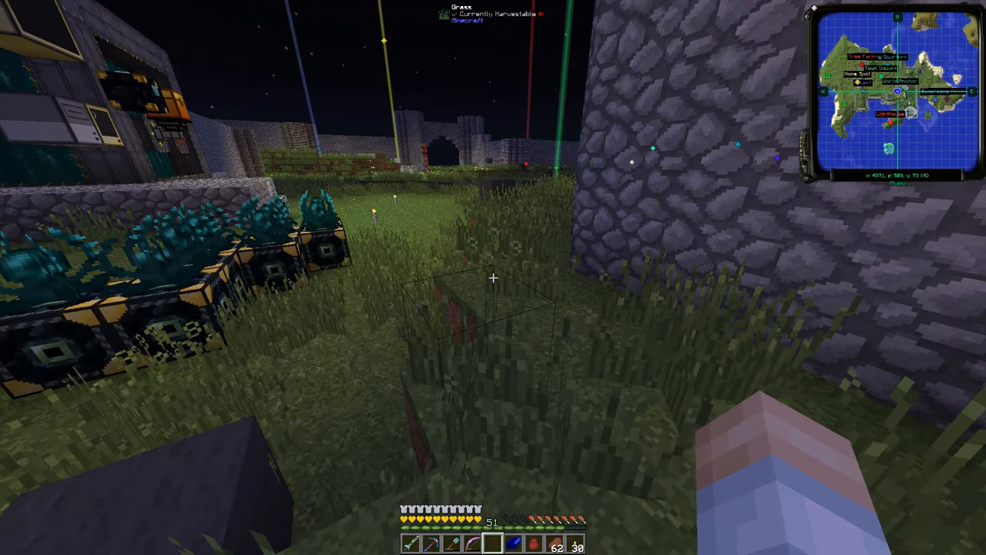
mouse_move(494, 278)
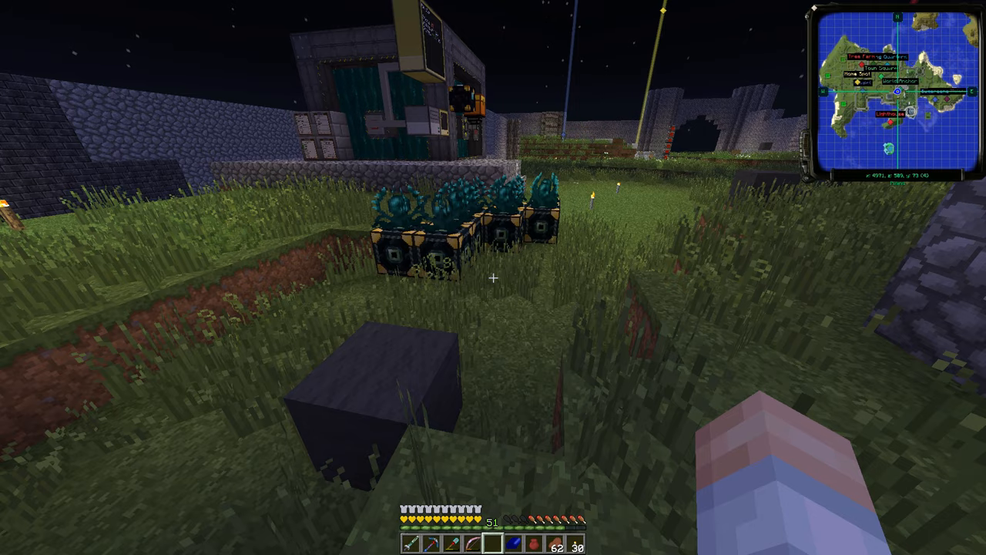
mouse_move(493, 278)
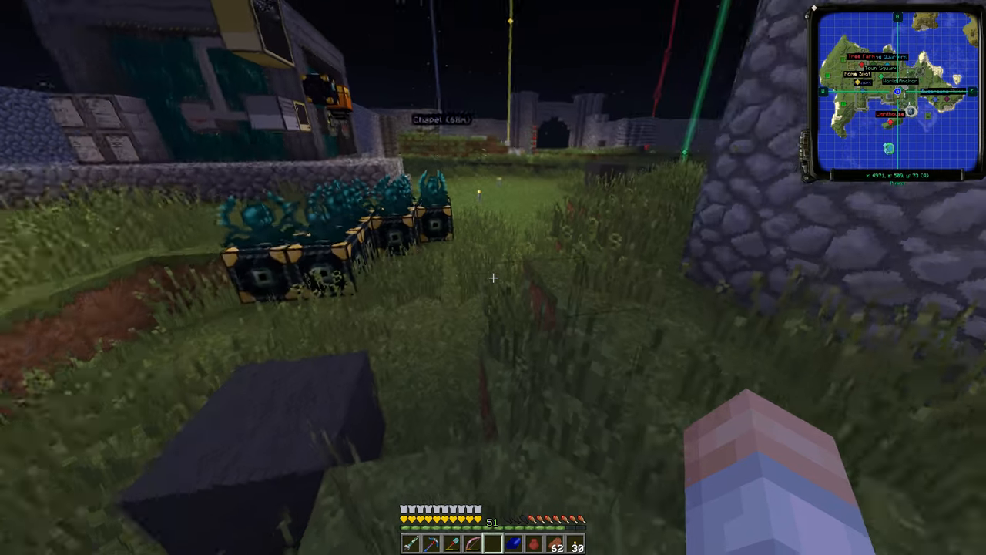
mouse_move(494, 278)
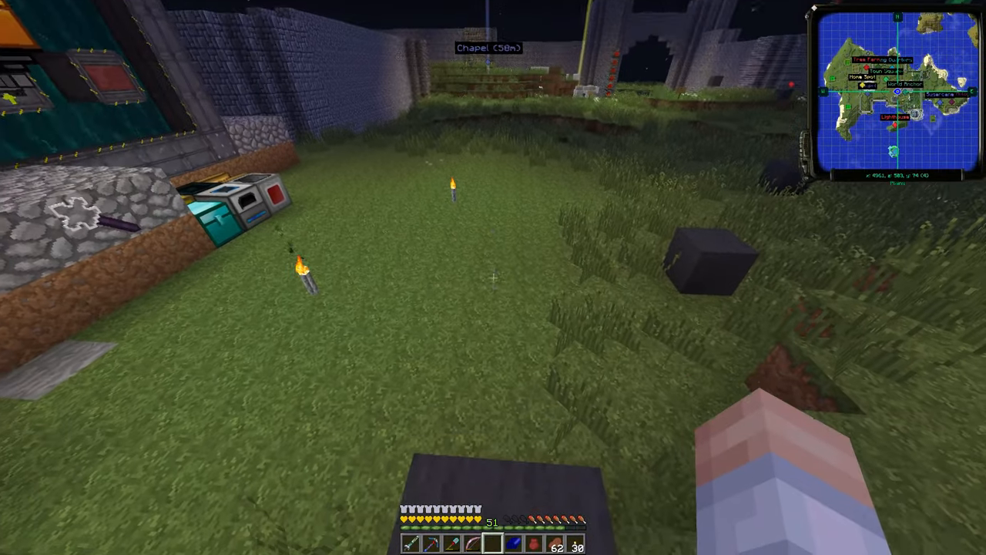
mouse_move(493, 277)
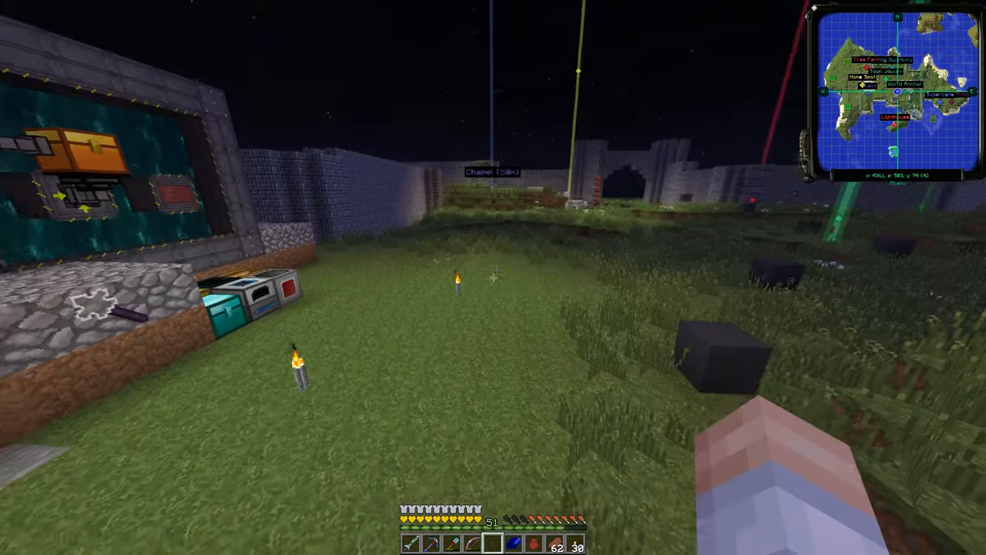
mouse_move(493, 277)
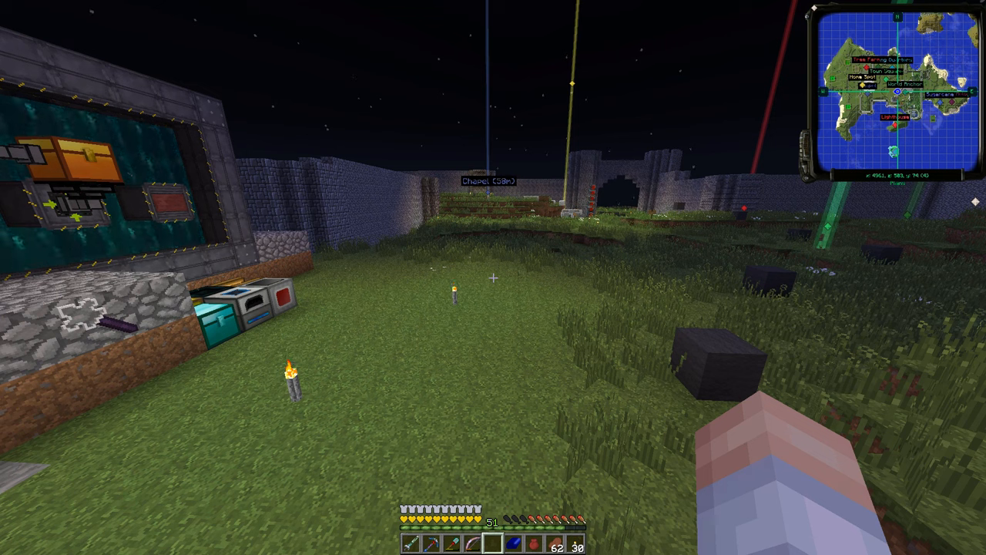